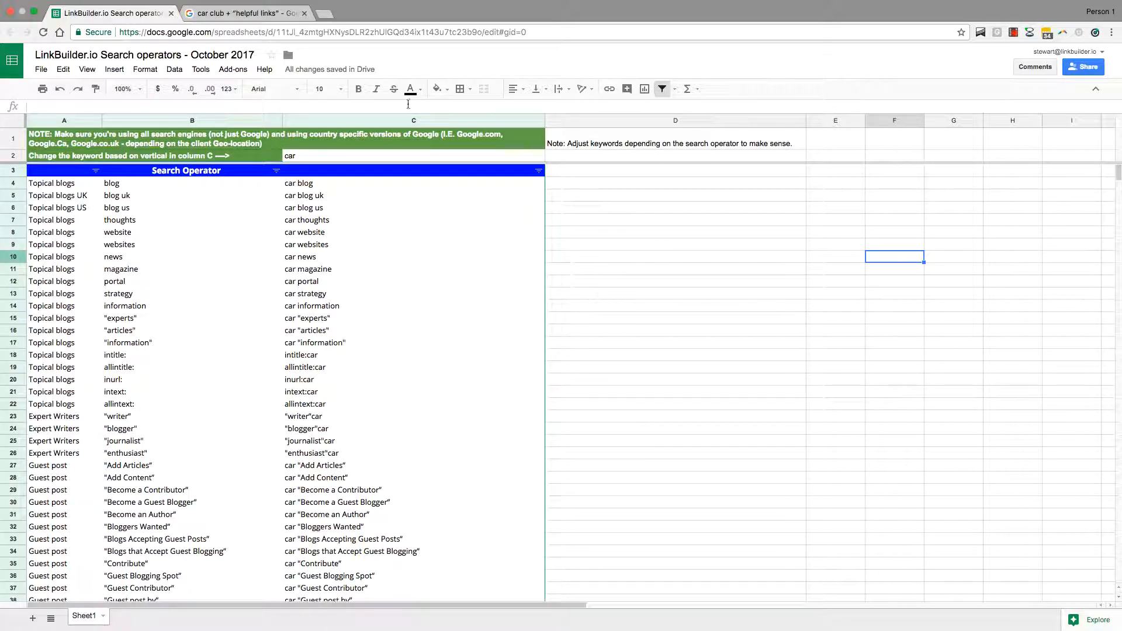
Browse down the operator list in column C toward the later category rows
click(676, 219)
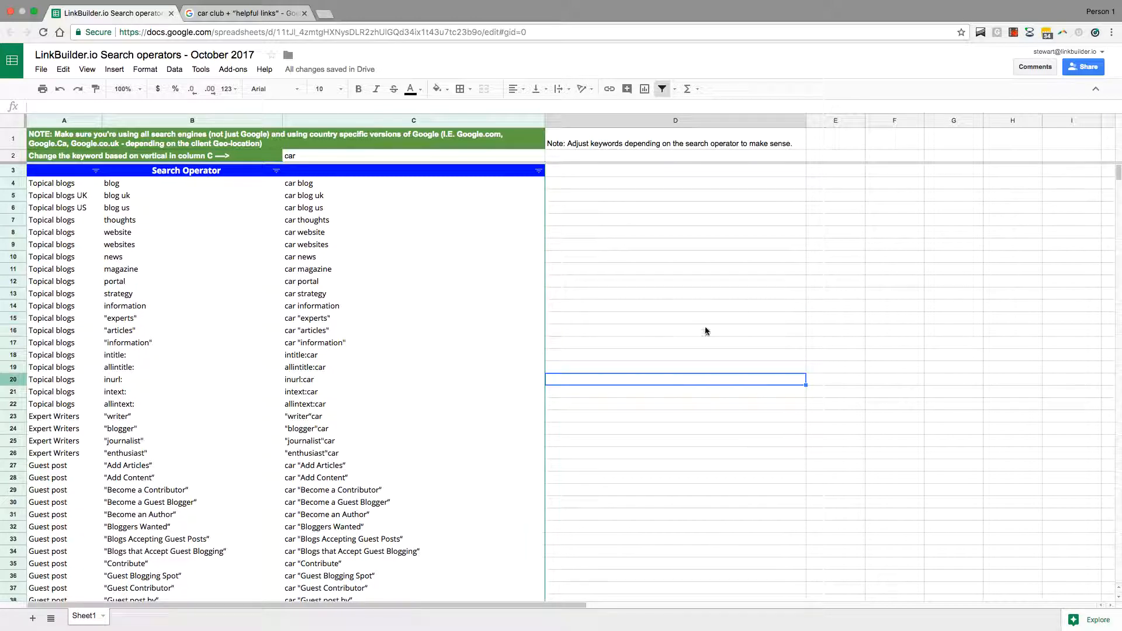
click(676, 330)
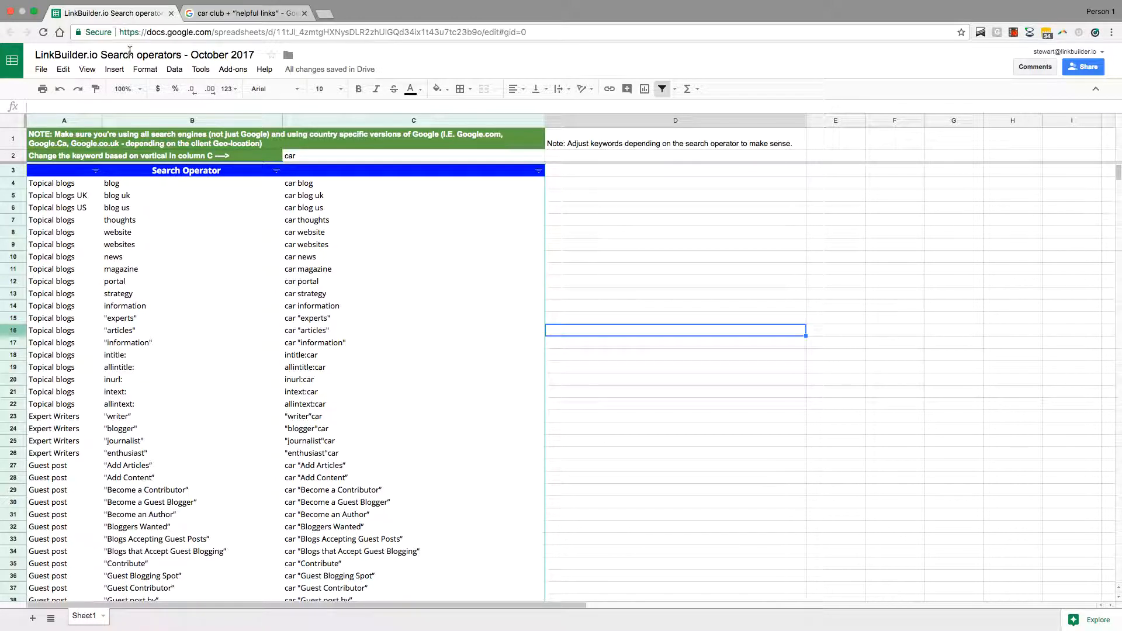
double_click(144, 54)
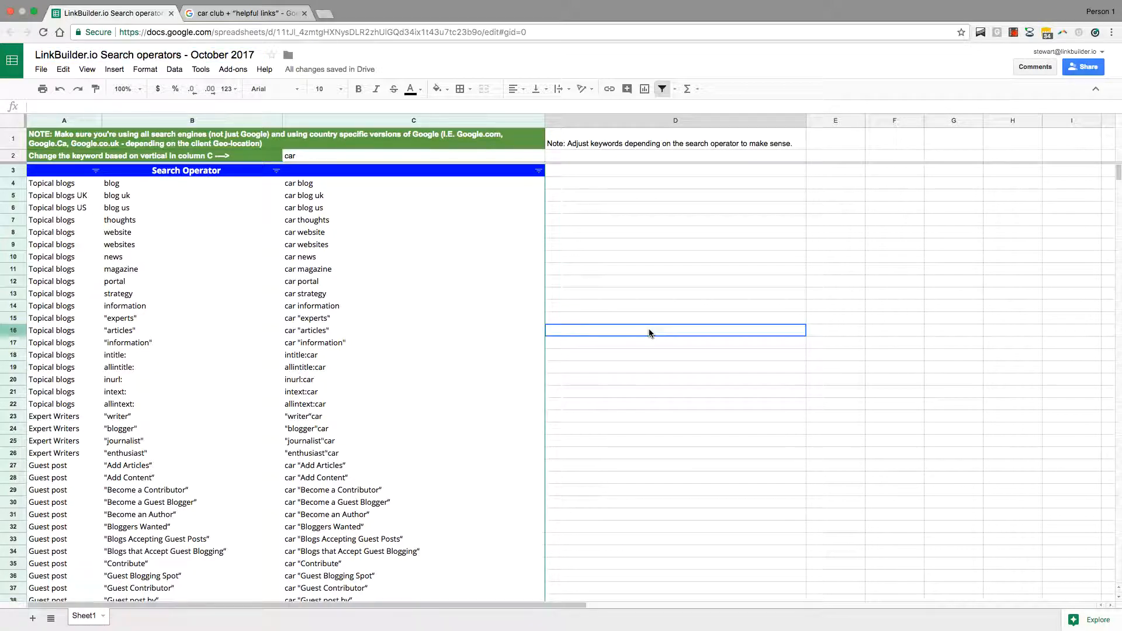
click(675, 294)
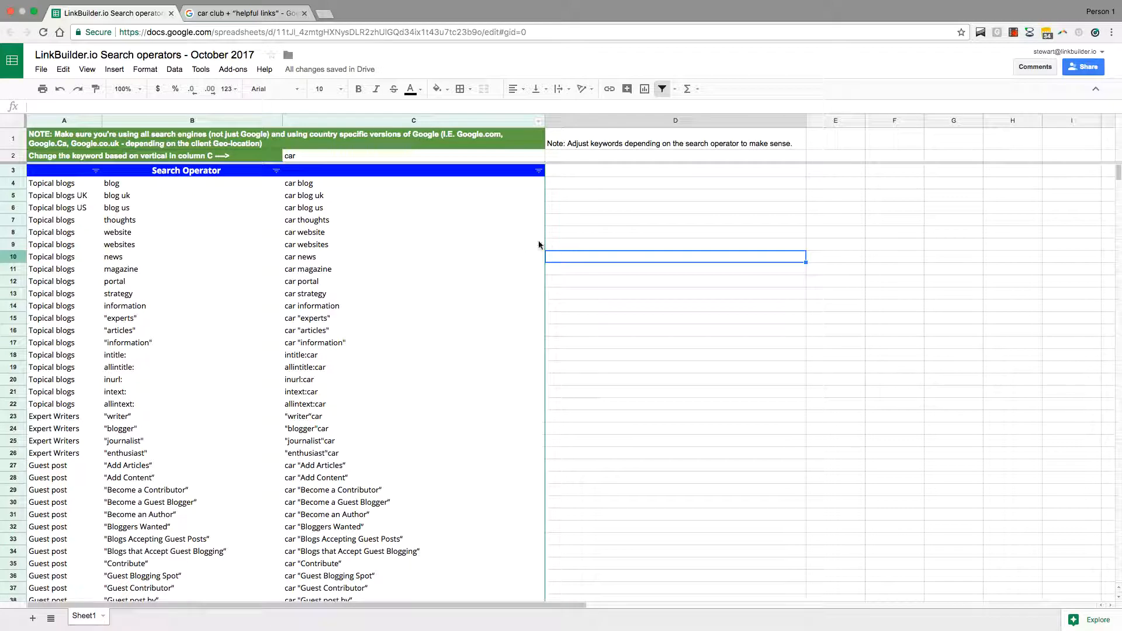
scroll(down, 3)
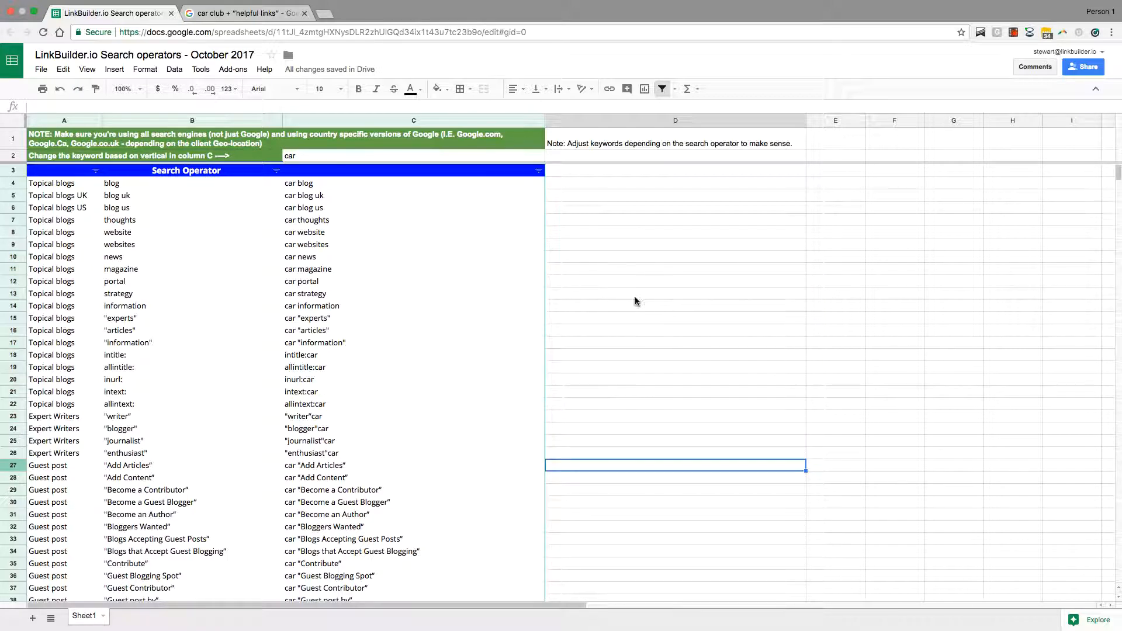
mouse_move(633, 284)
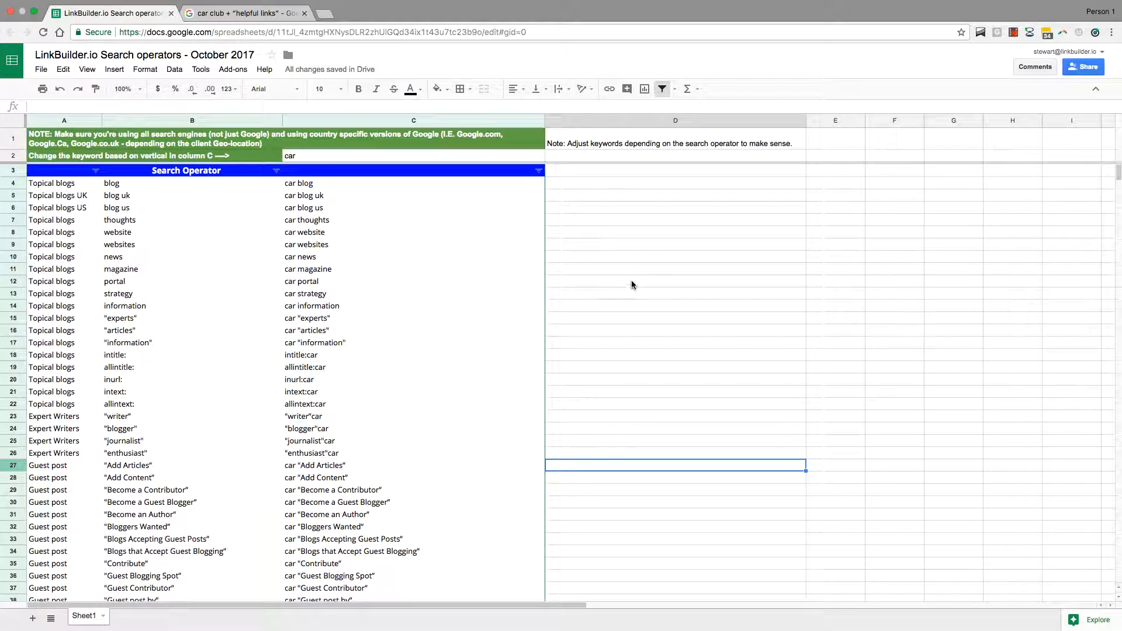
mouse_move(710, 291)
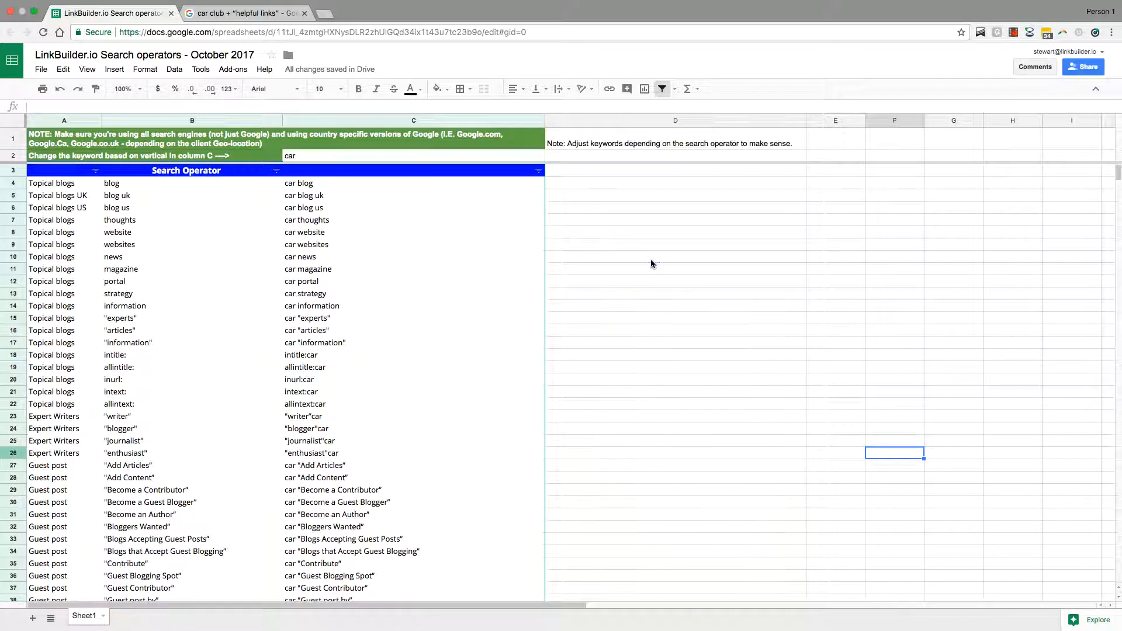
drag(674, 244, 674, 379)
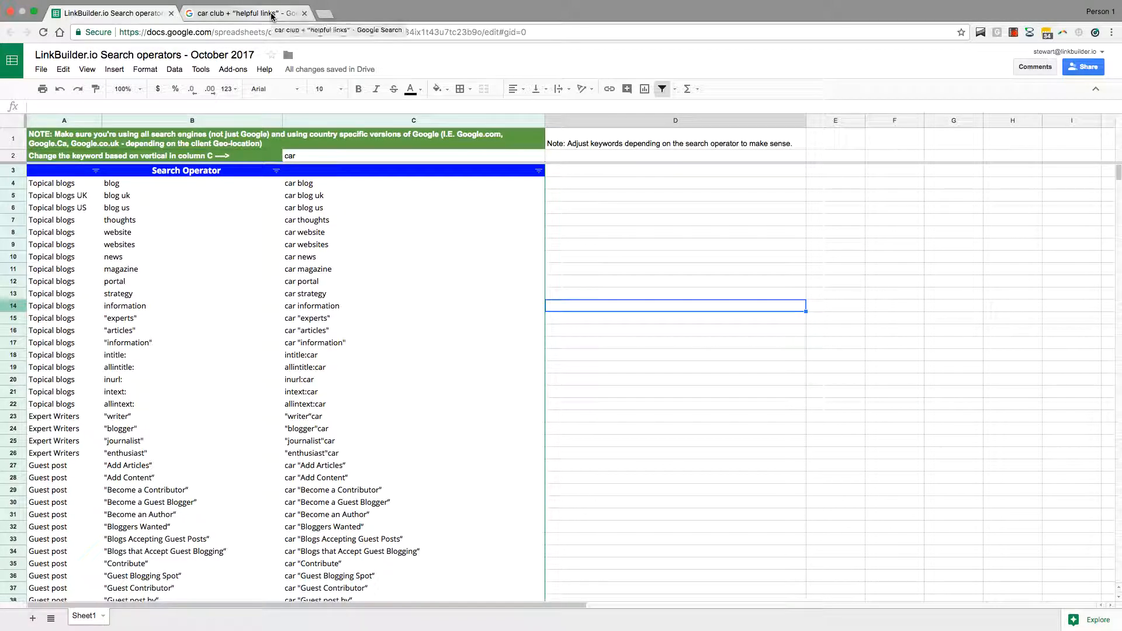
mouse_move(512, 259)
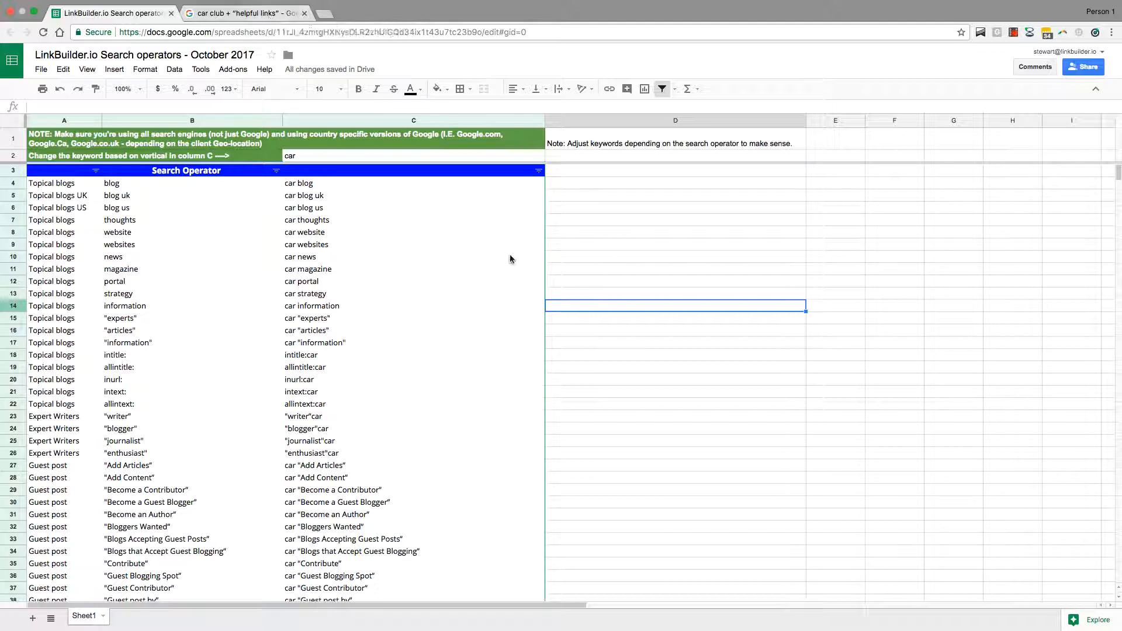
mouse_move(551, 273)
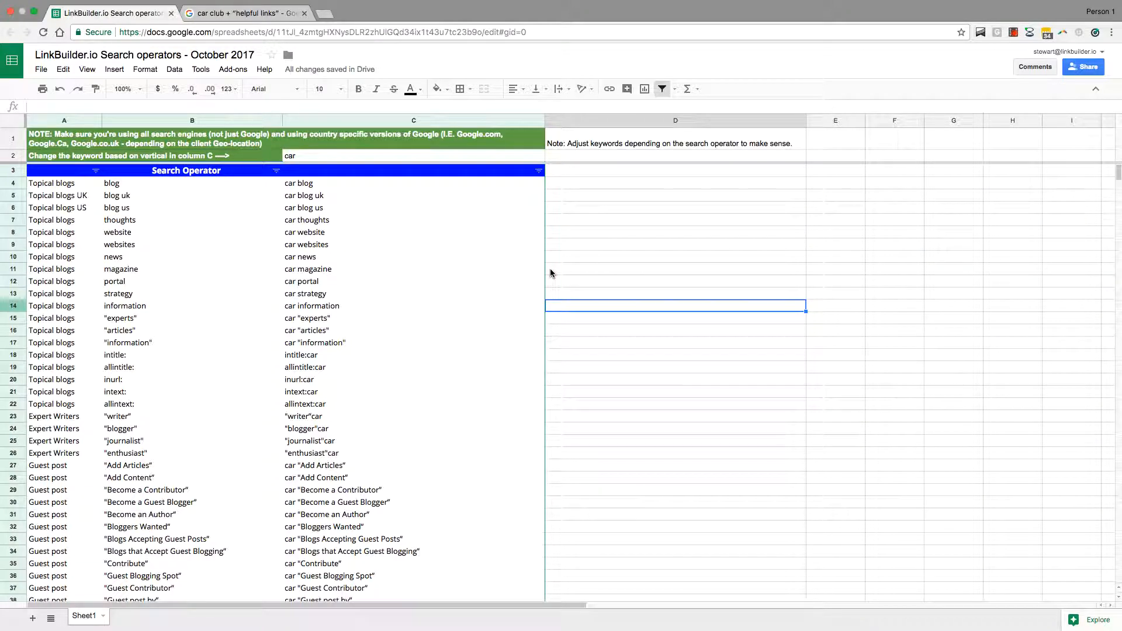
mouse_move(561, 273)
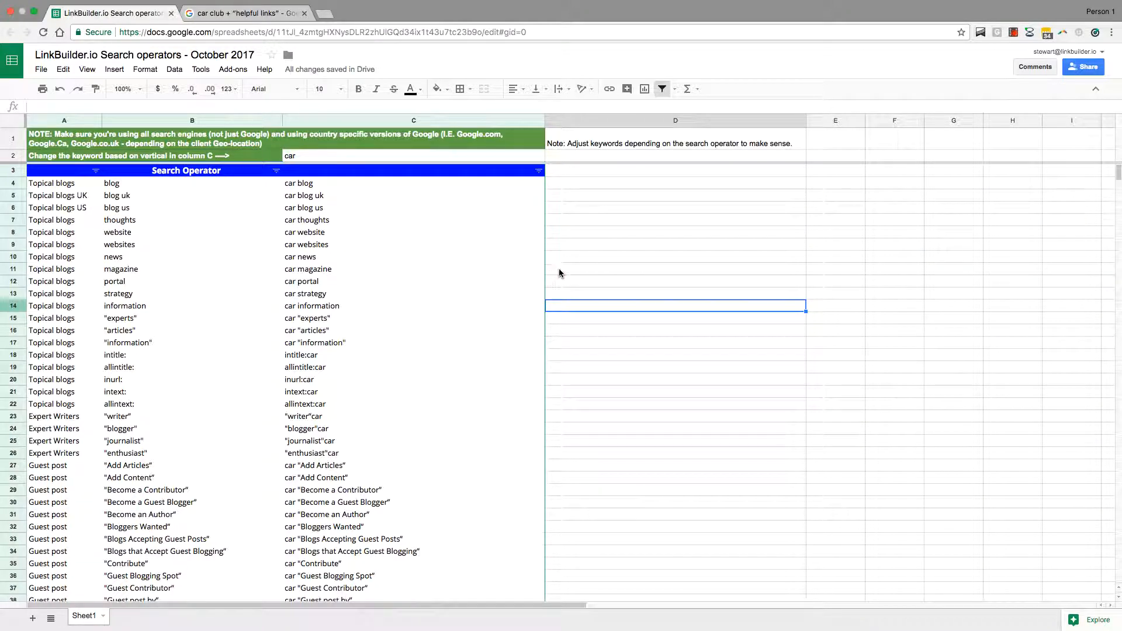
Reach the final Clubs rows and select C462 holding car club + "helpful links"
click(674, 342)
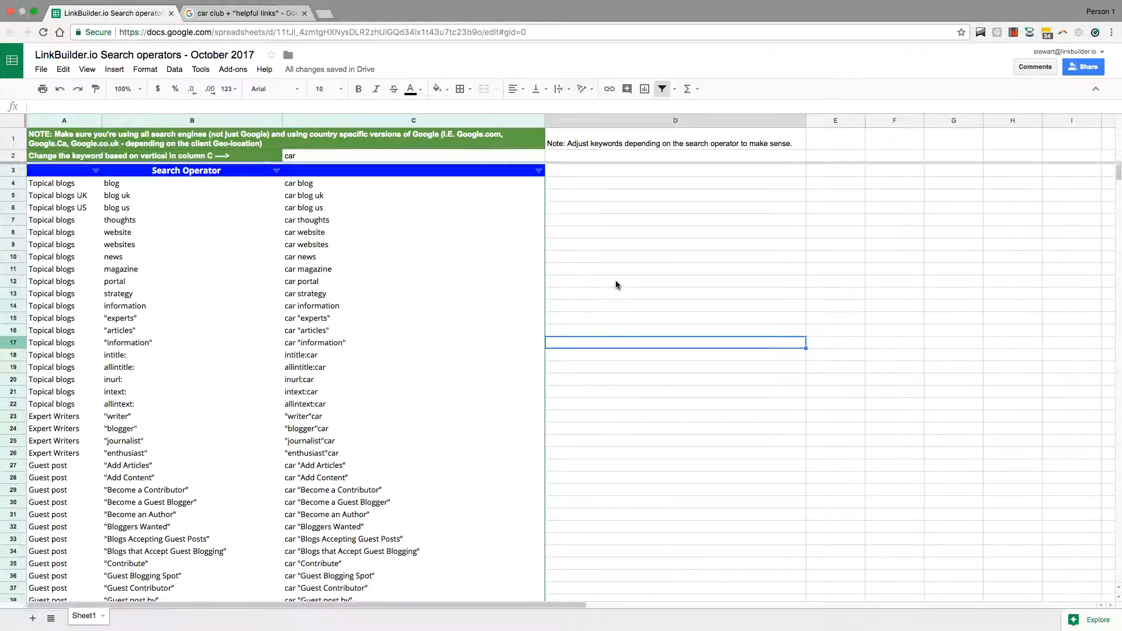
scroll(down, 3)
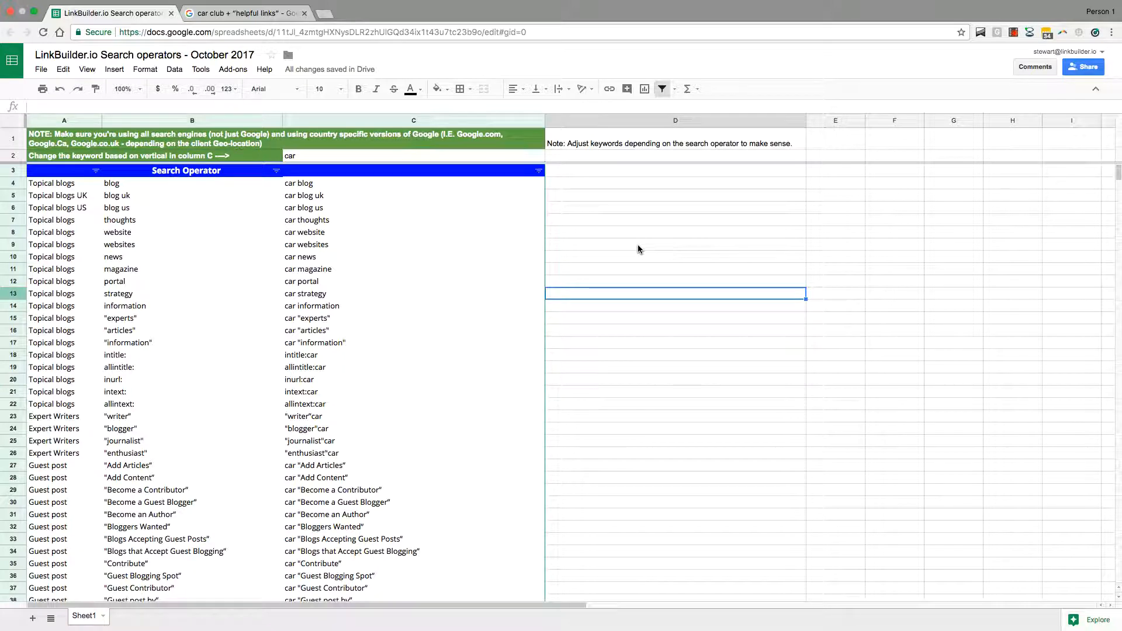
scroll(down, 3)
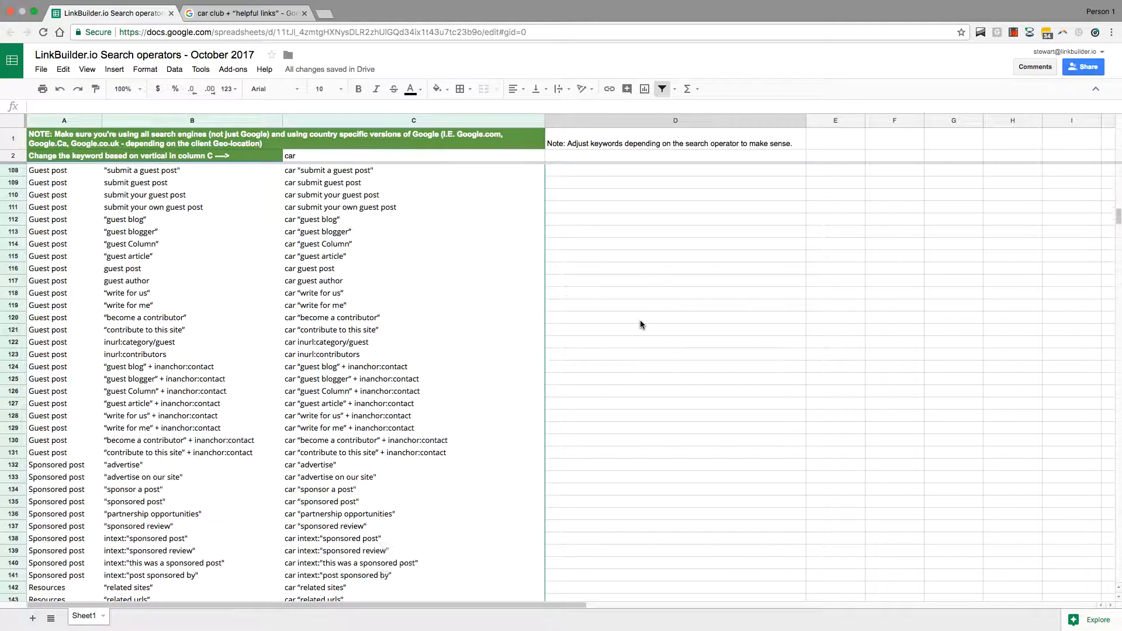
scroll(down, 3)
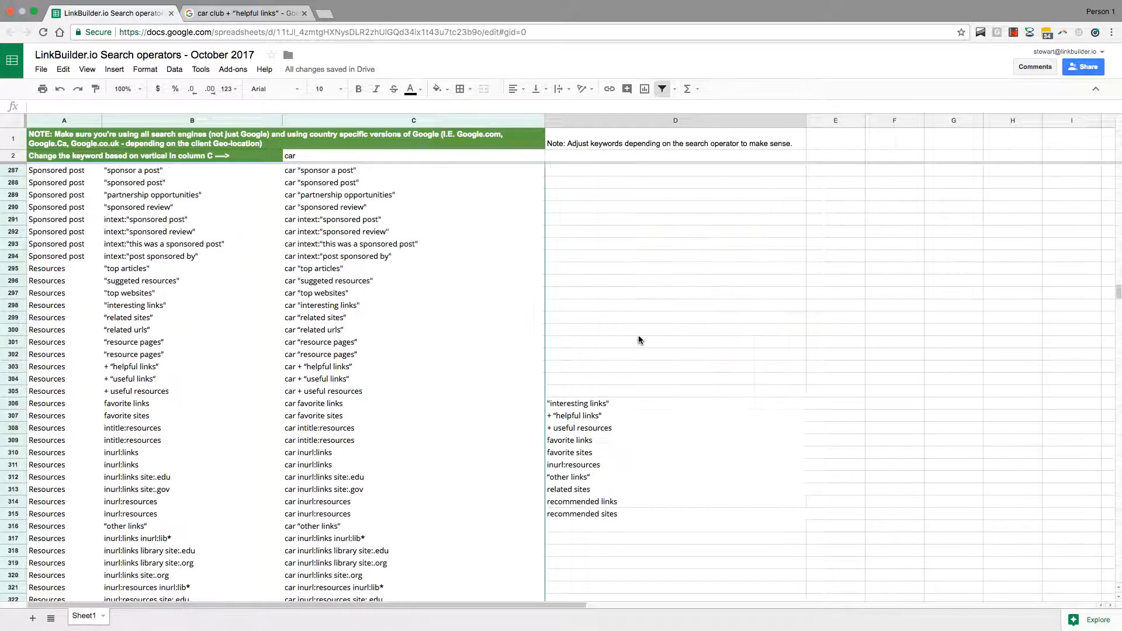
scroll(down, 3)
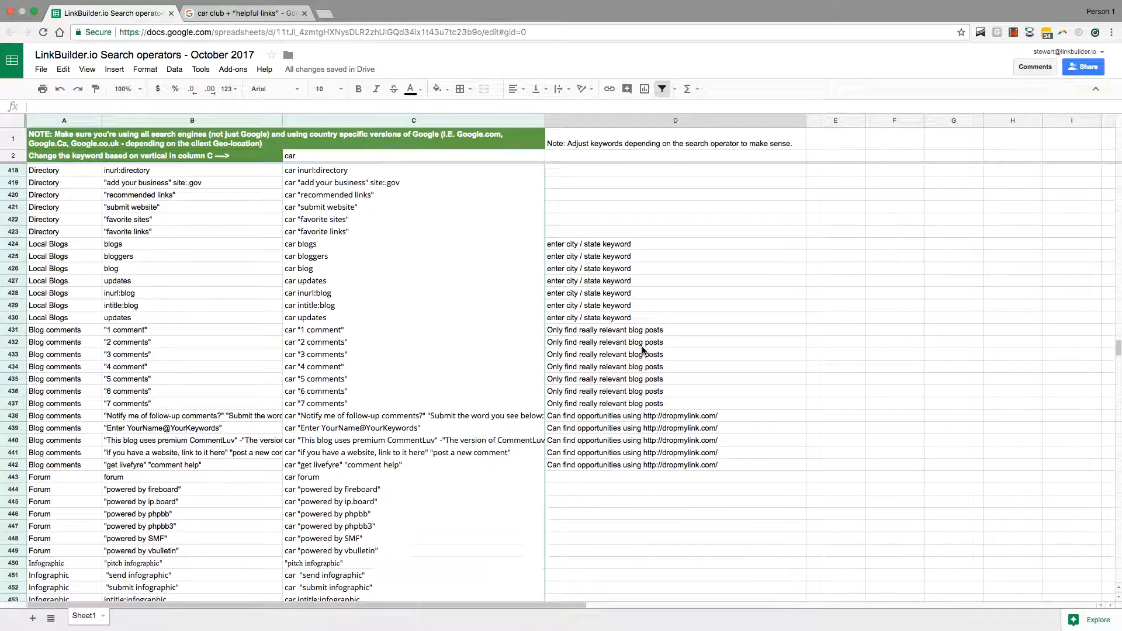
scroll(down, 3)
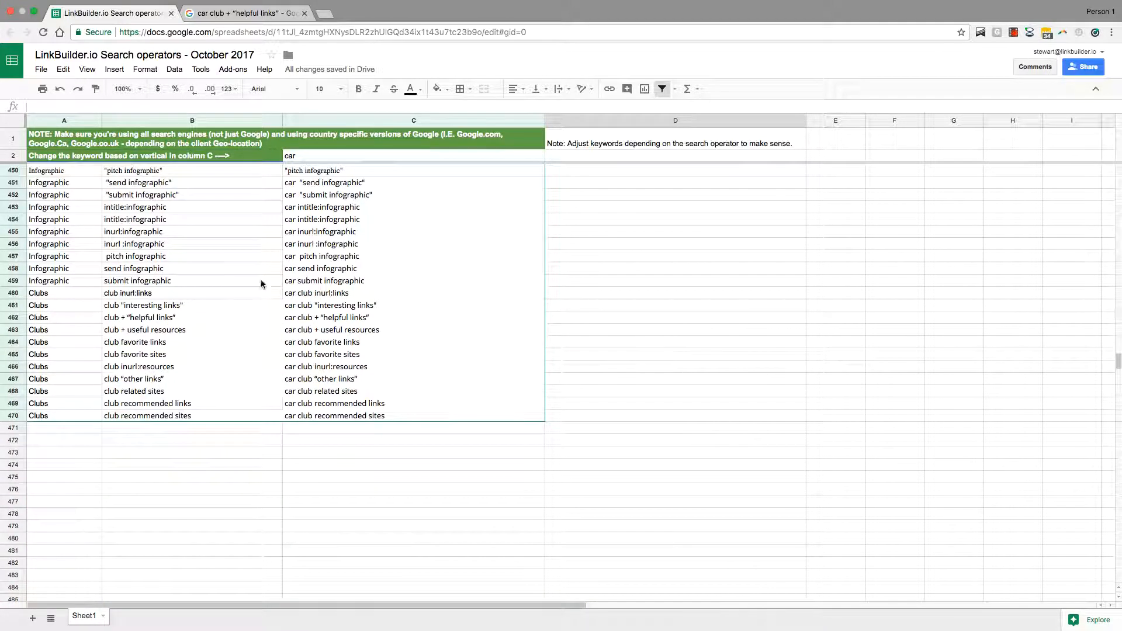
click(144, 305)
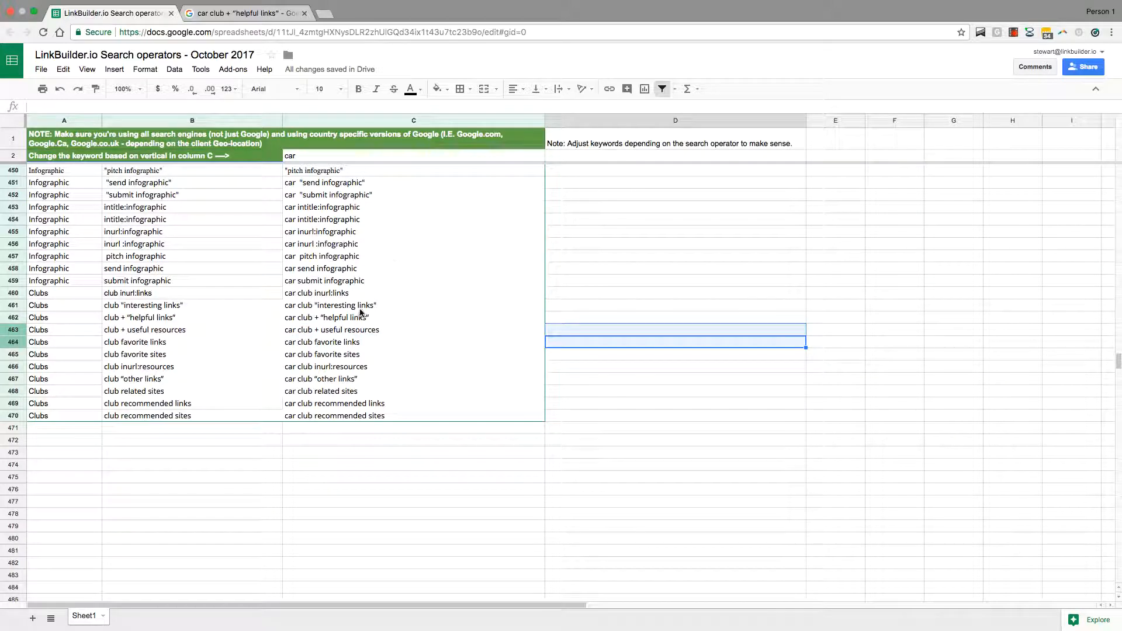
click(673, 330)
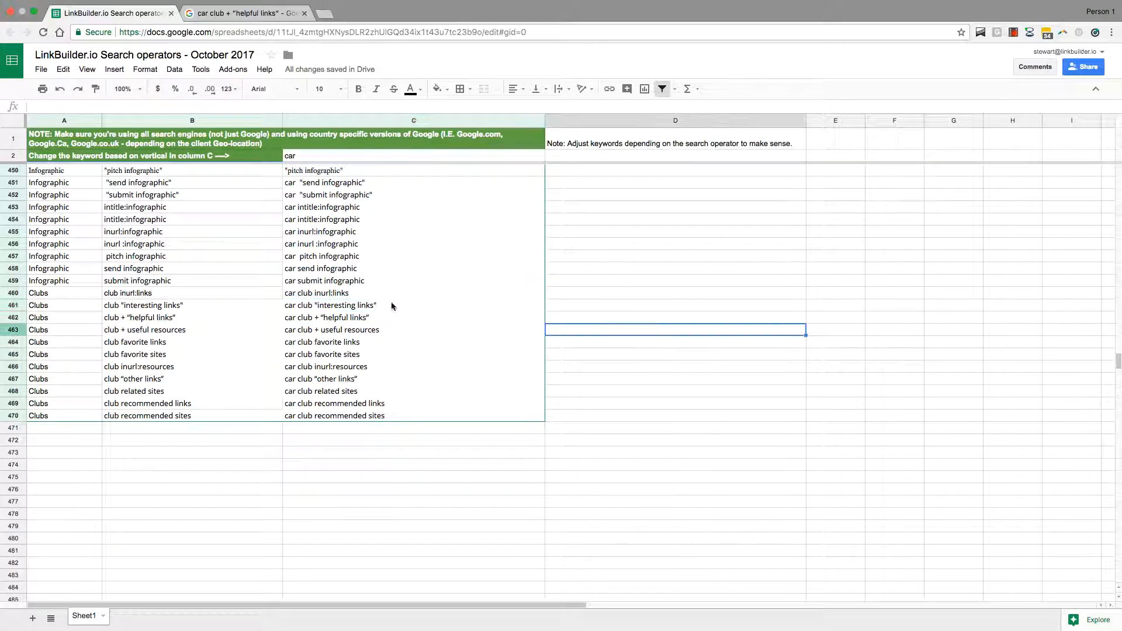
click(389, 330)
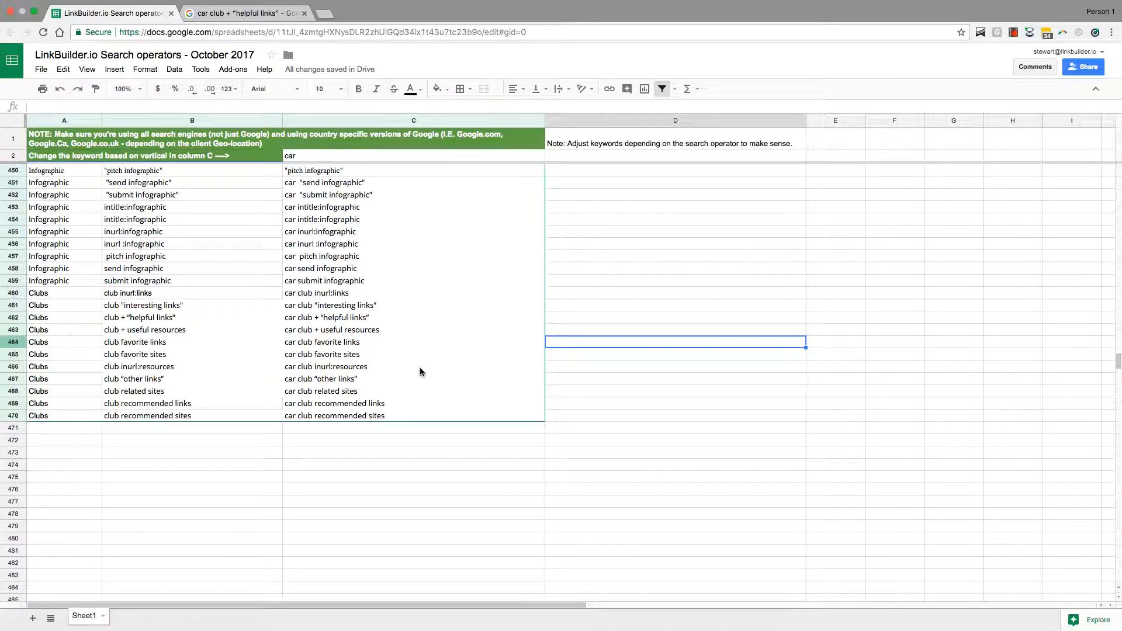
mouse_move(416, 367)
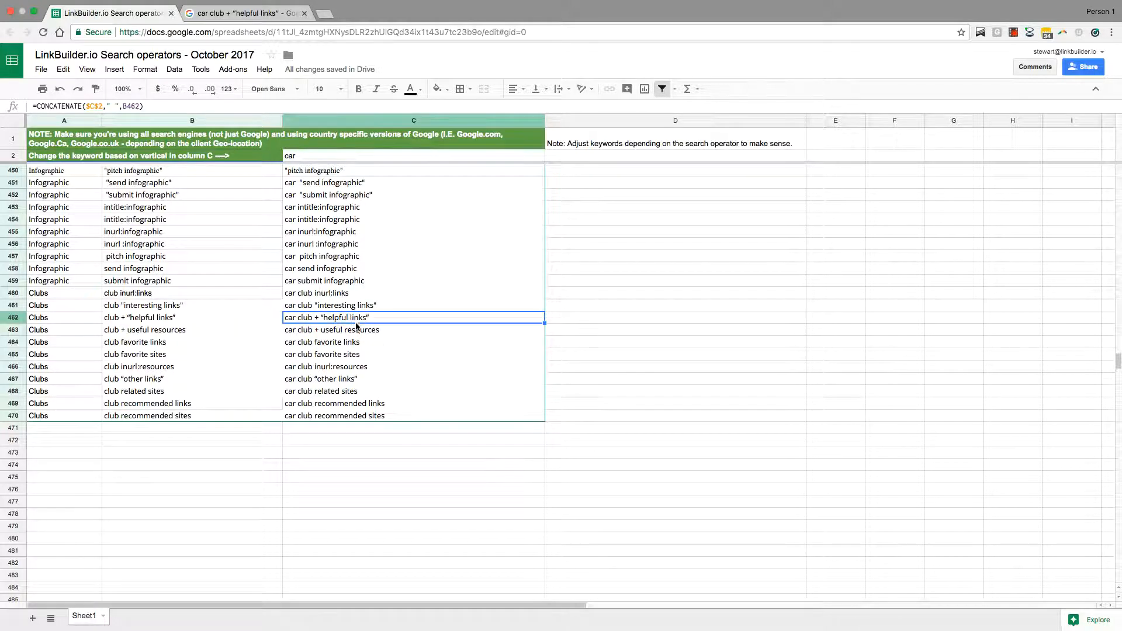
In the car club "helpful links" results, open the Ocean City Cruzers Helpful Links result in a new tab
click(249, 13)
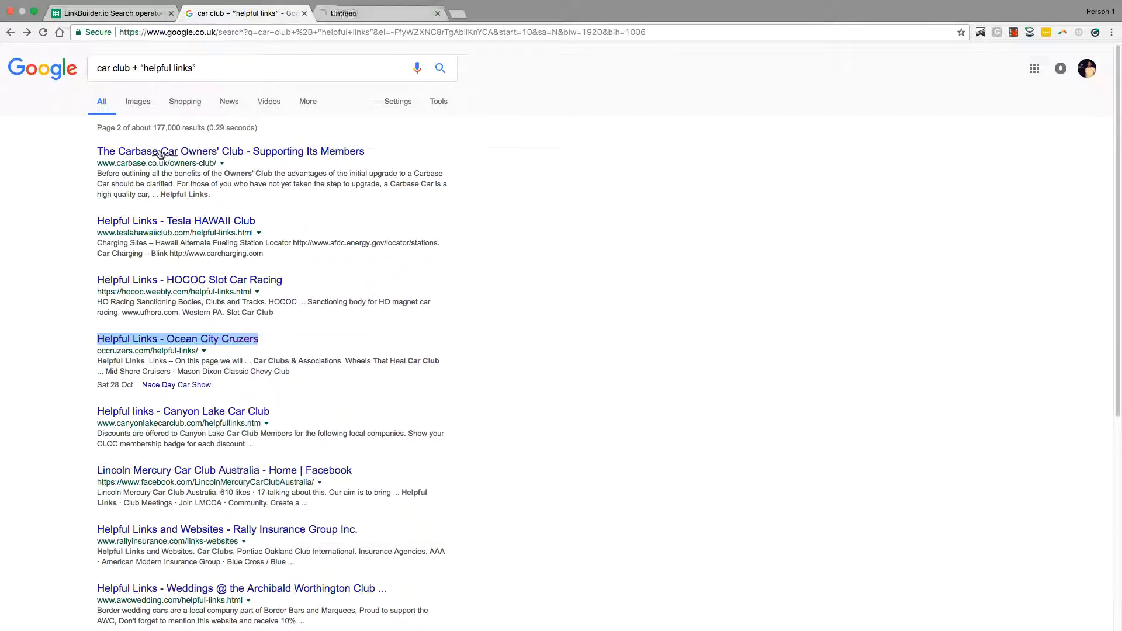
click(177, 339)
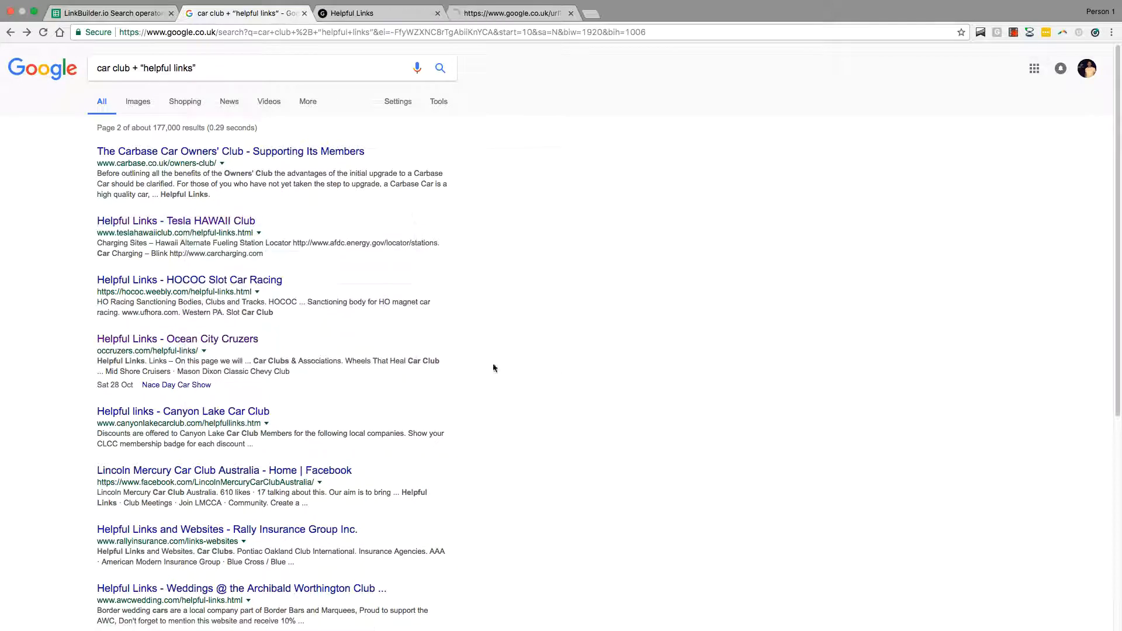
click(178, 339)
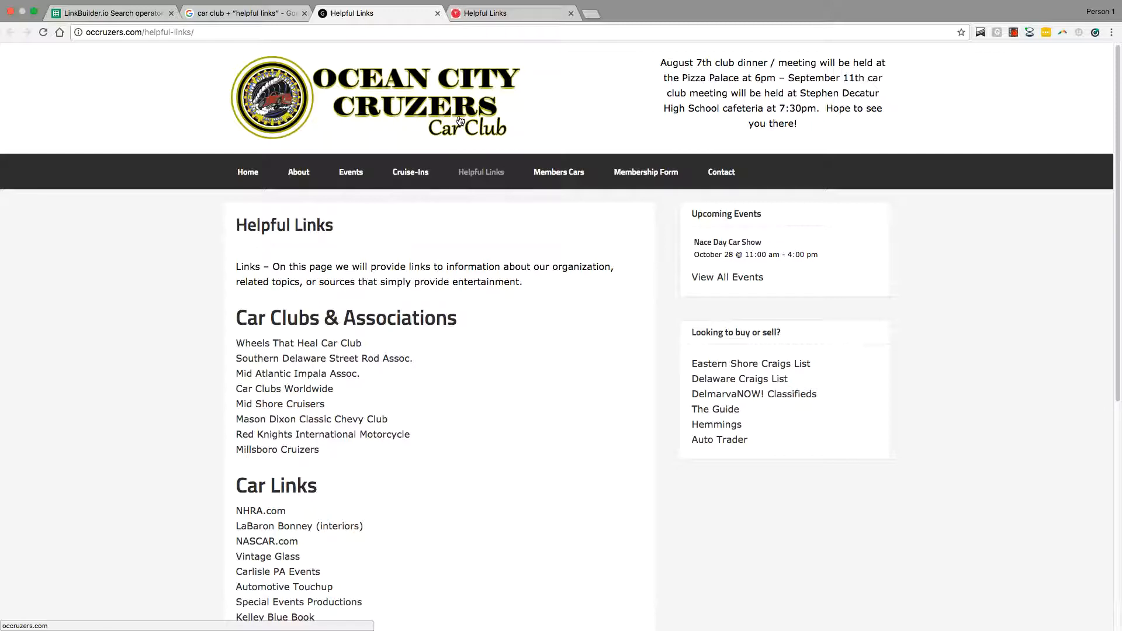
scroll(down, 3)
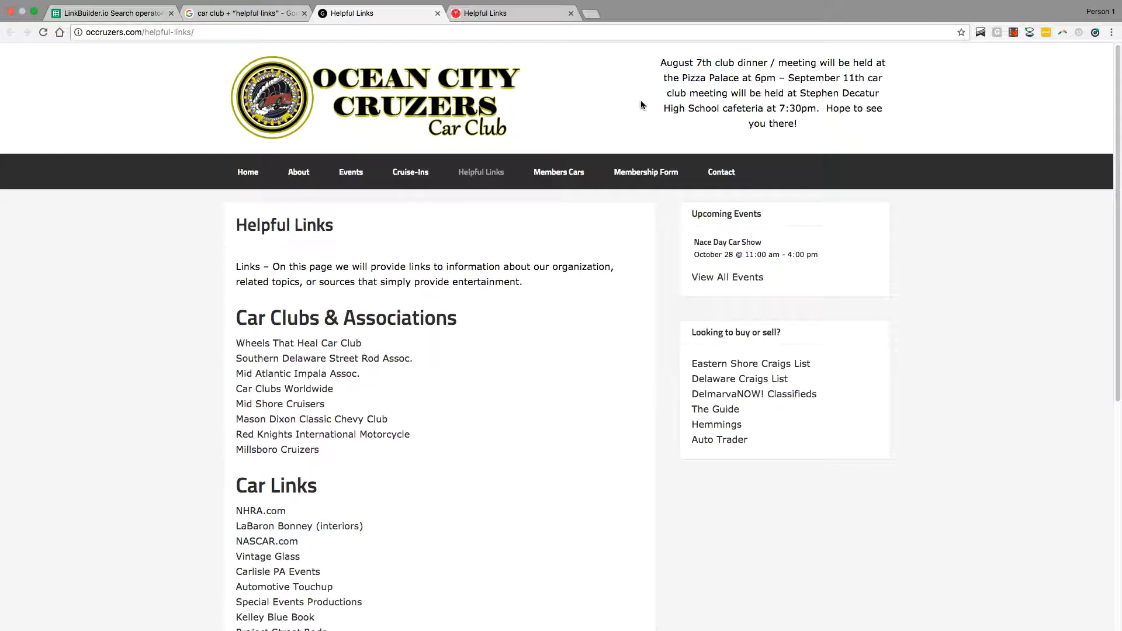
mouse_move(56, 203)
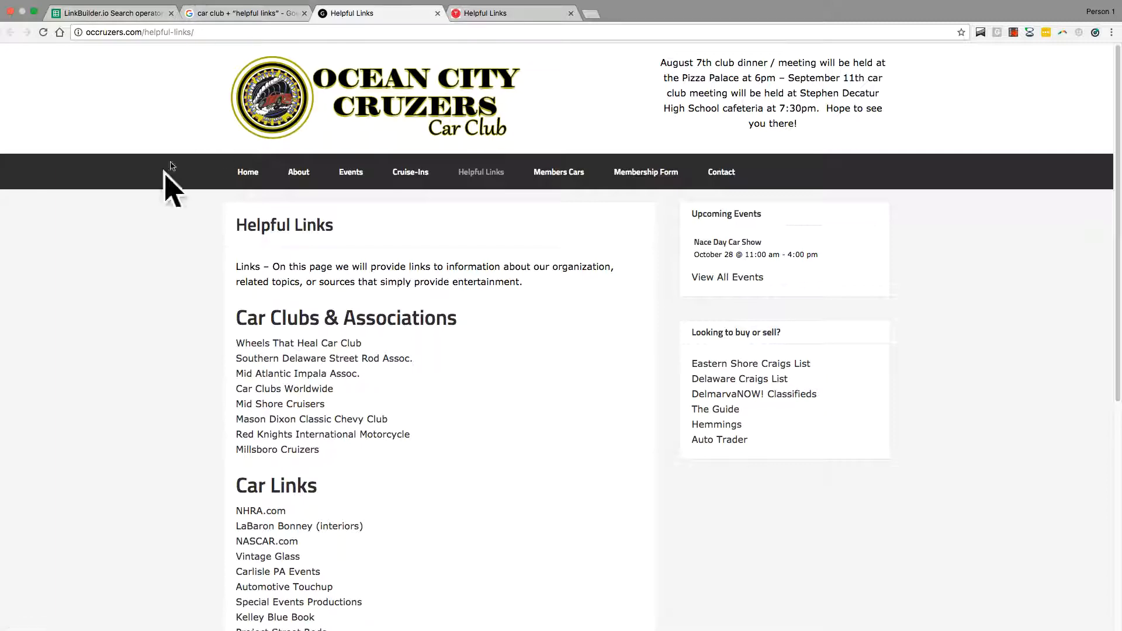
scroll(down, 3)
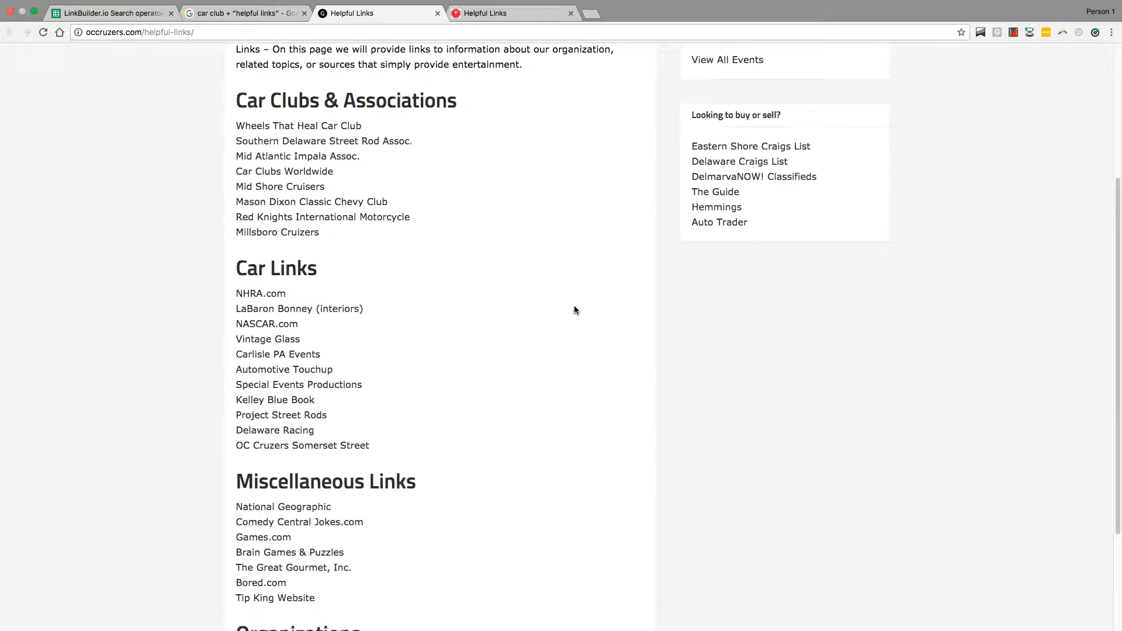
scroll(up, 3)
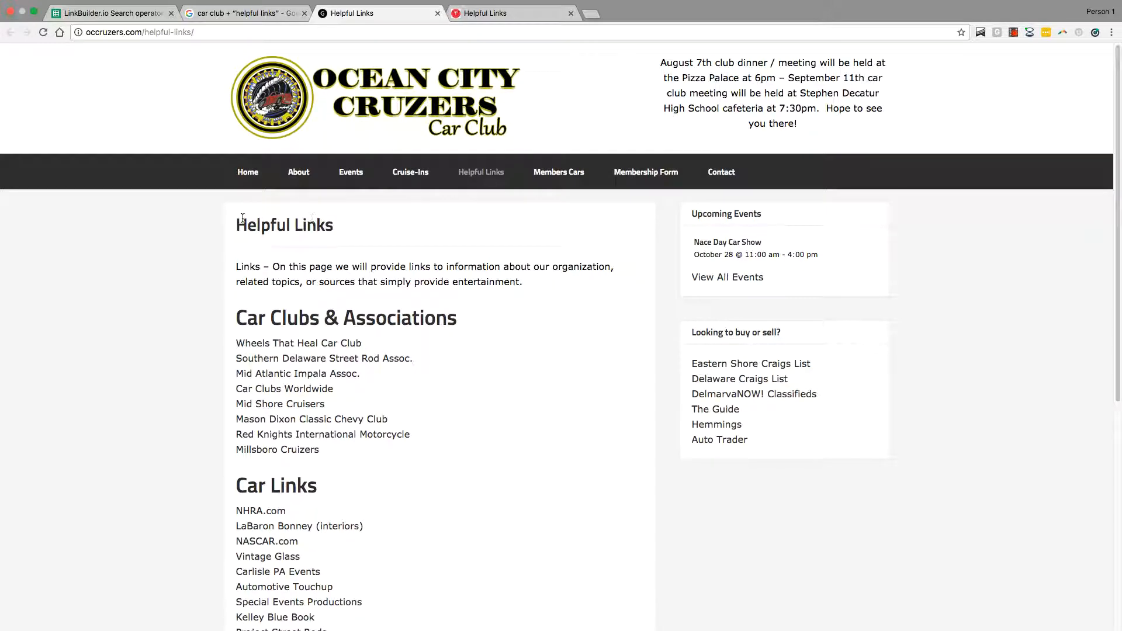
mouse_move(484, 308)
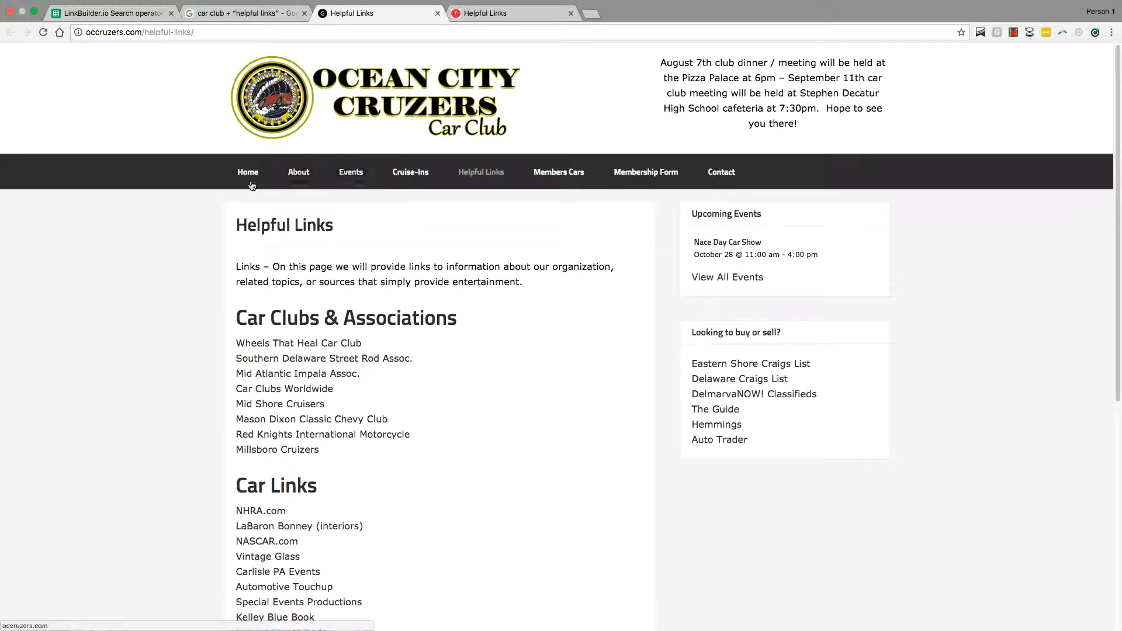
scroll(down, 3)
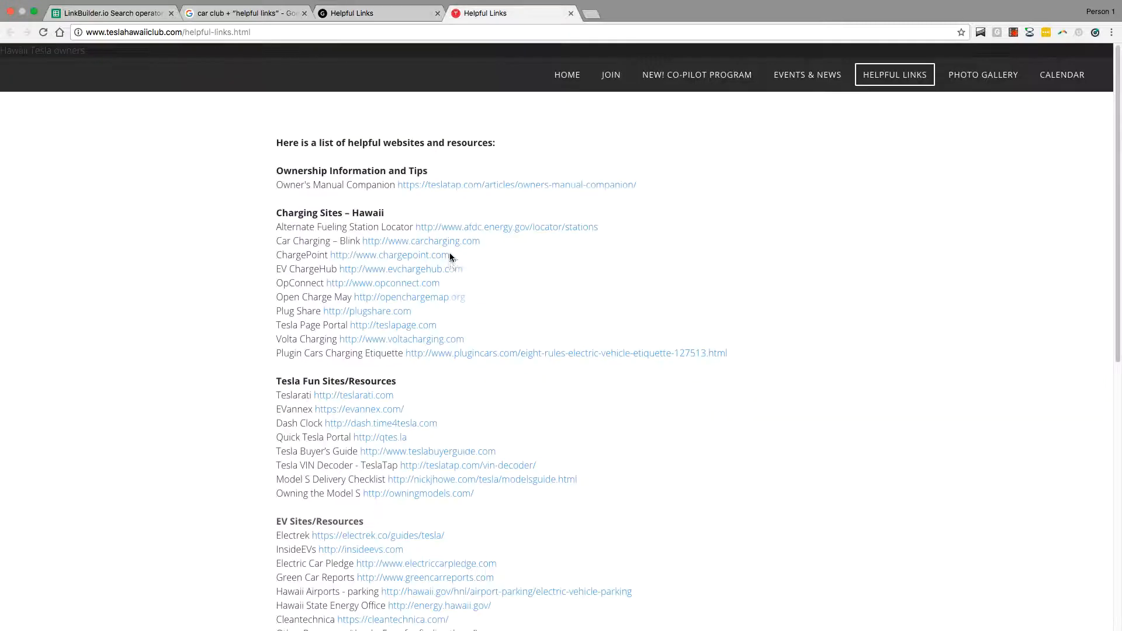
Leave the Tesla Hawaii Club links page and return to the car club "helpful links" results
scroll(down, 3)
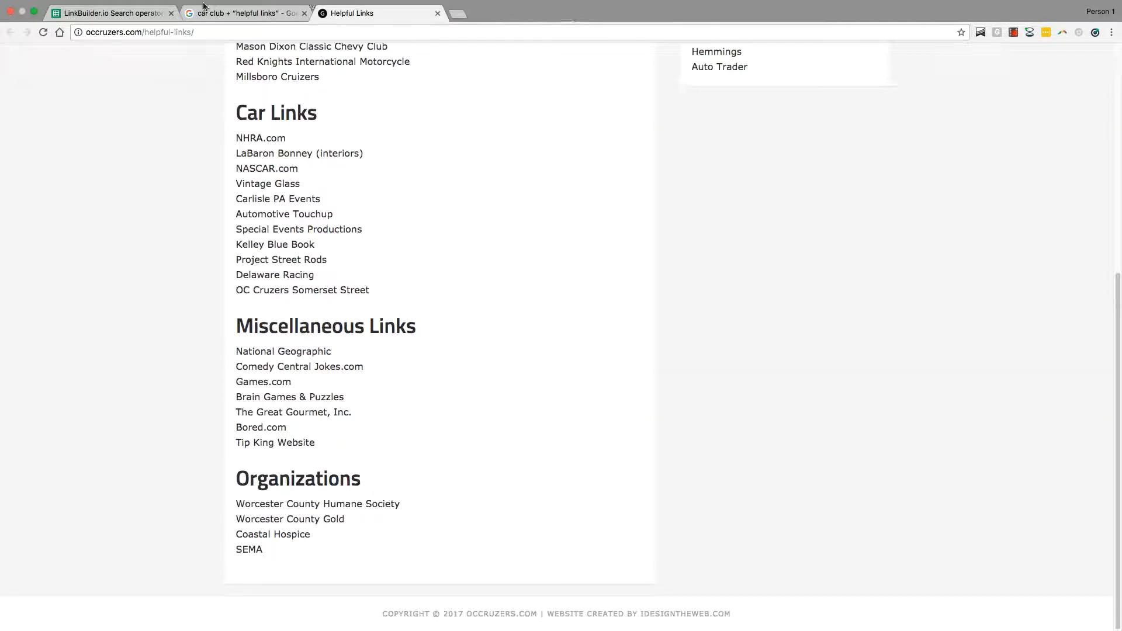
click(248, 13)
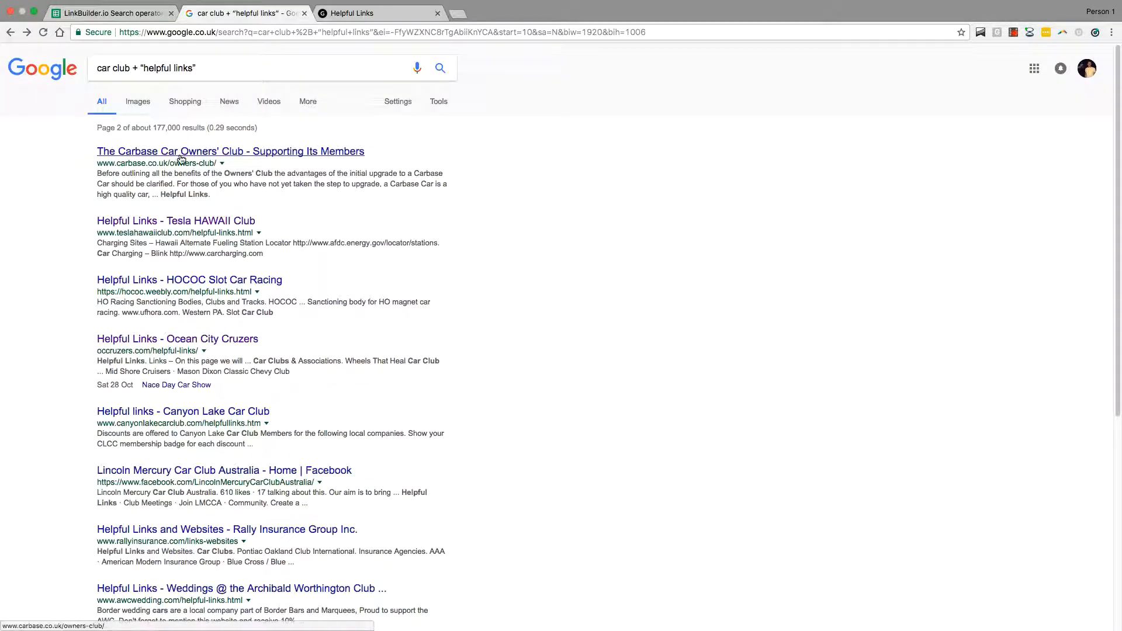
Run the car club "interesting links" operator and pass the not-a-robot reCAPTCHA check
click(231, 151)
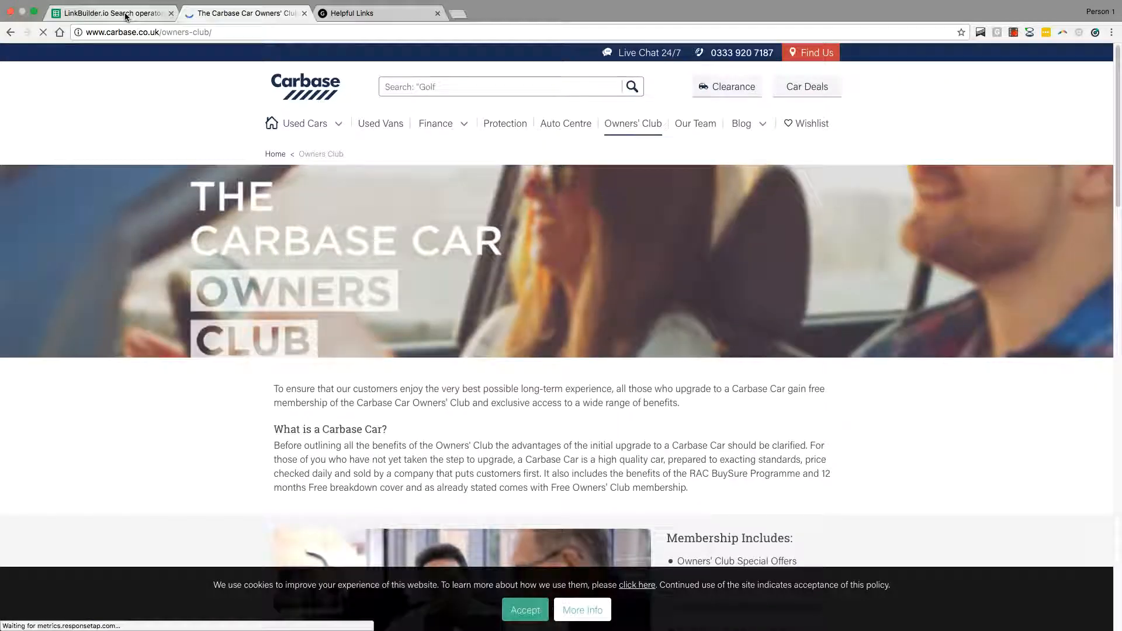
click(117, 12)
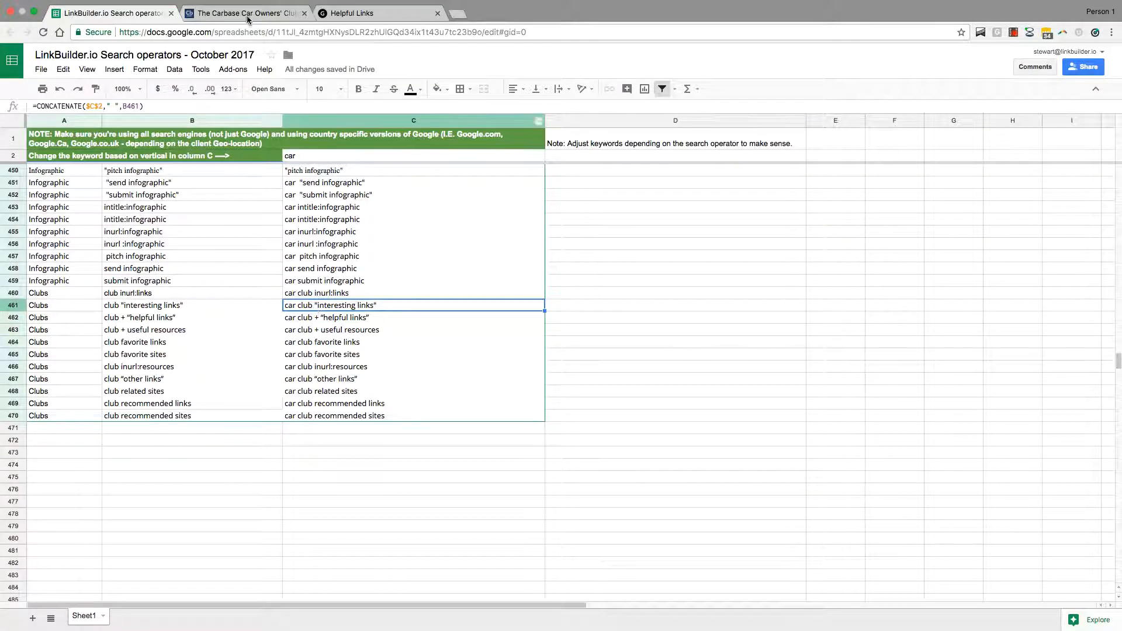
click(249, 13)
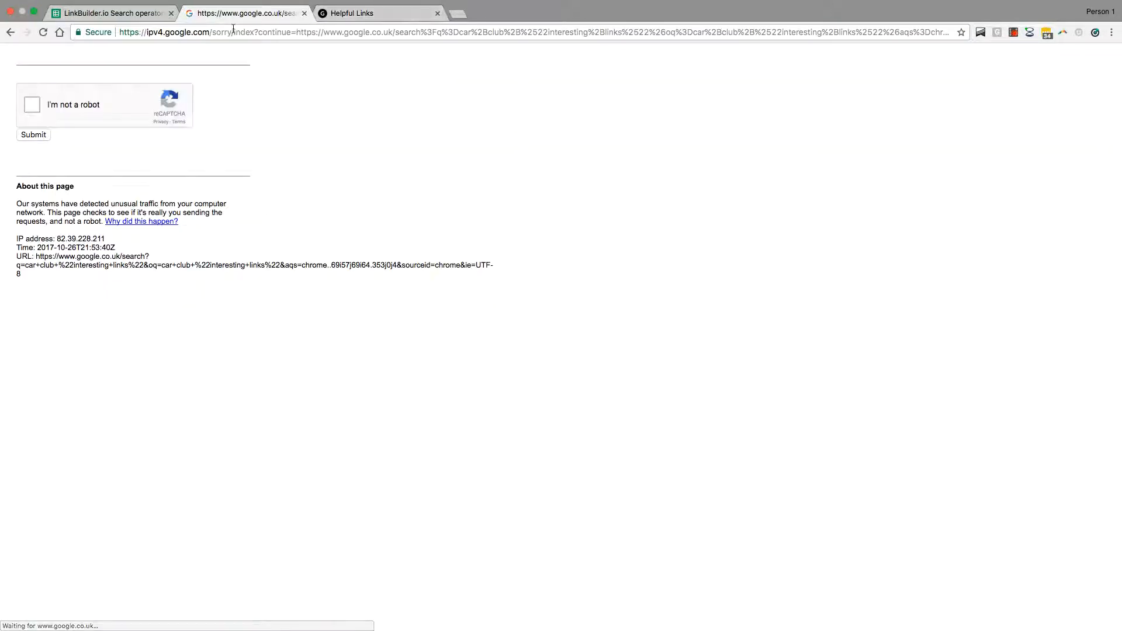
click(32, 106)
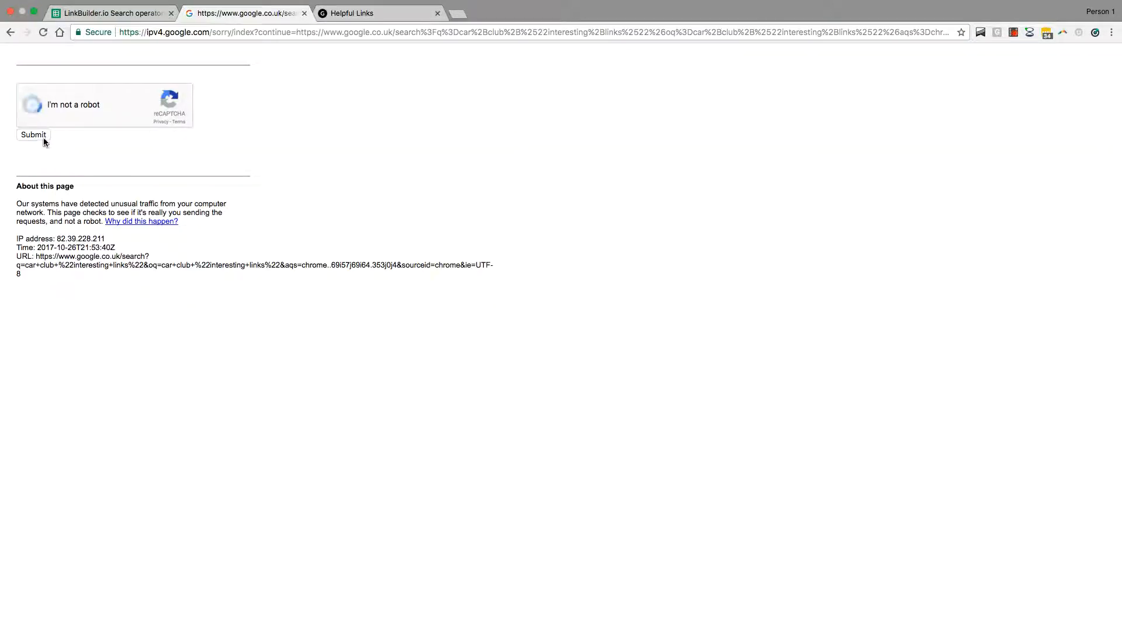
click(32, 105)
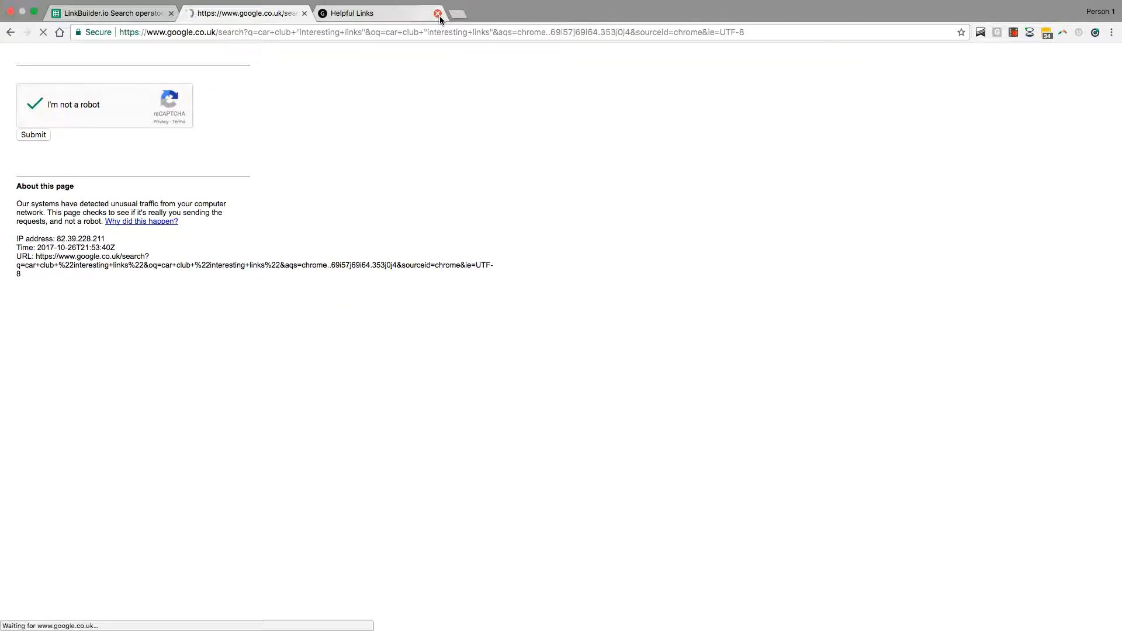
Close the leftover Ocean City Cruzers links tab and bring up link options on the UK barchetta result
click(436, 13)
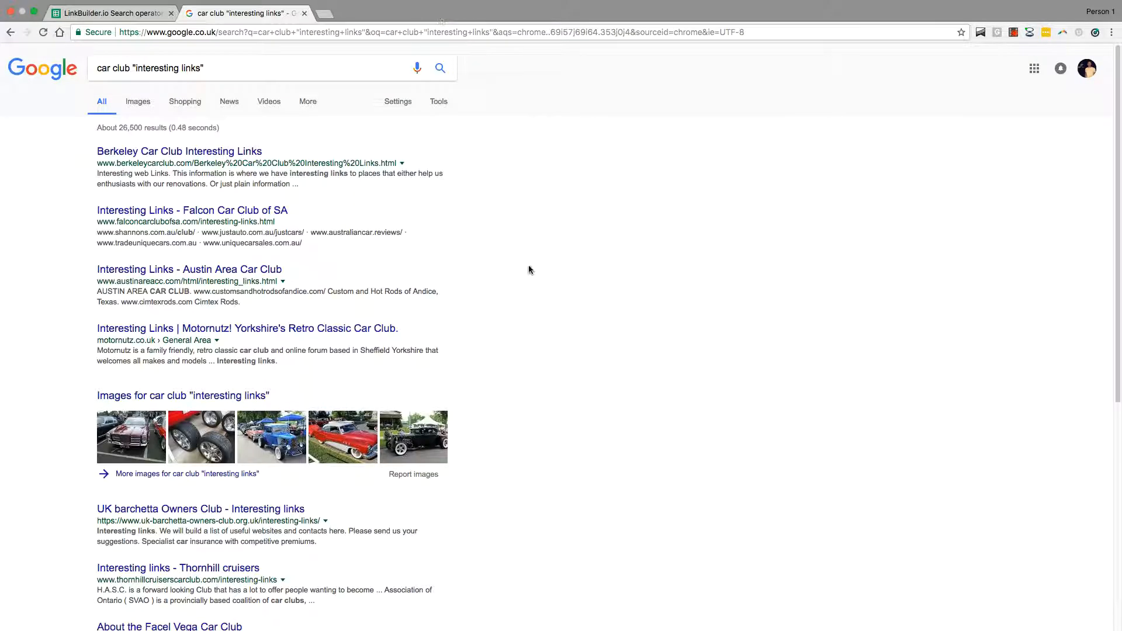
scroll(down, 3)
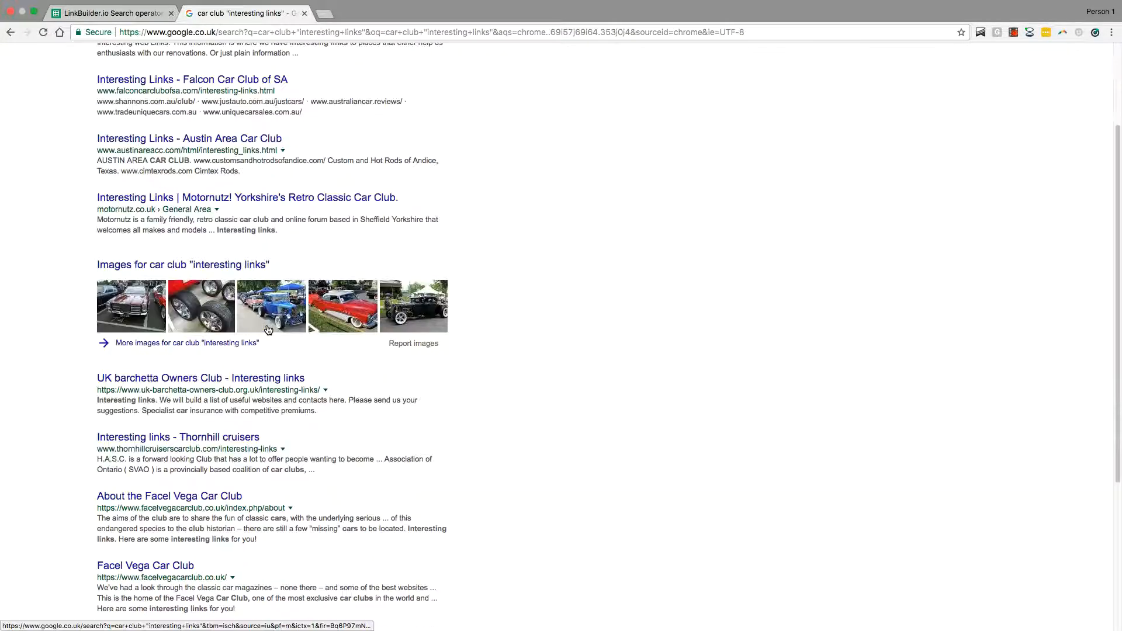
right_click(201, 292)
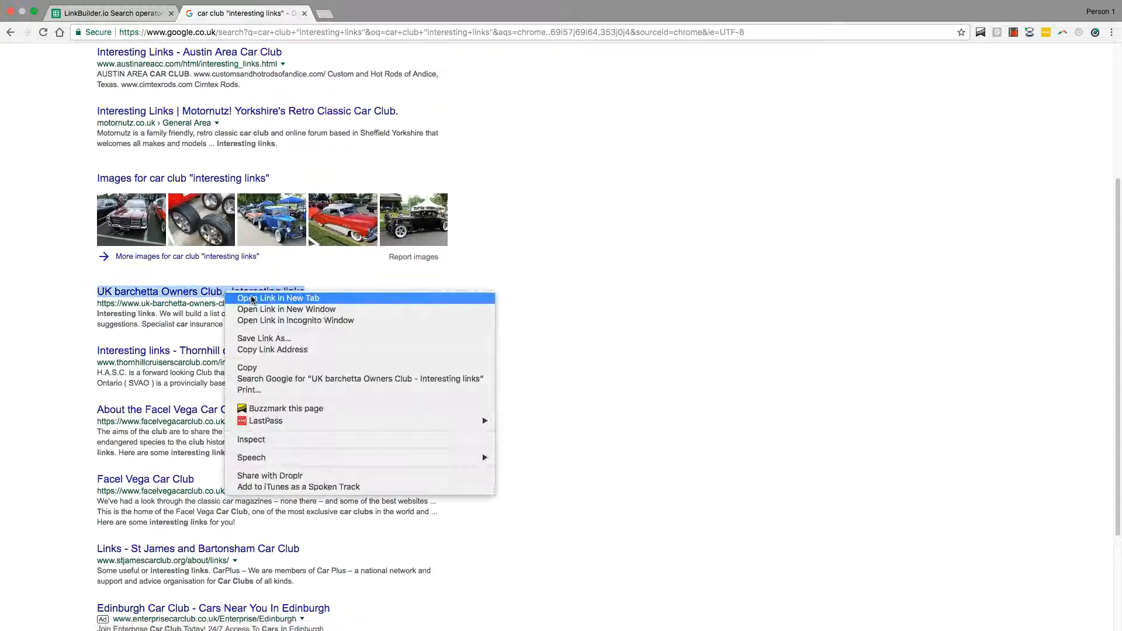
Open the UK barchetta Owners Club Interesting links page in a new tab, review it and close it
click(280, 298)
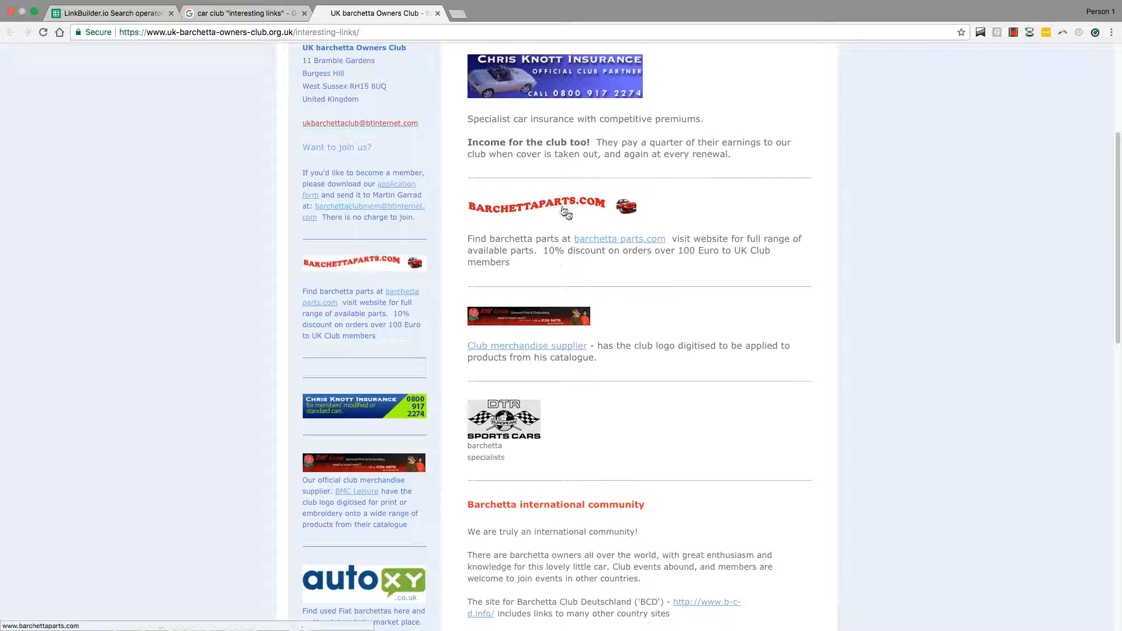
scroll(down, 3)
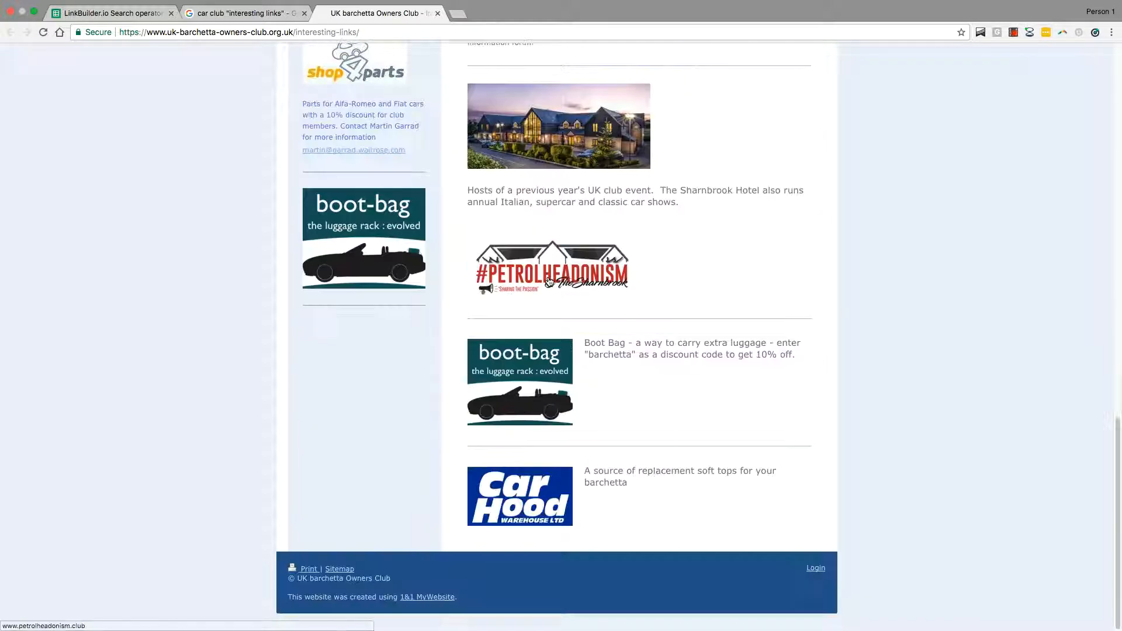
scroll(up, 3)
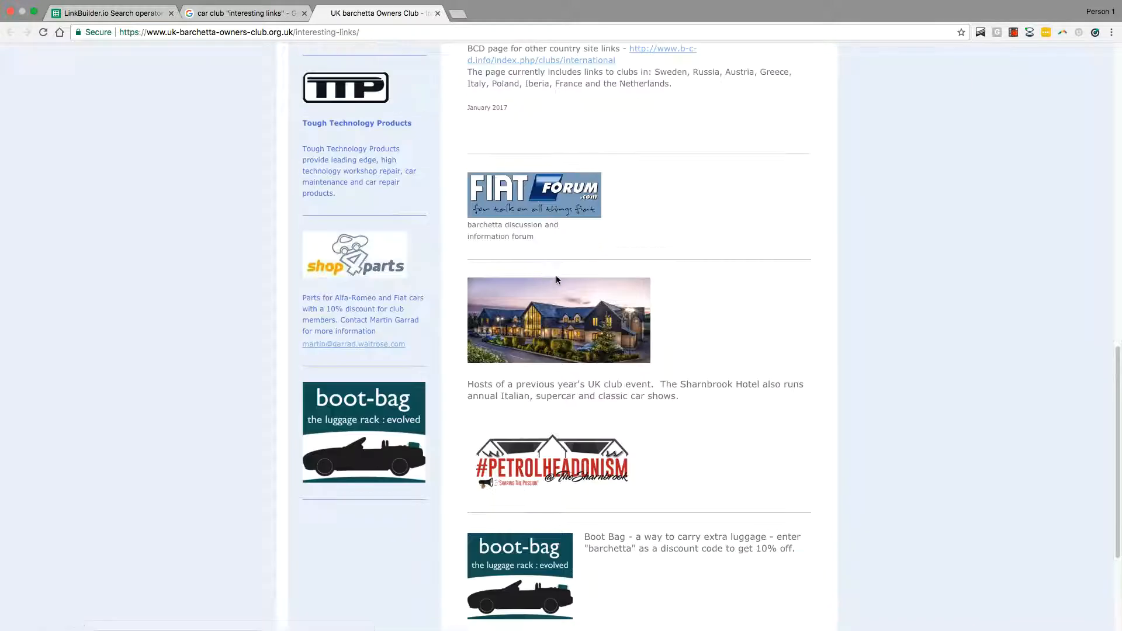
scroll(down, 3)
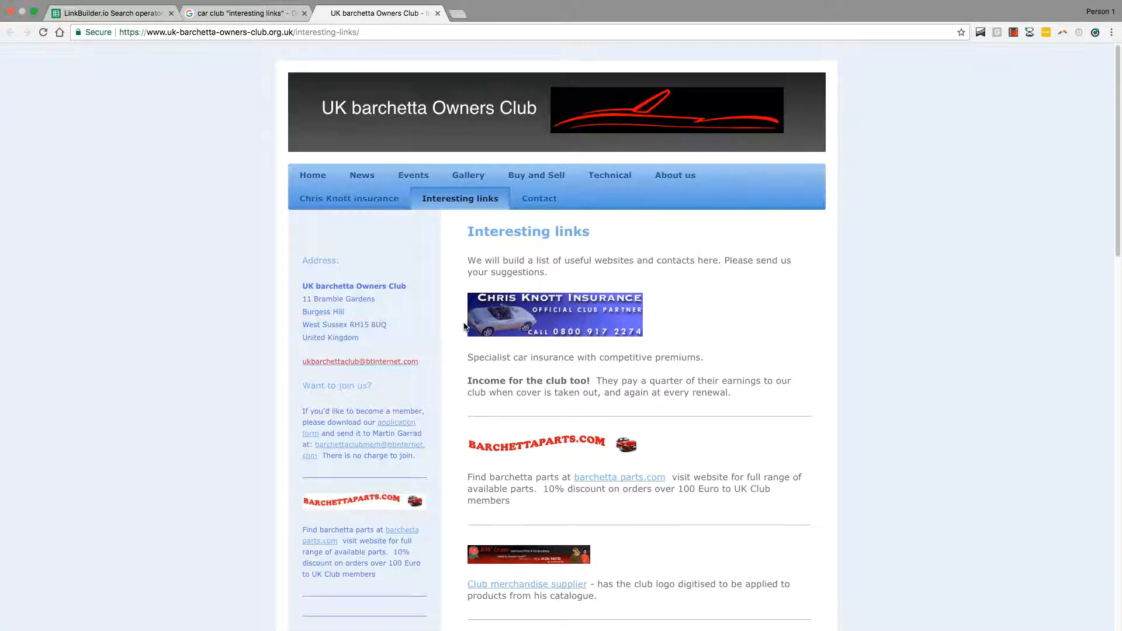
mouse_move(181, 132)
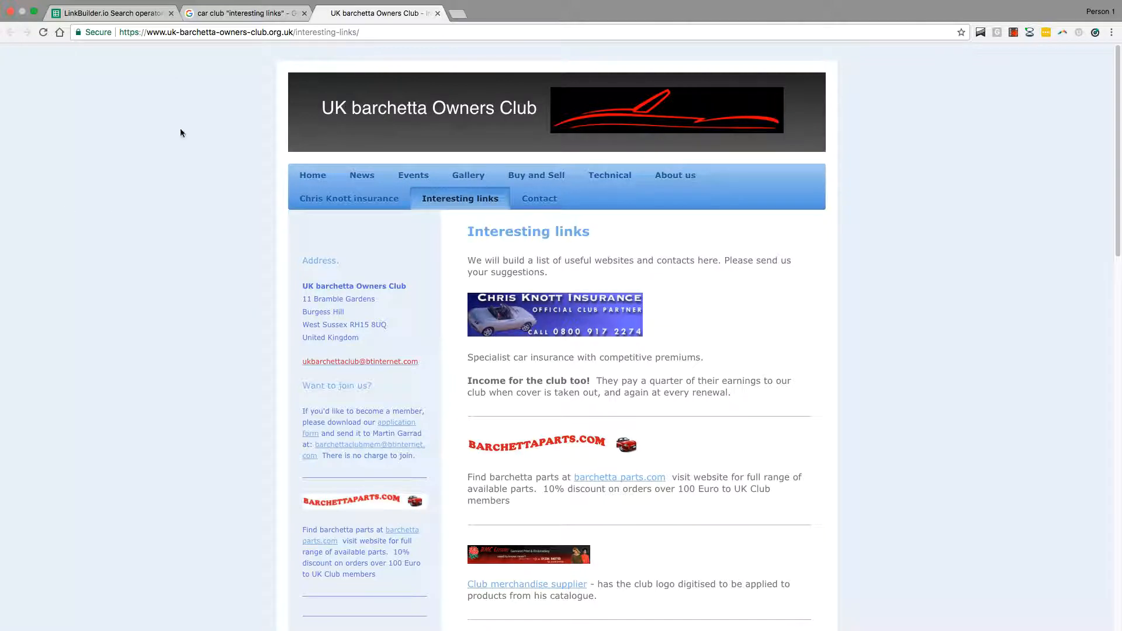
click(243, 12)
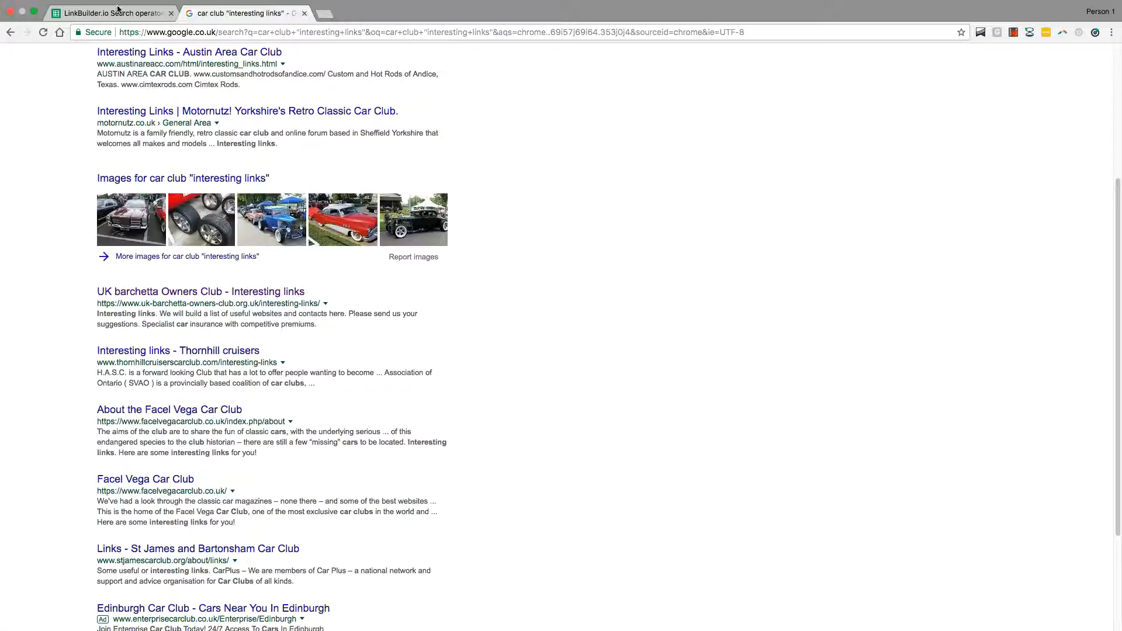
In the LinkBuilder.io sheet, overwrite the keyword car in C2 with private number plate
click(111, 13)
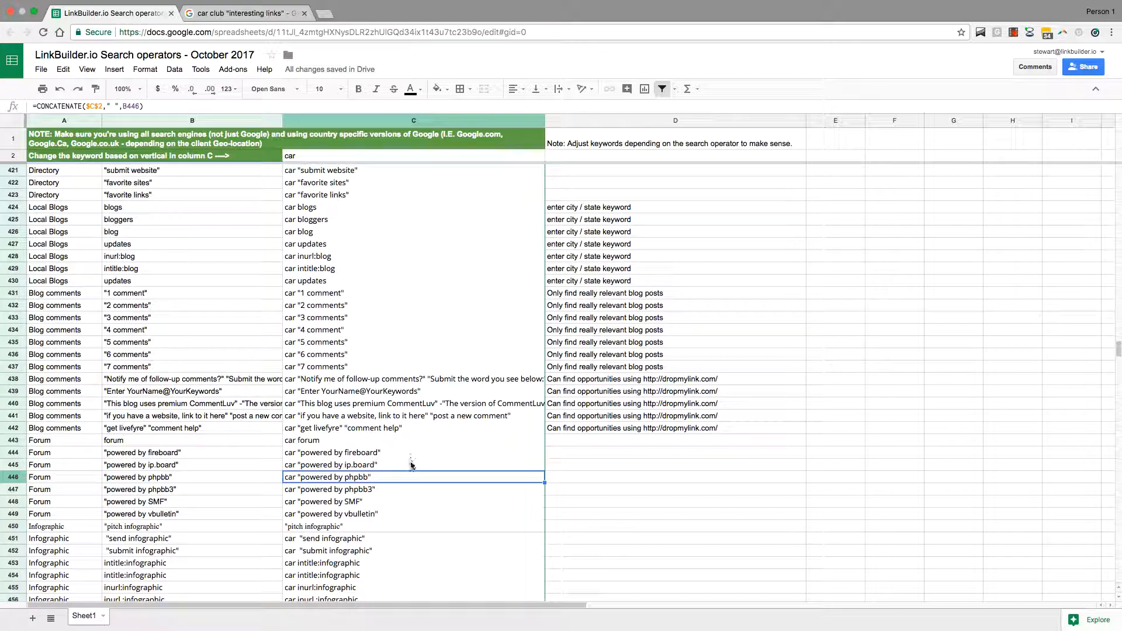
click(305, 157)
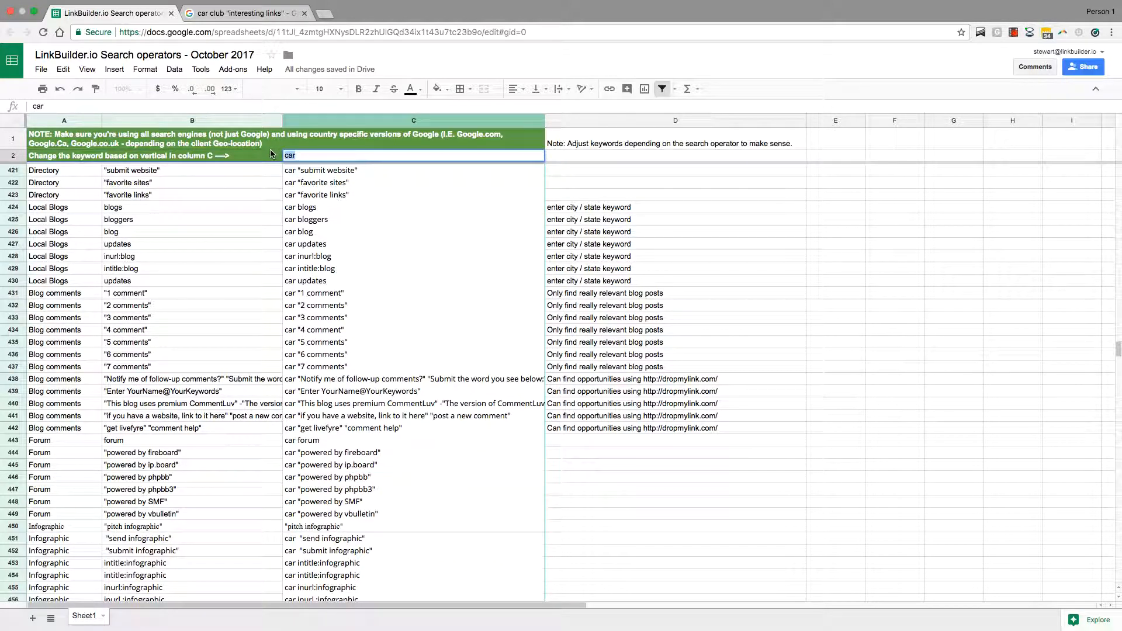
text(private number plate "powered by fireboard)
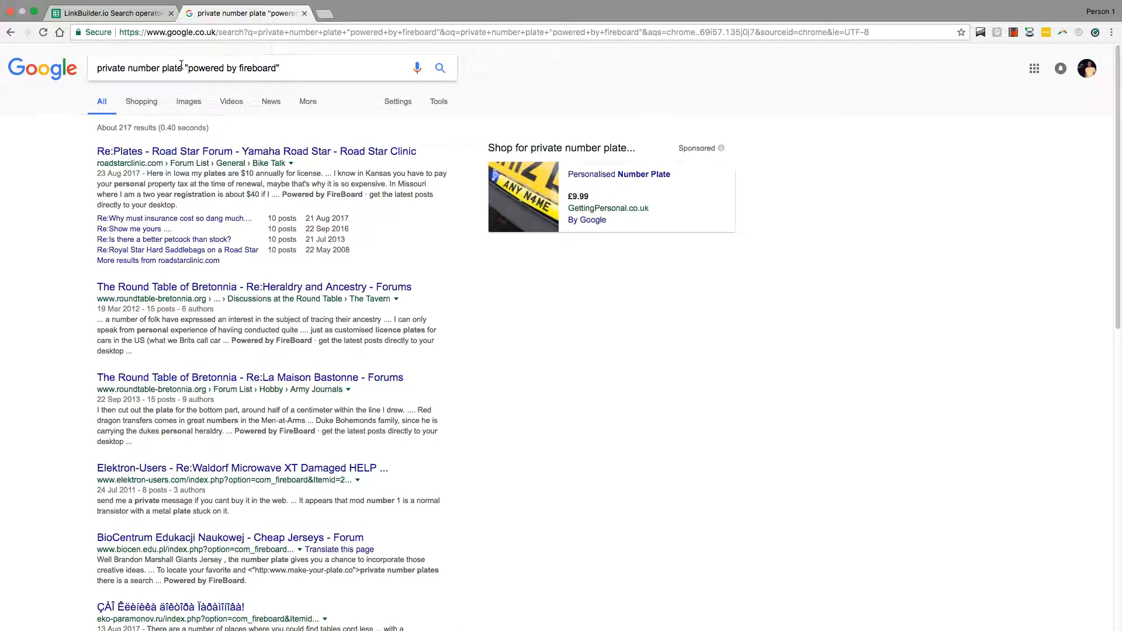
Replace the fireboard query with private number plate forum and scan the first results page
double_click(234, 68)
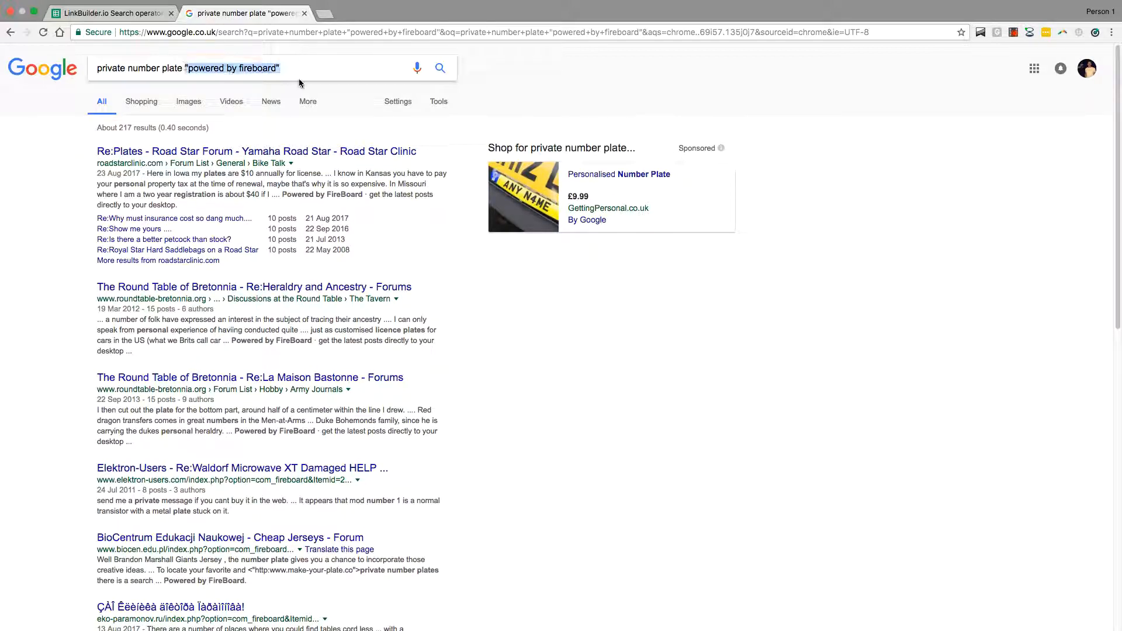
scroll(down, 3)
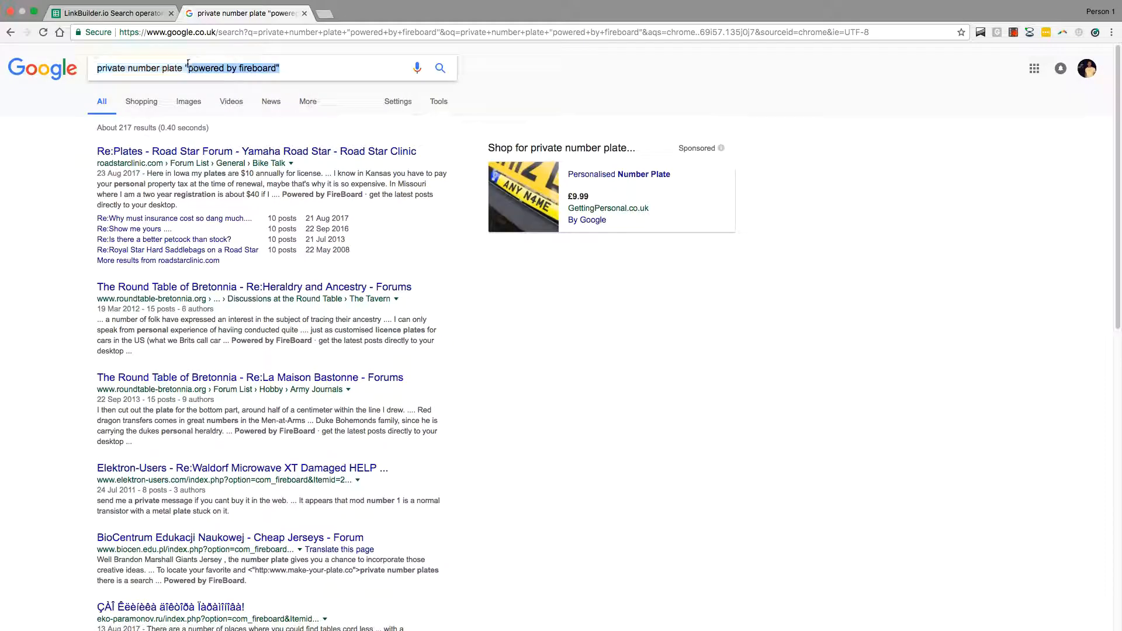
text(private number plate forum)
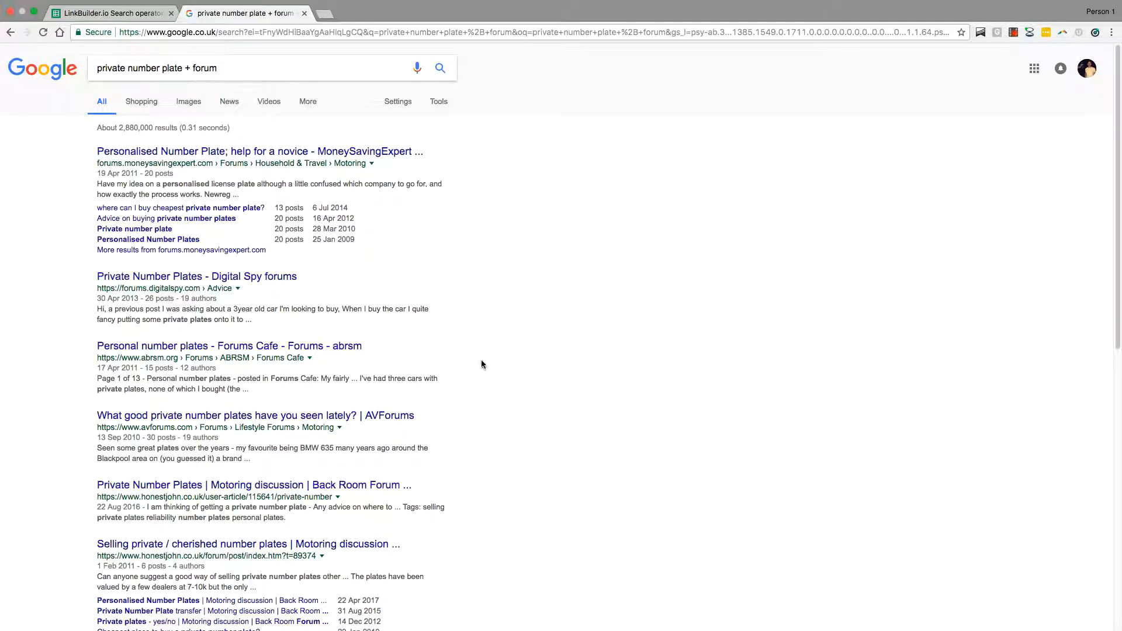
scroll(down, 3)
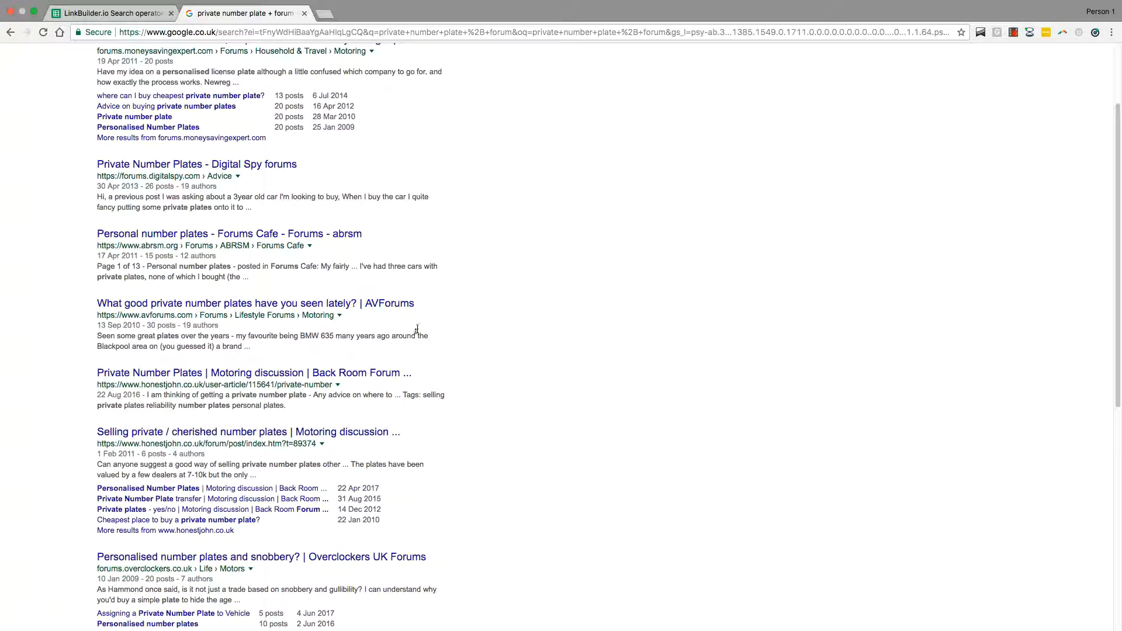
mouse_move(562, 332)
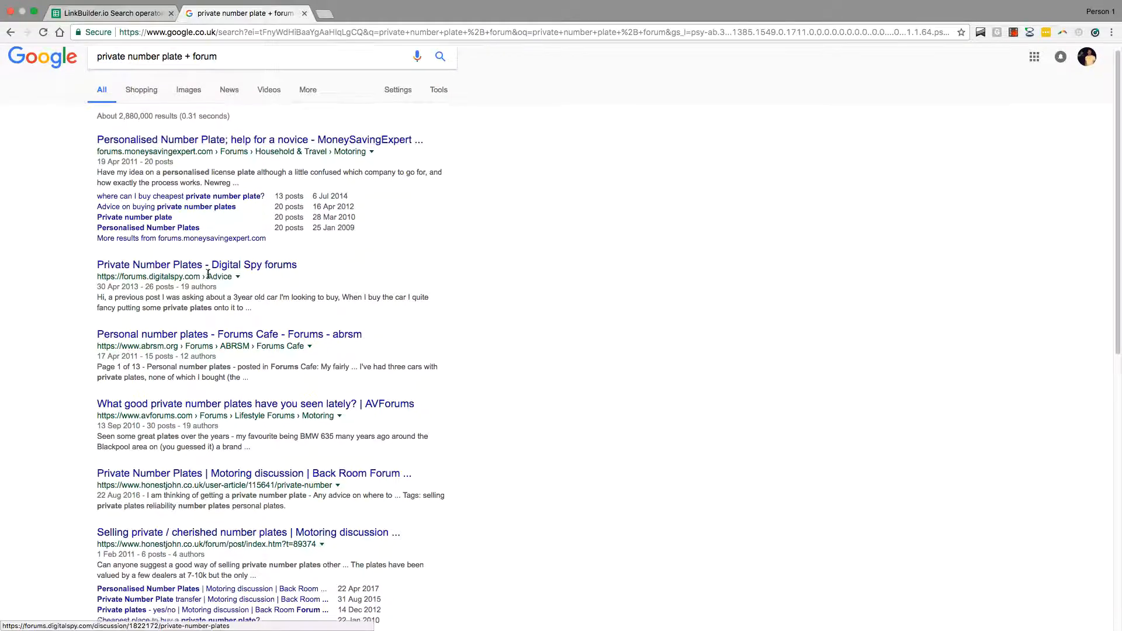
scroll(down, 3)
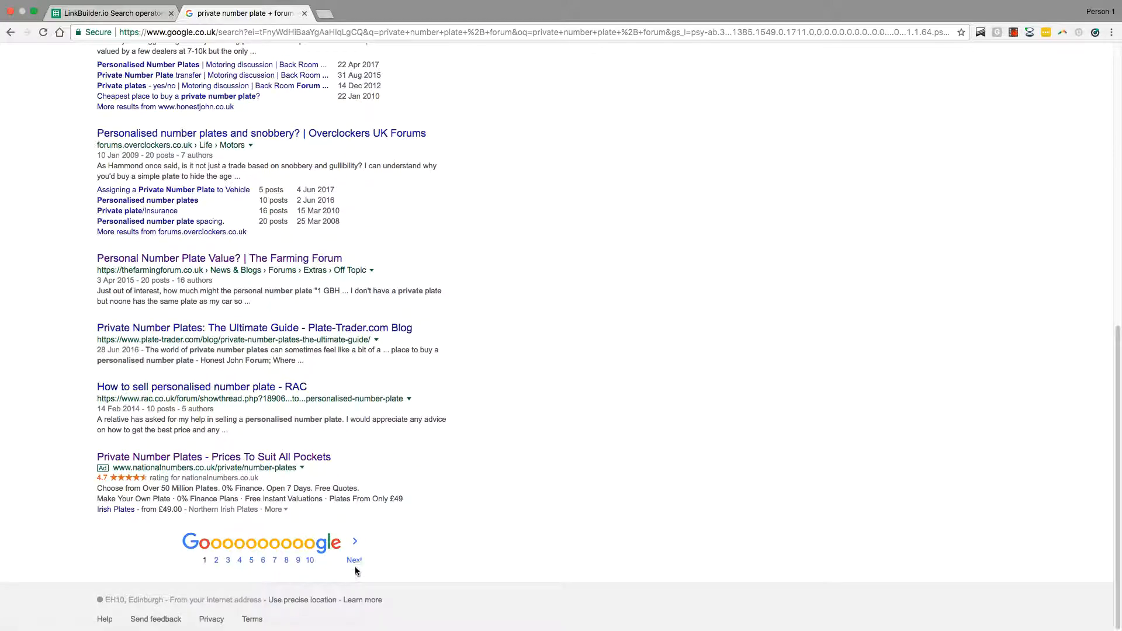
Move to page 2 of the private number plate + forum results and look through it
click(353, 560)
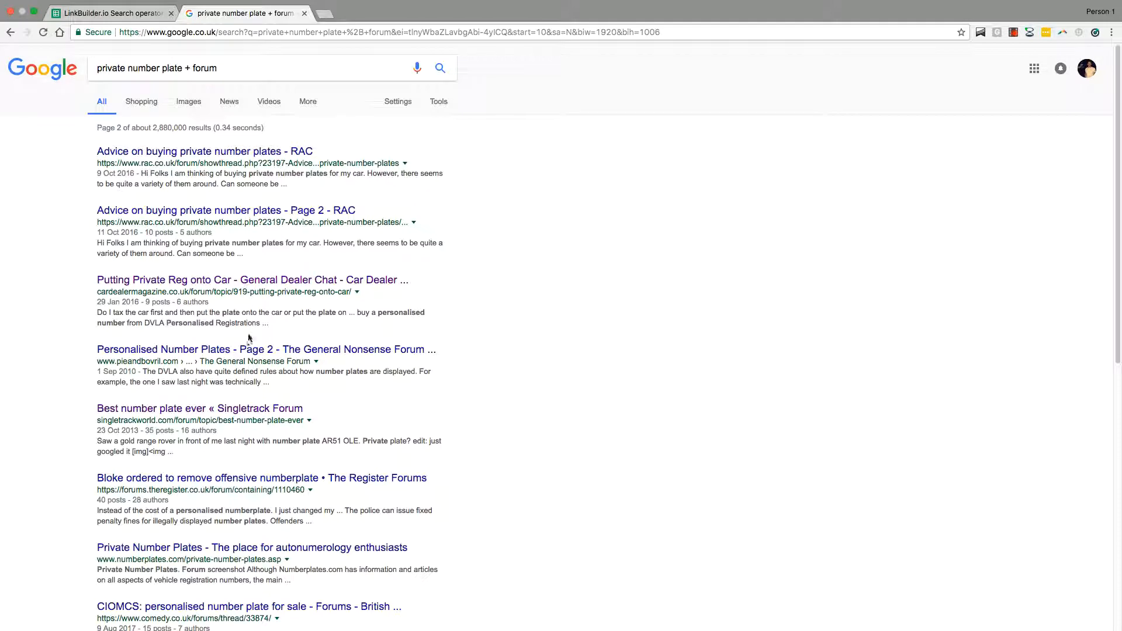
scroll(down, 3)
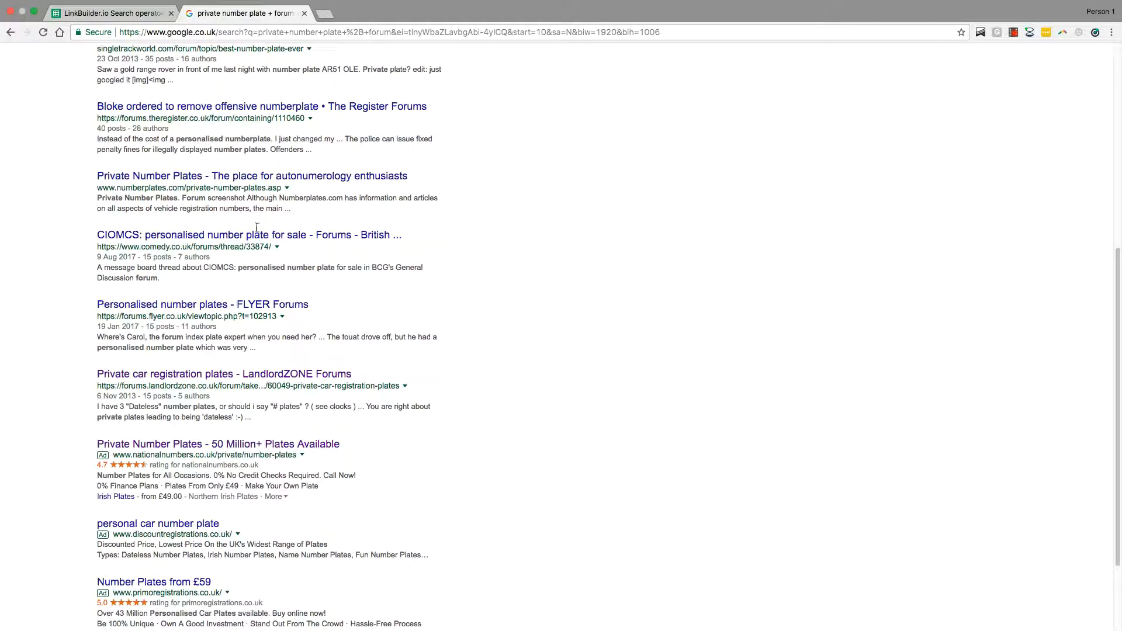
scroll(up, 3)
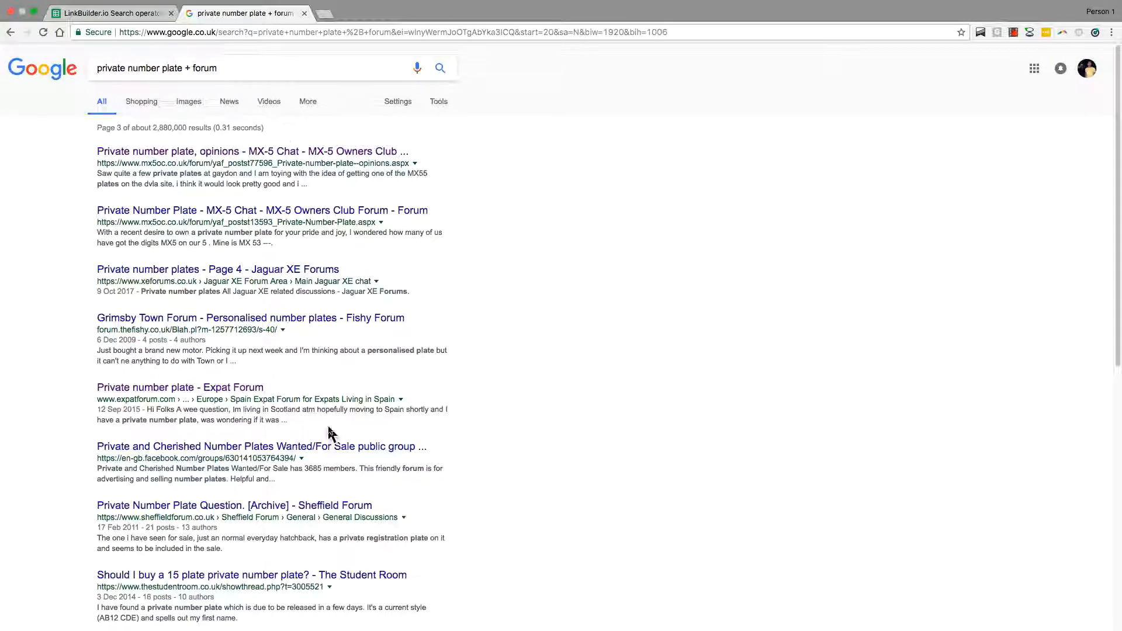
scroll(down, 3)
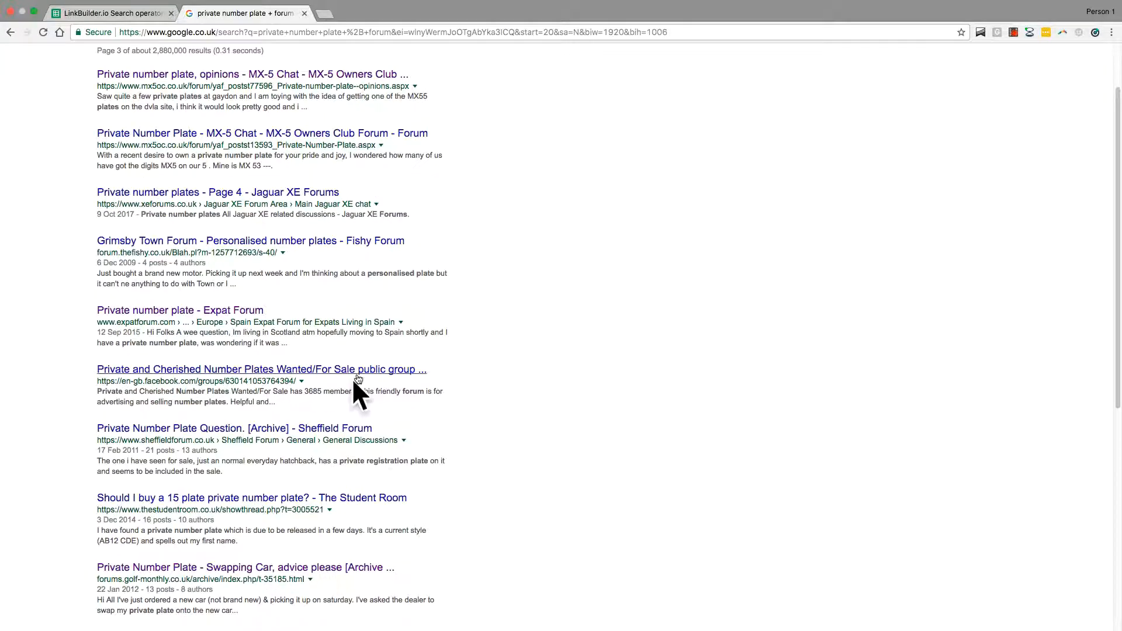
right_click(358, 385)
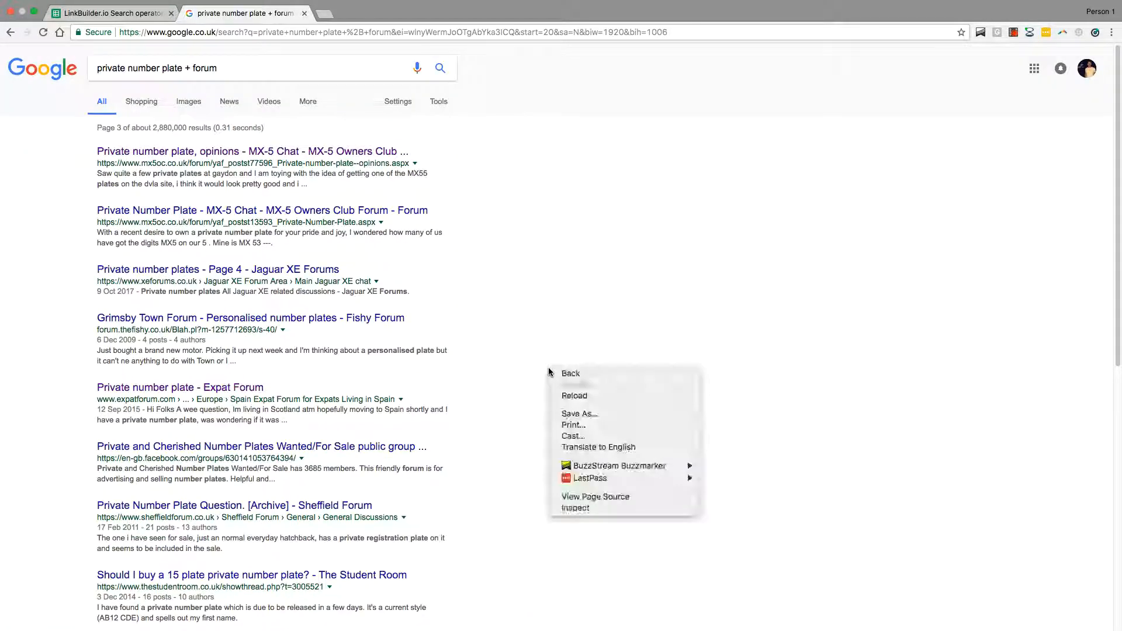
click(399, 74)
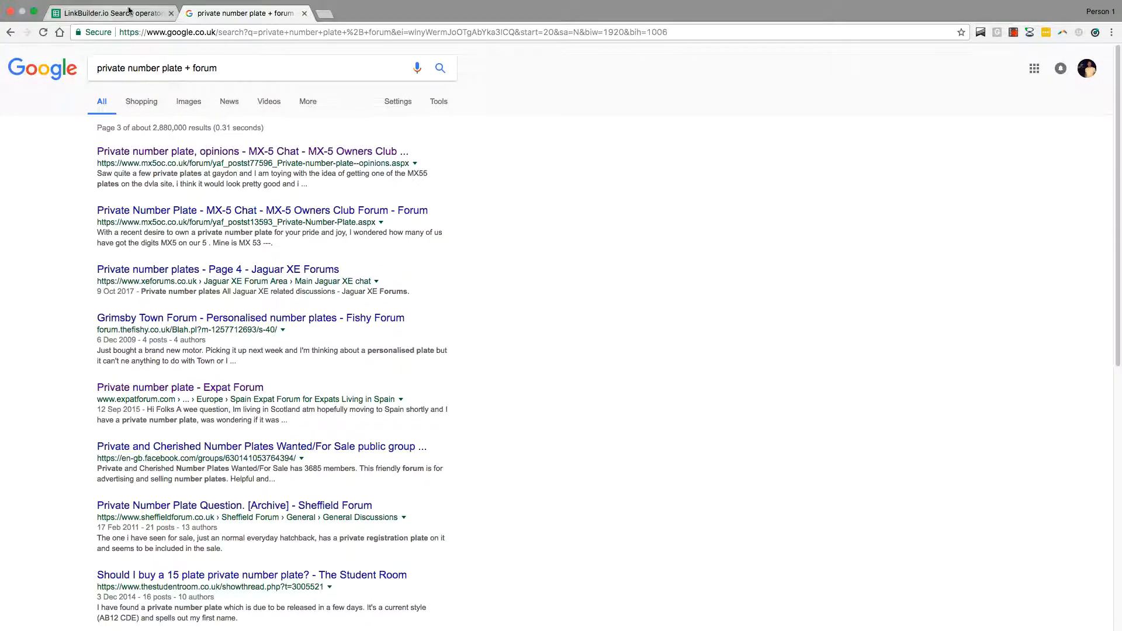
mouse_move(130, 12)
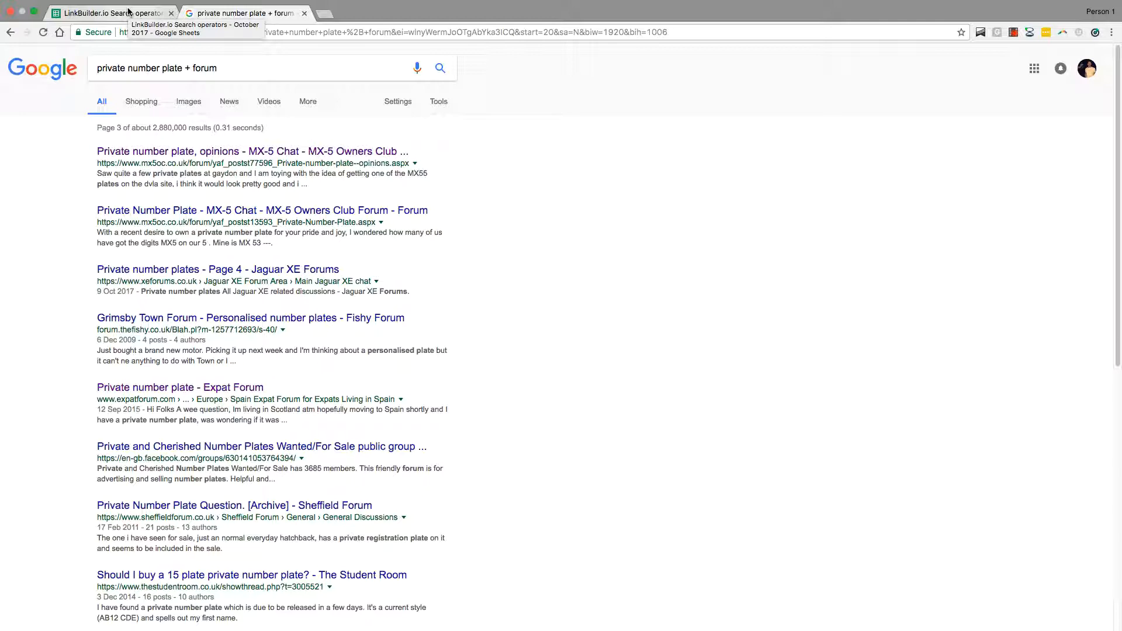
mouse_move(602, 298)
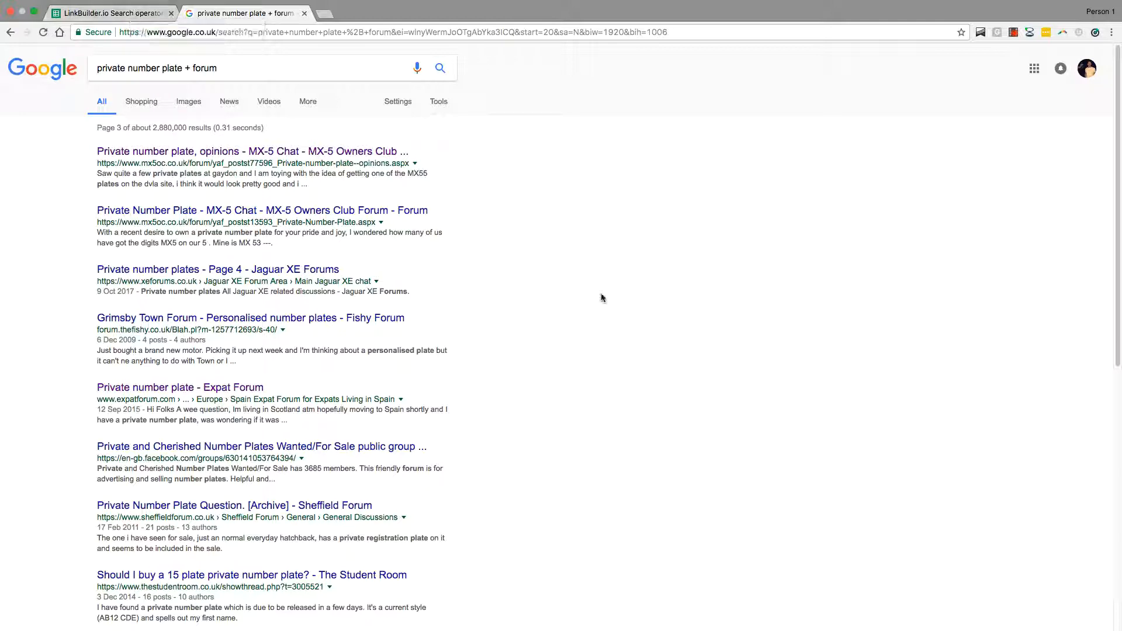
mouse_move(297, 135)
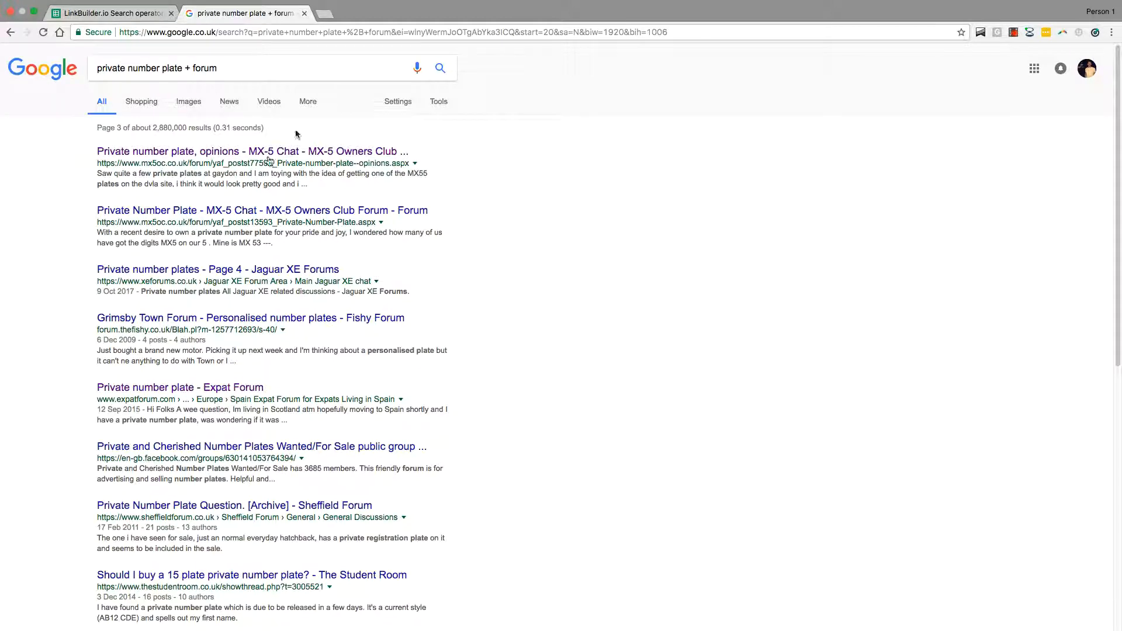
mouse_move(346, 158)
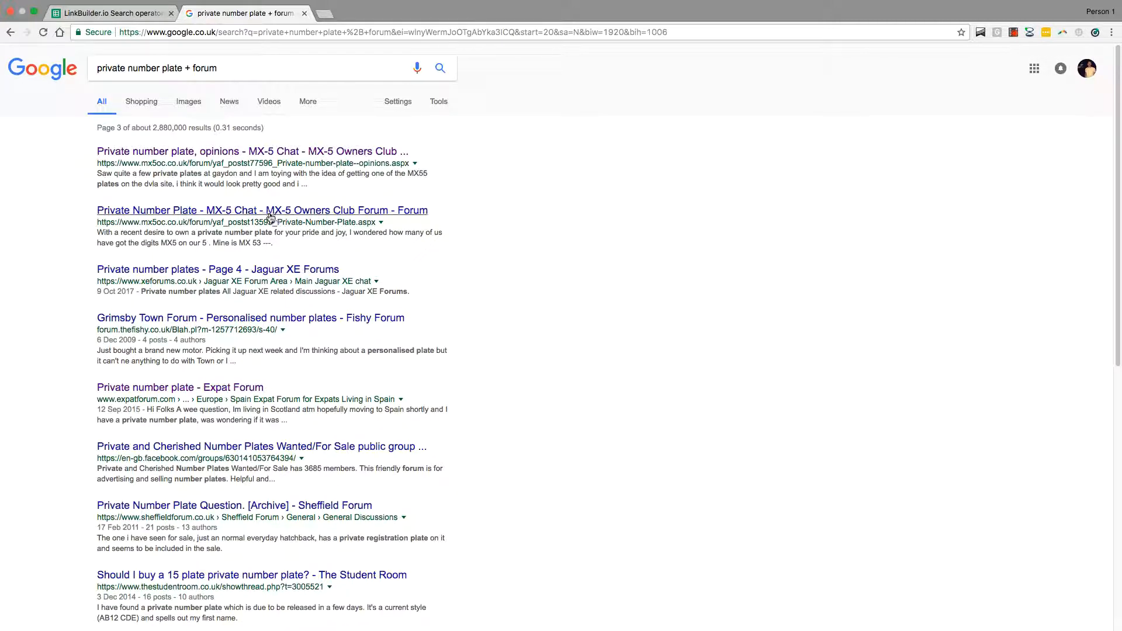
mouse_move(354, 298)
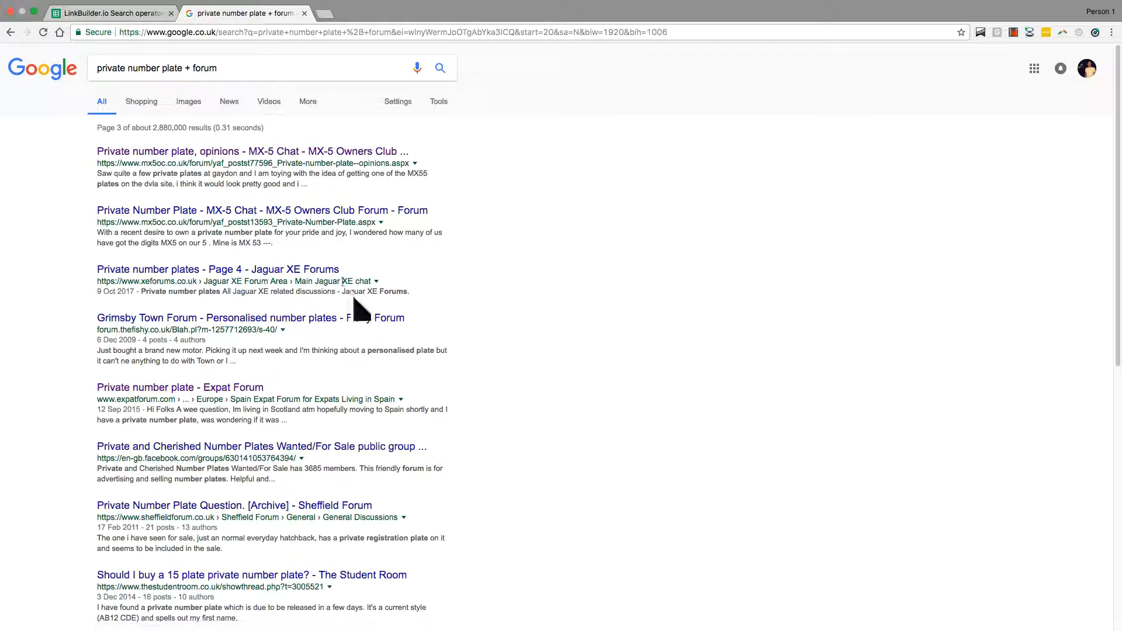
Continue through pages 3 and 4 of the forum results, then return to the operators sheet
scroll(down, 3)
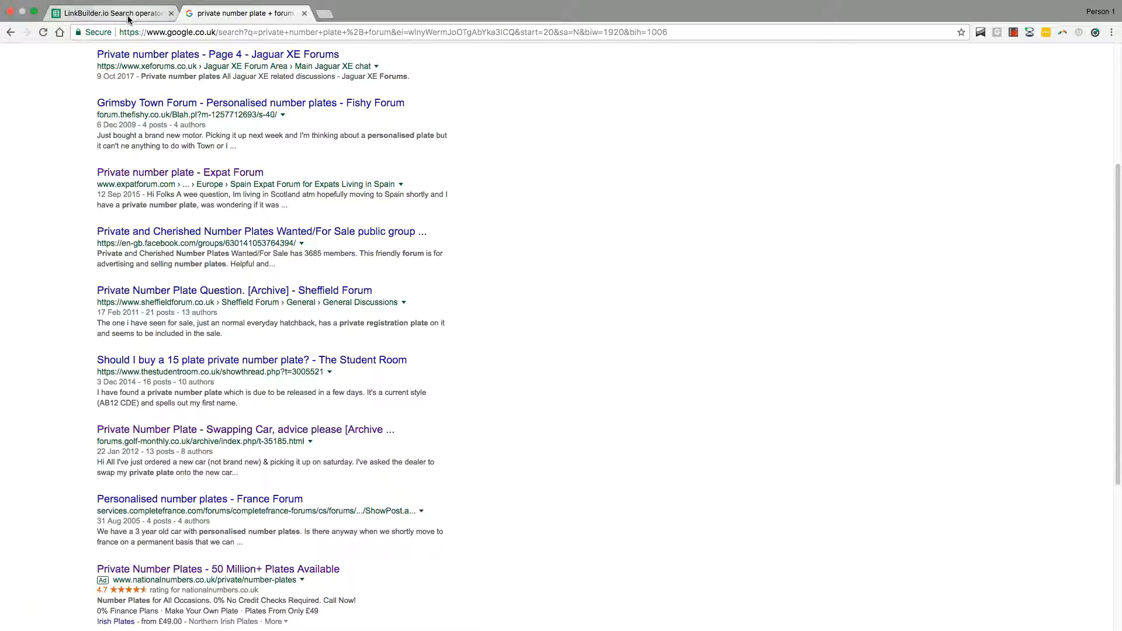
click(105, 13)
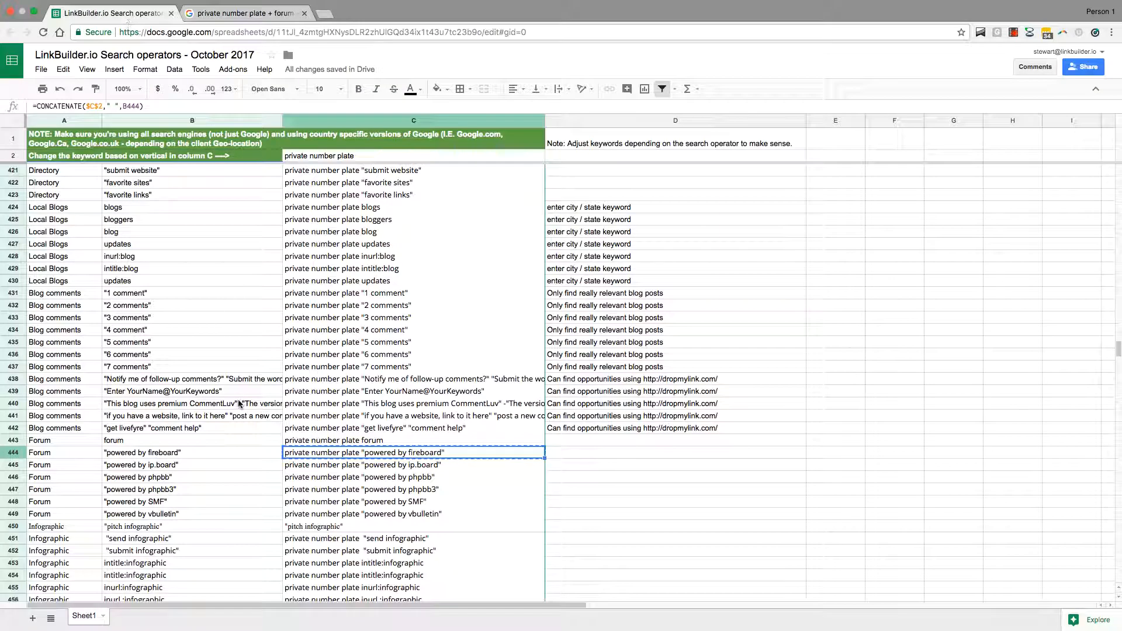
click(243, 13)
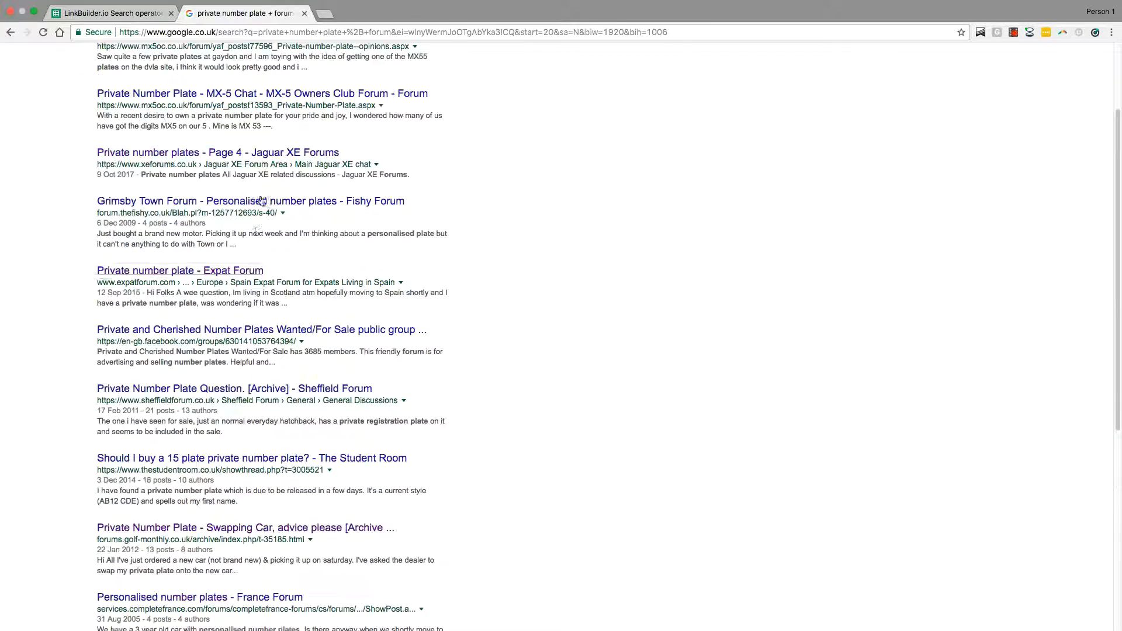
scroll(down, 3)
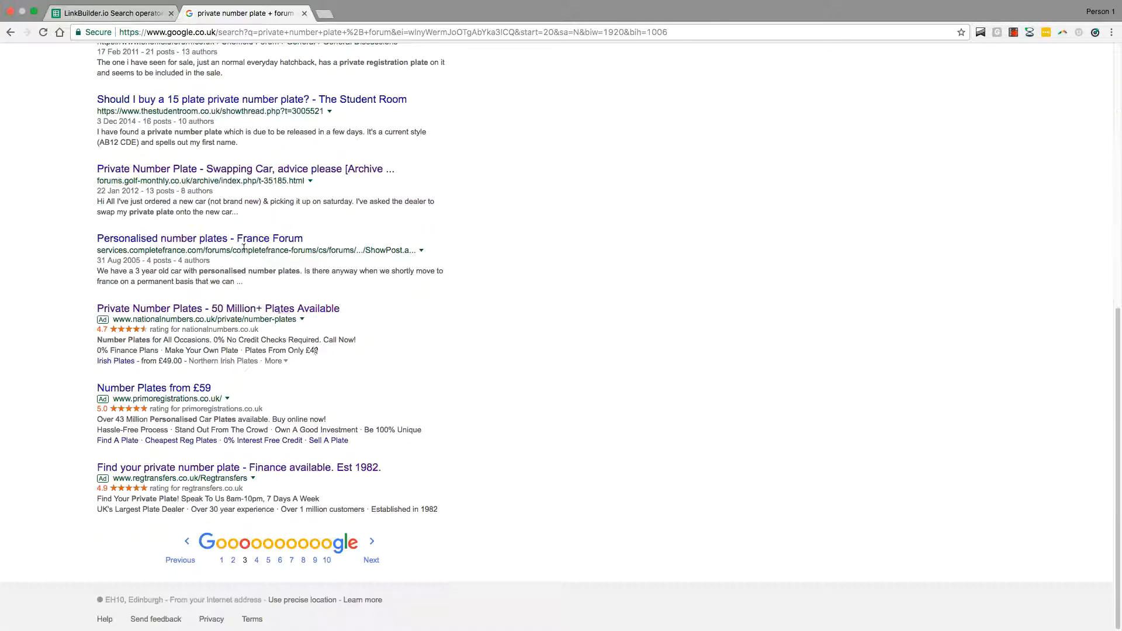
click(371, 560)
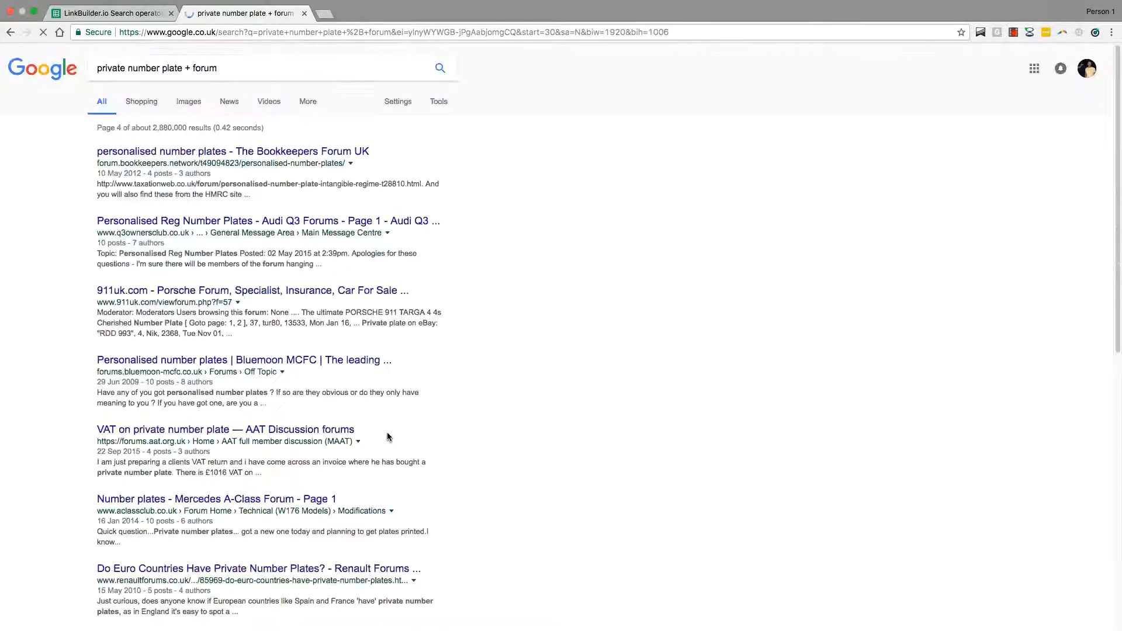
scroll(down, 3)
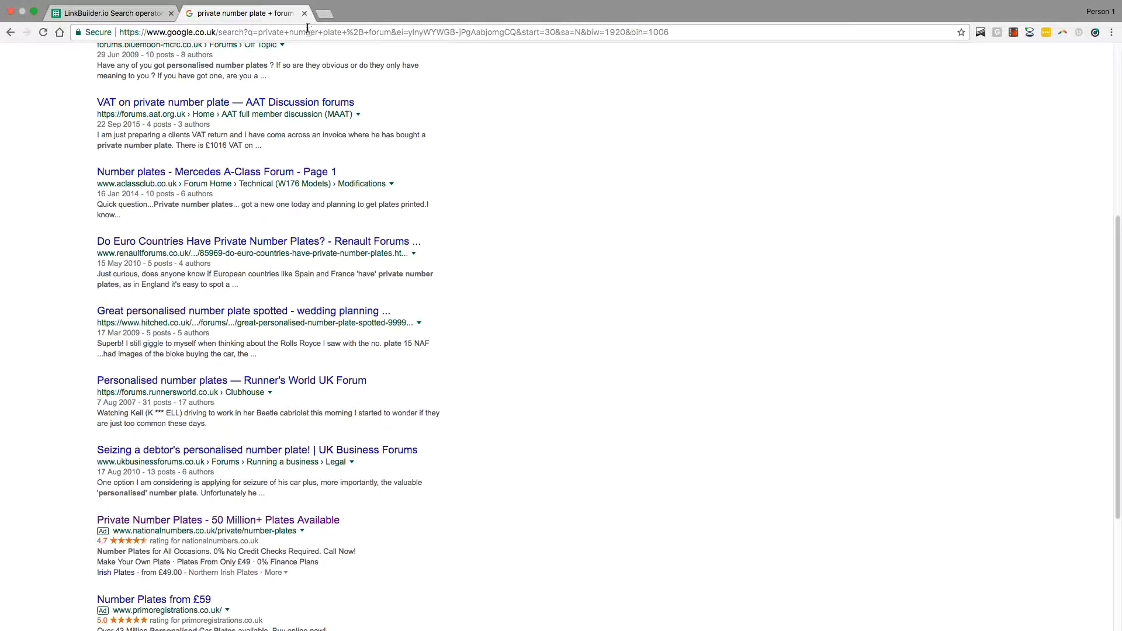
click(111, 13)
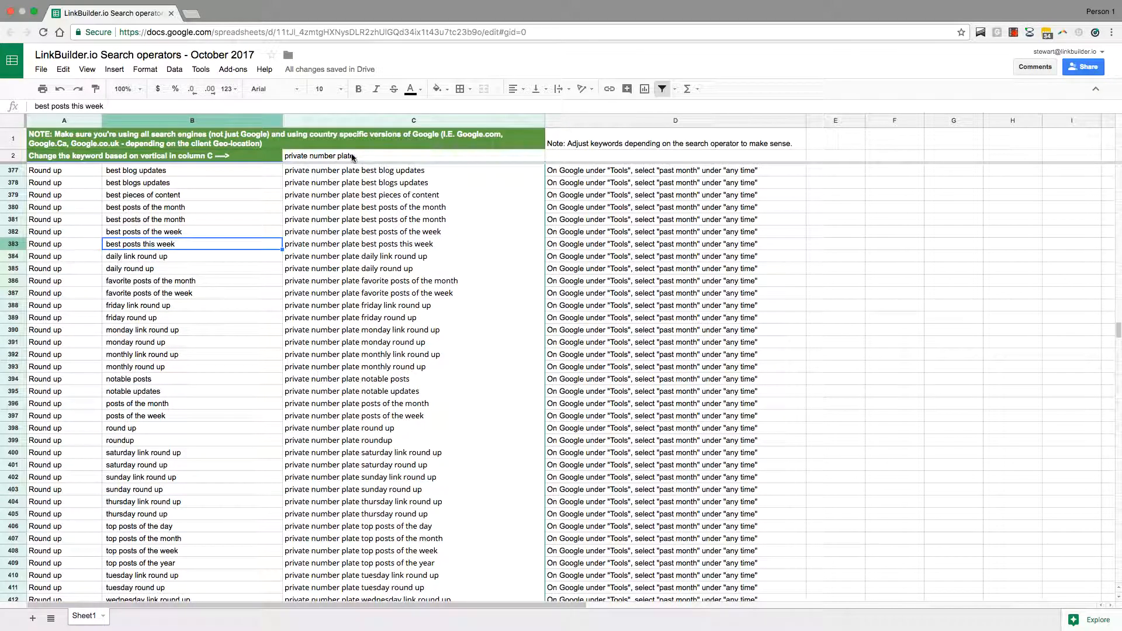
Overwrite the keyword in C2 with motors so the operator queries rebuild on it
click(360, 194)
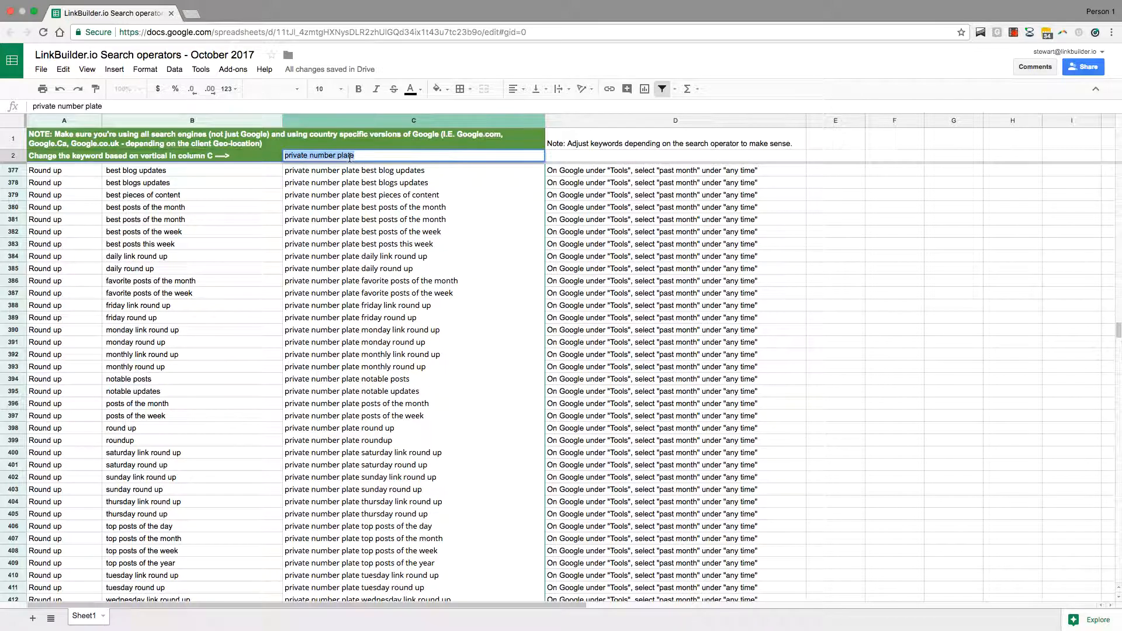
text(motorsports "top posts of the year)
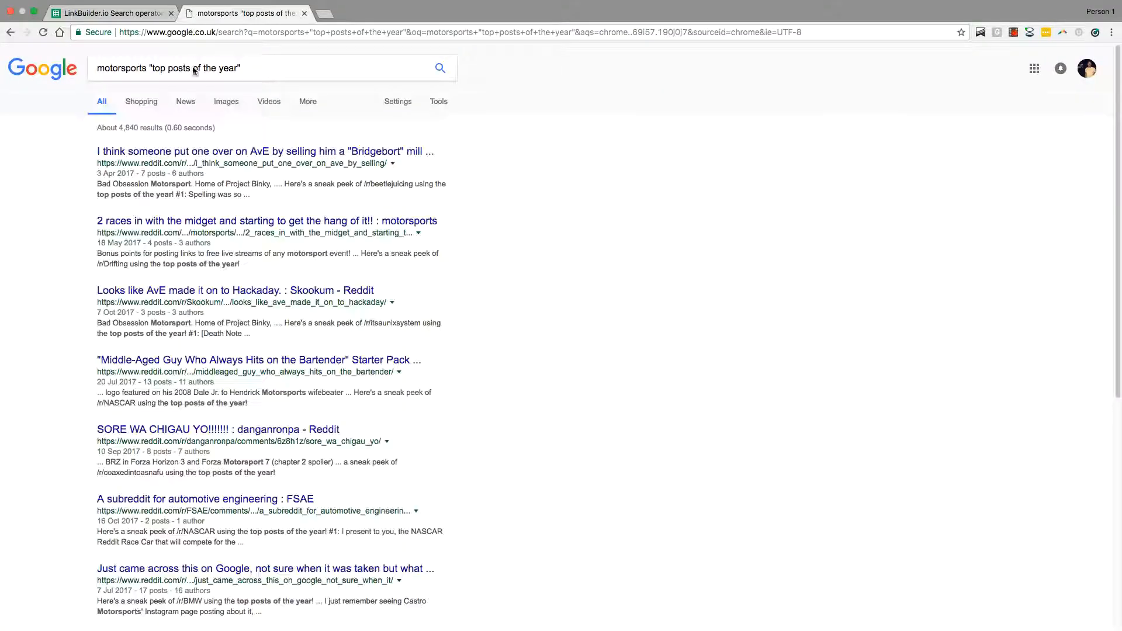
Scan the motorsports "top posts of the year" results and move on to the motorsports recommended links query
scroll(down, 3)
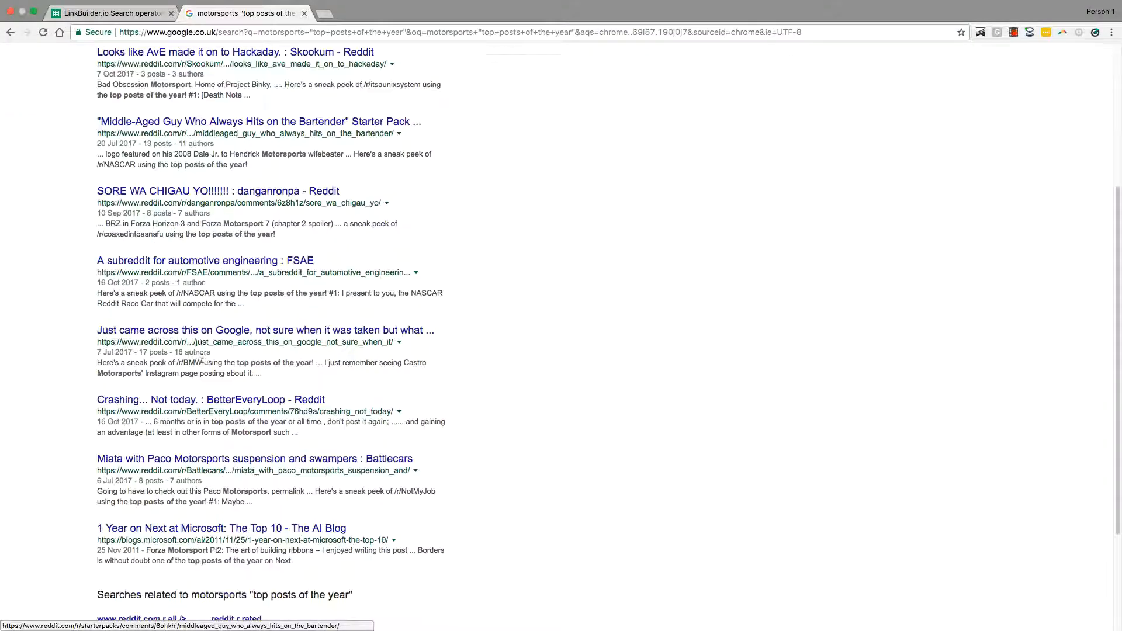
scroll(down, 3)
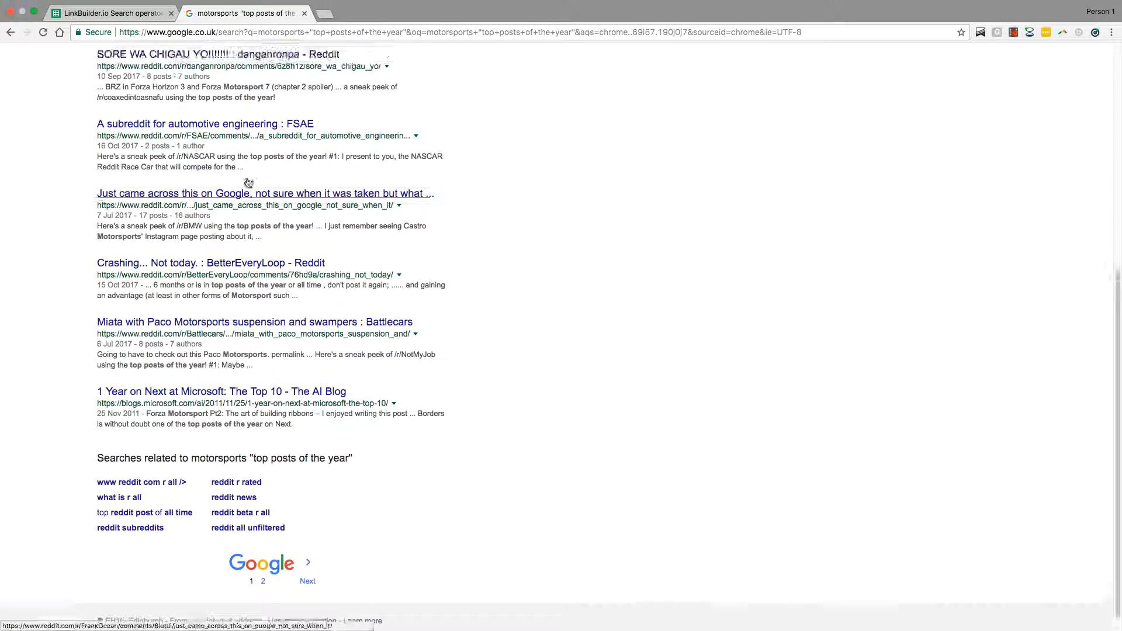
click(111, 13)
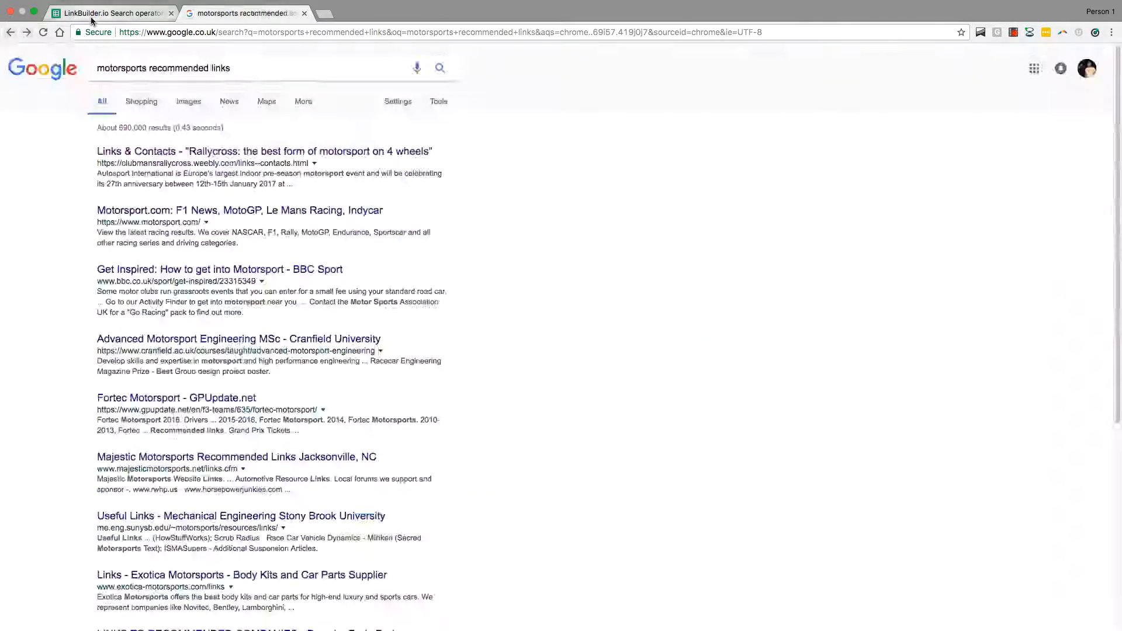
Review the sponsored post and motorsports website queries, then pick the motorsports portal query for searching
click(111, 13)
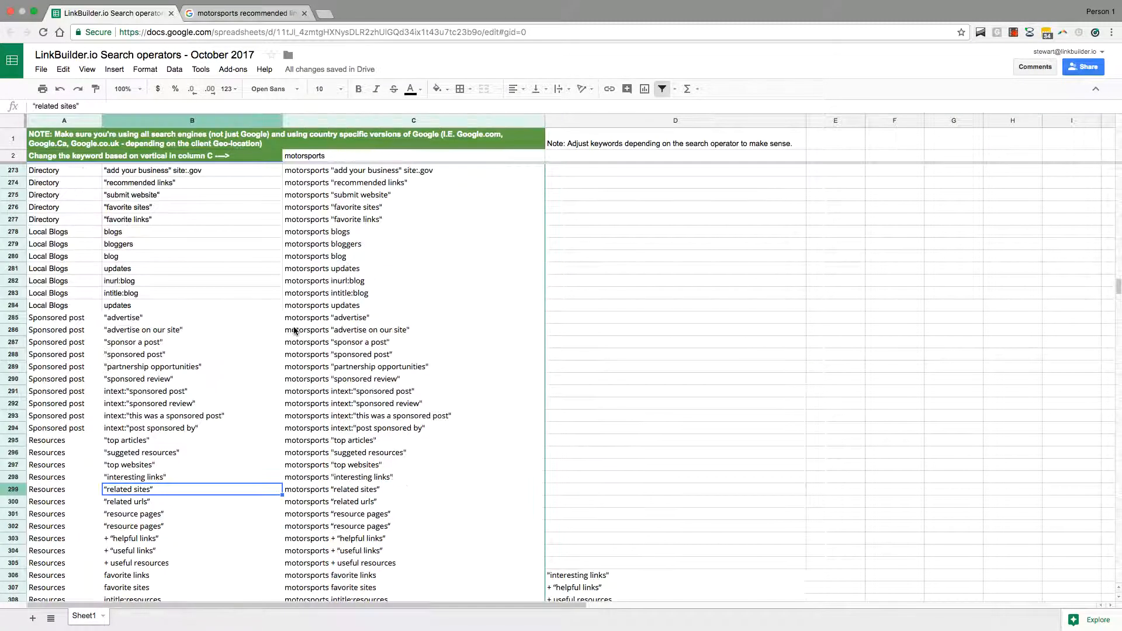
scroll(up, 3)
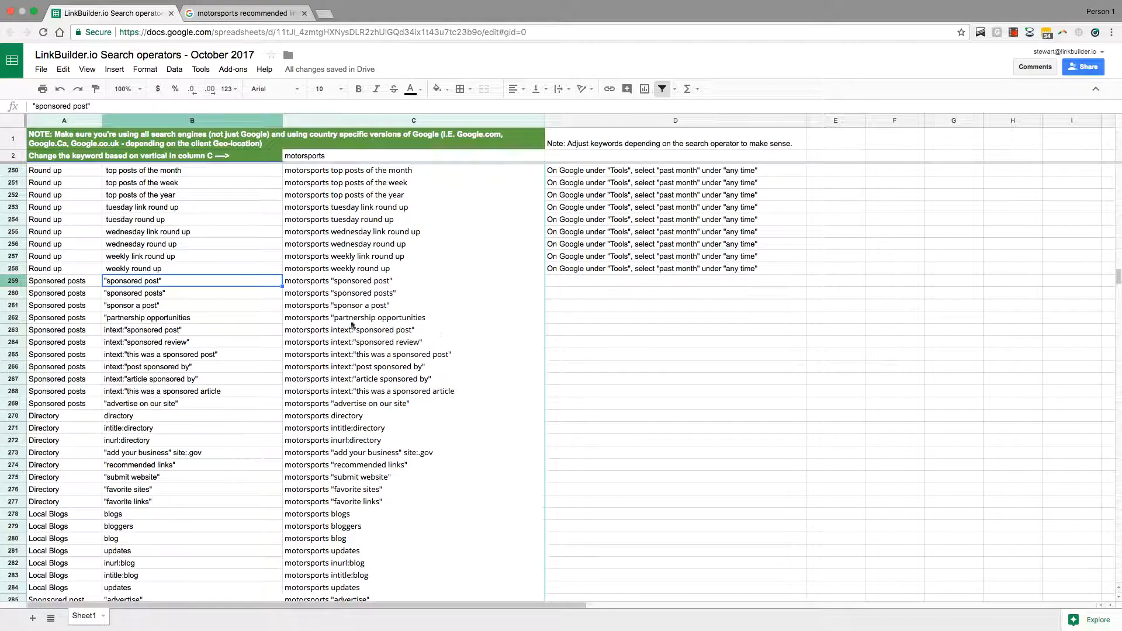
click(412, 305)
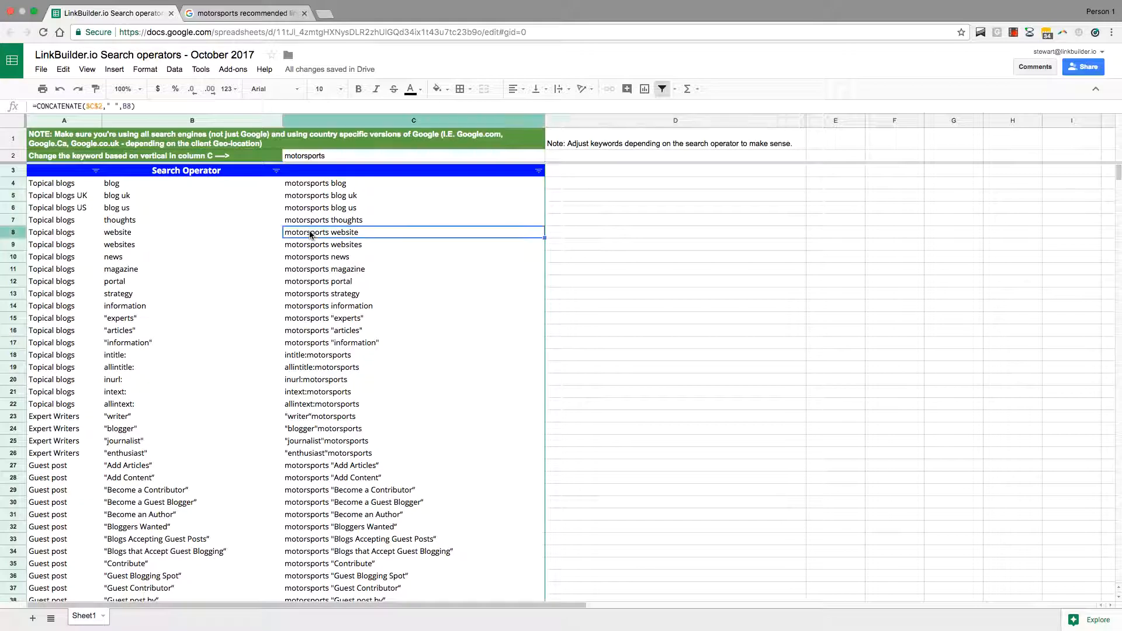
click(325, 269)
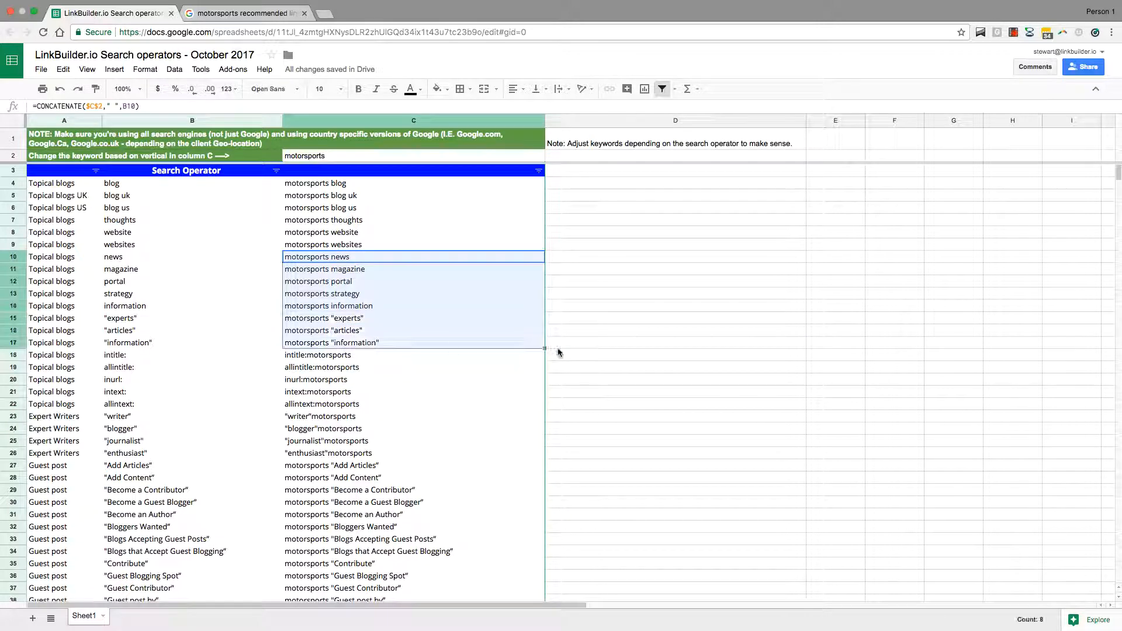
click(674, 343)
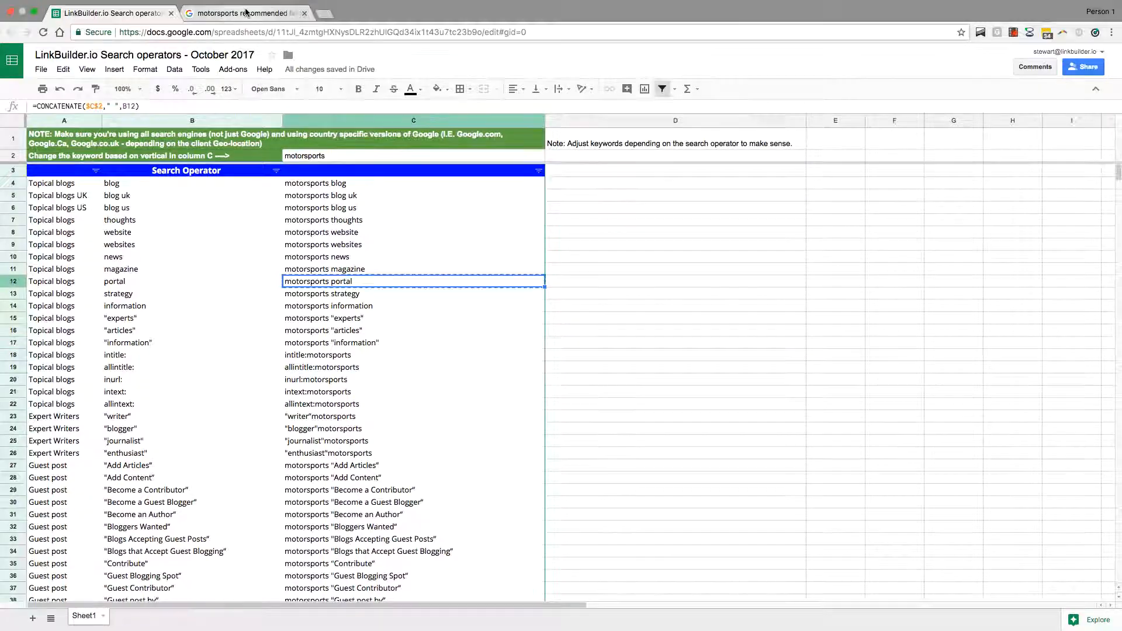
click(246, 13)
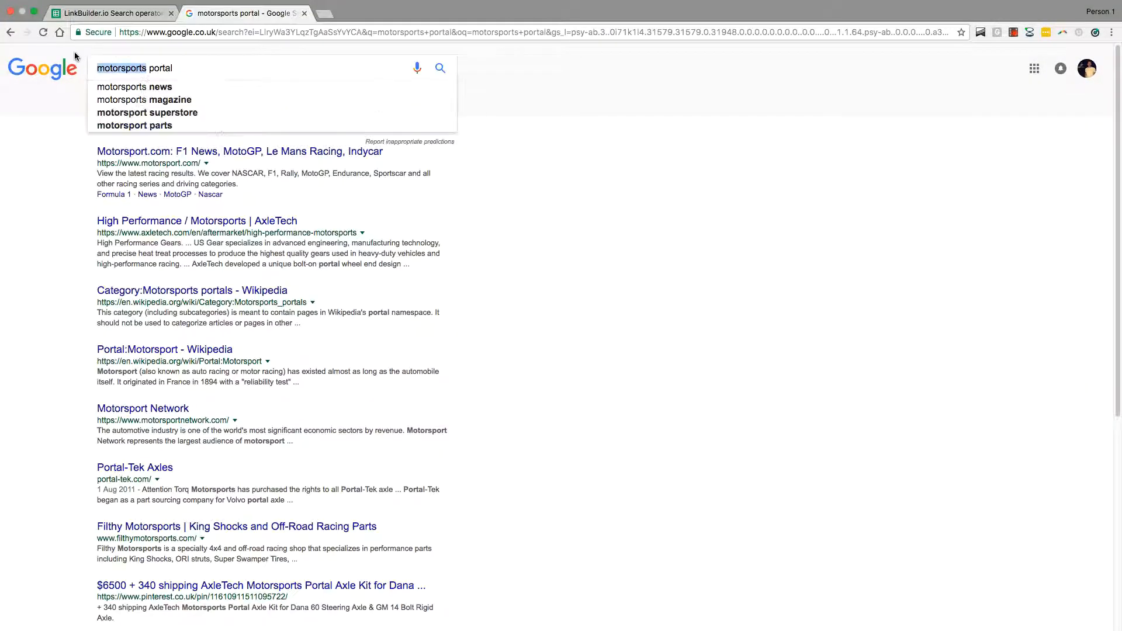
Browse the motorsports portal results out to page 10
scroll(down, 3)
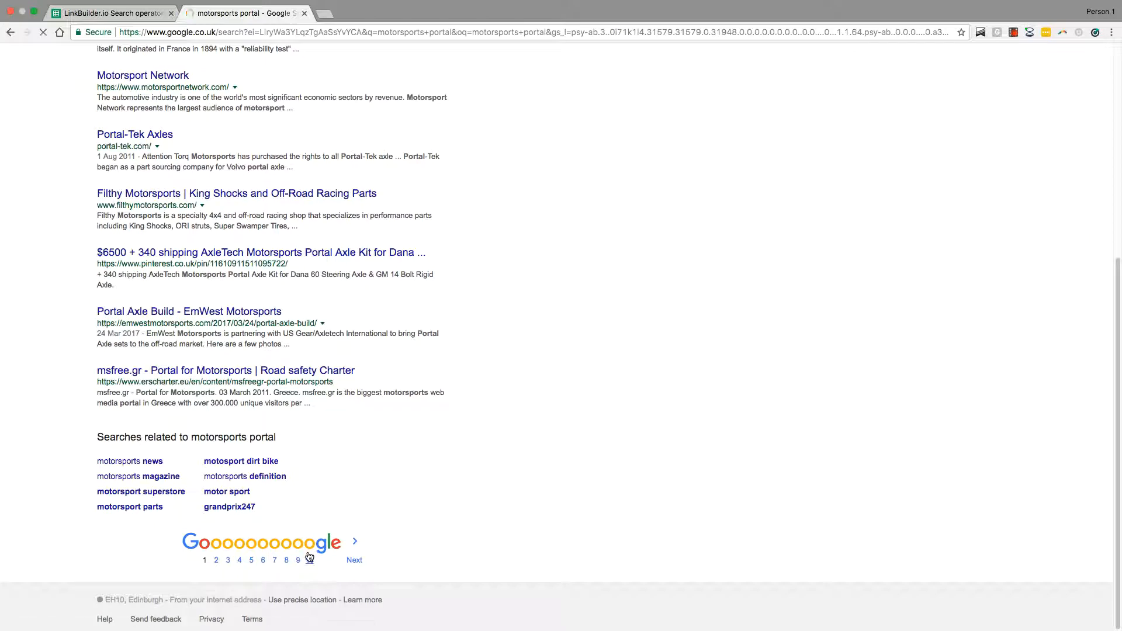
click(297, 560)
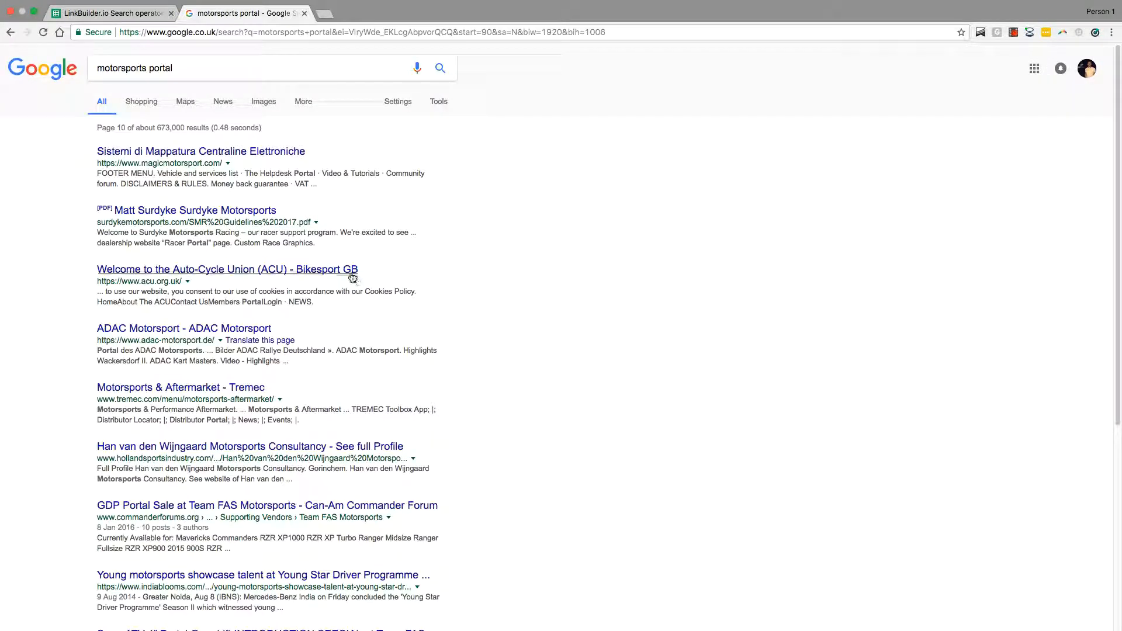
scroll(down, 3)
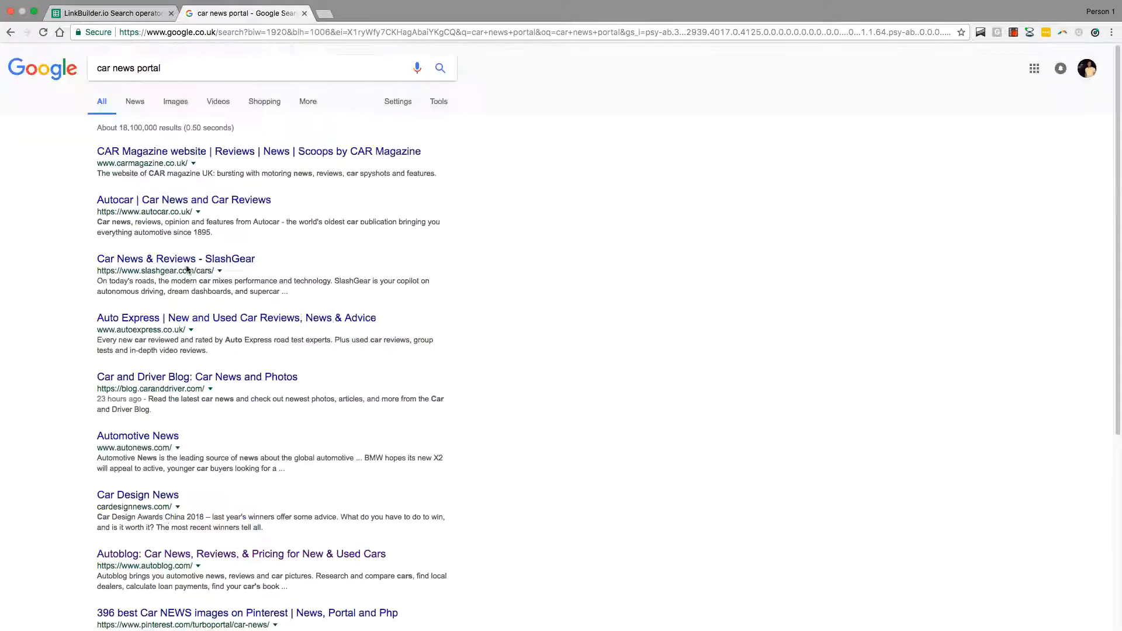
scroll(down, 3)
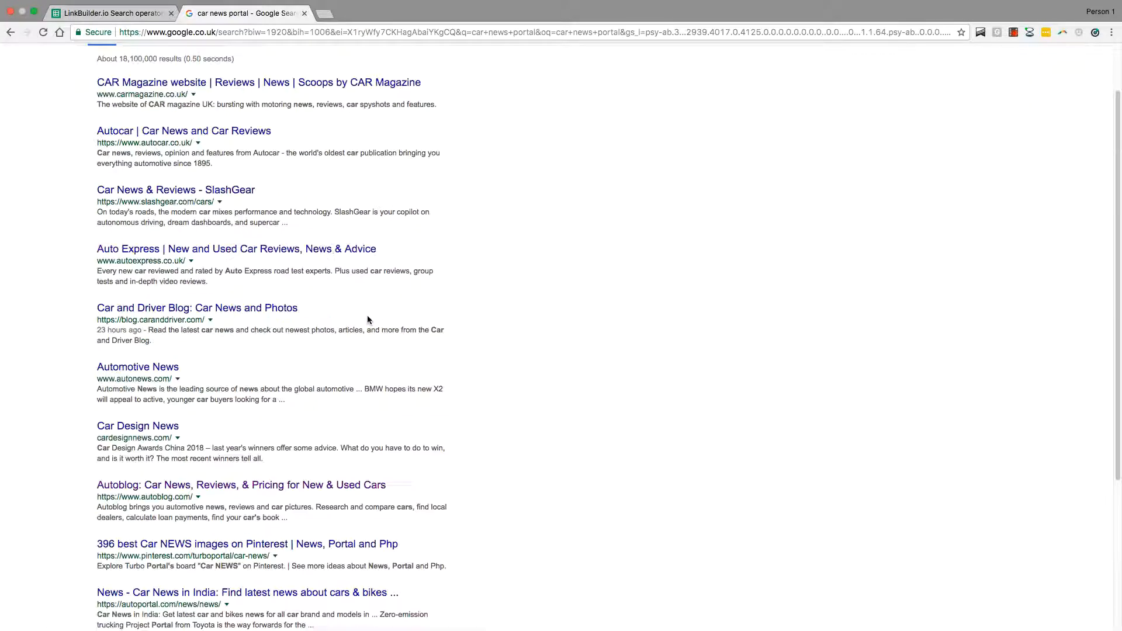
Search car news portal and browse its results out to page 10
scroll(down, 3)
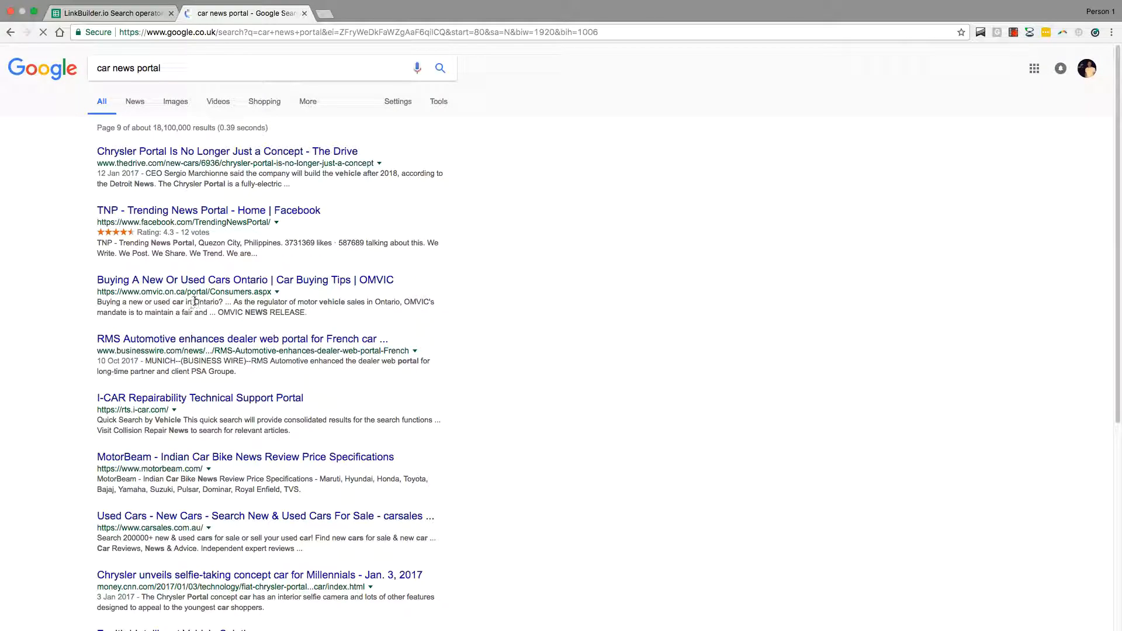
scroll(down, 3)
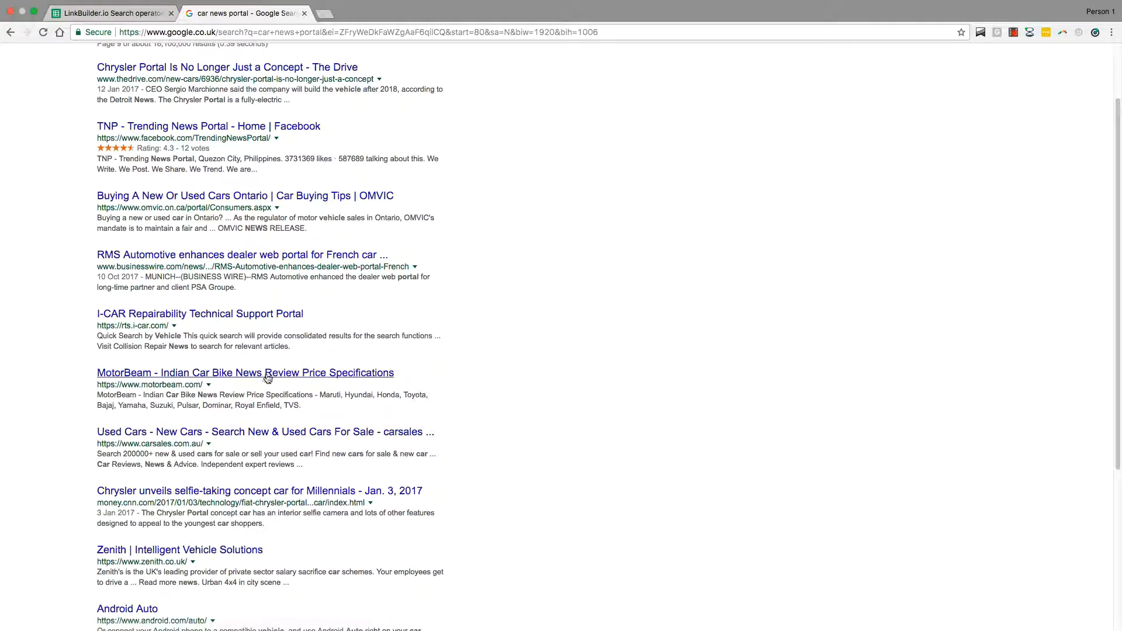
right_click(488, 306)
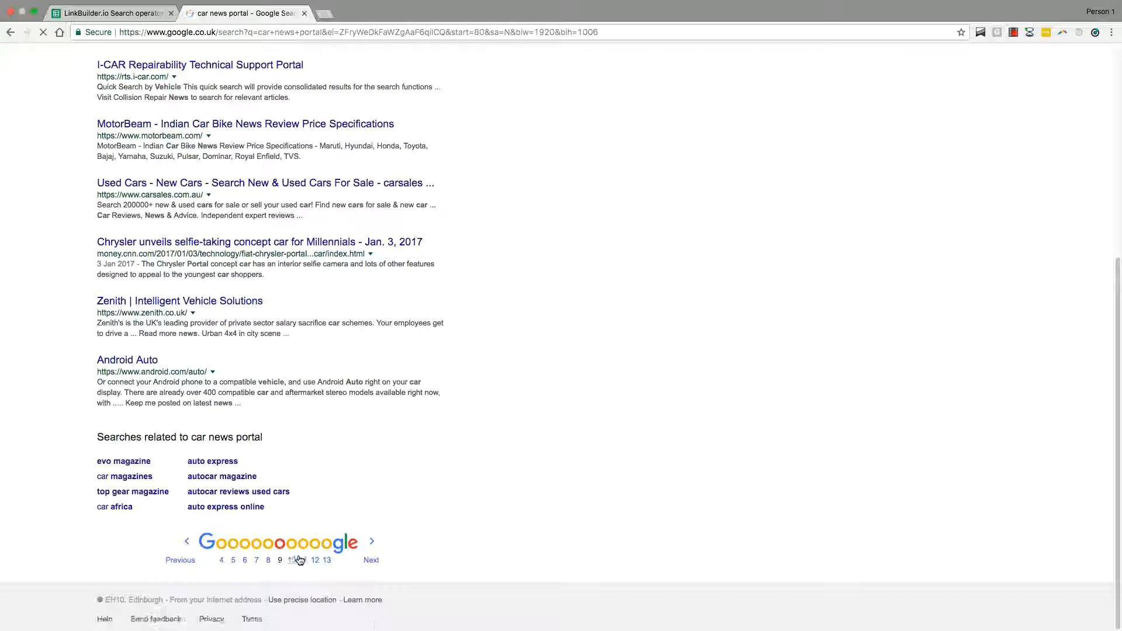
click(298, 560)
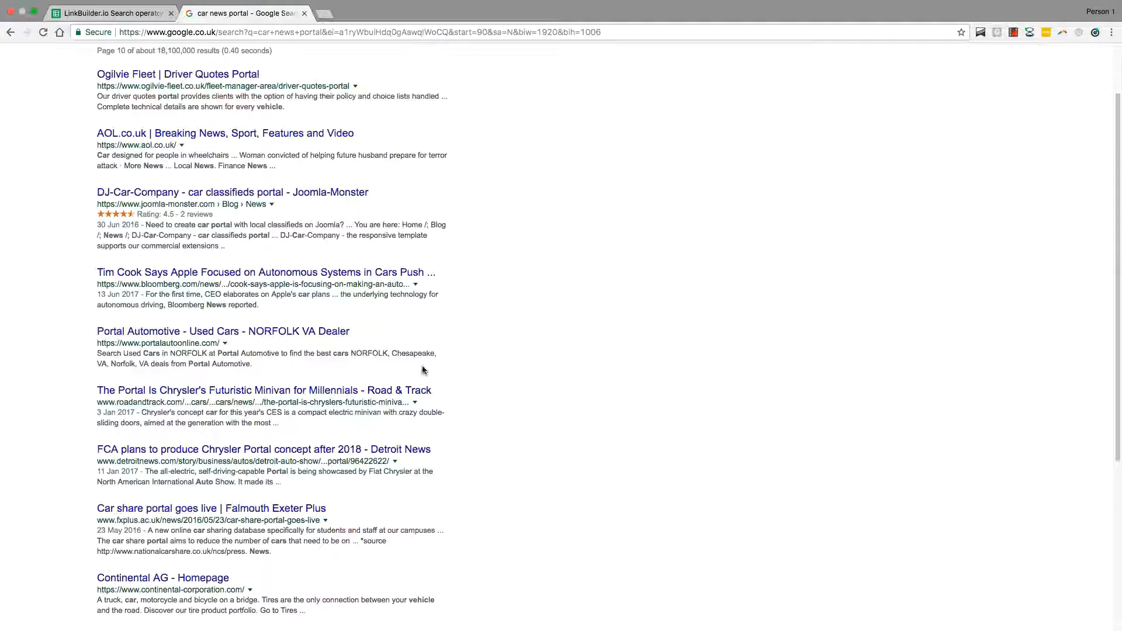
Close the car news portal search tab and review the motorsports Round up operator rows
click(111, 13)
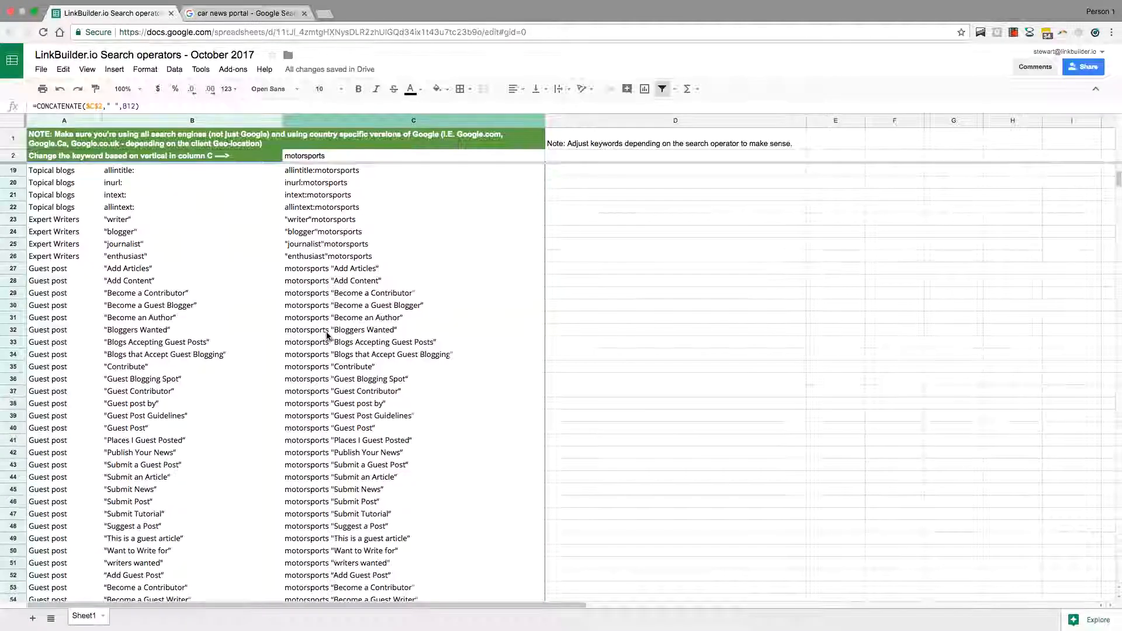
scroll(down, 3)
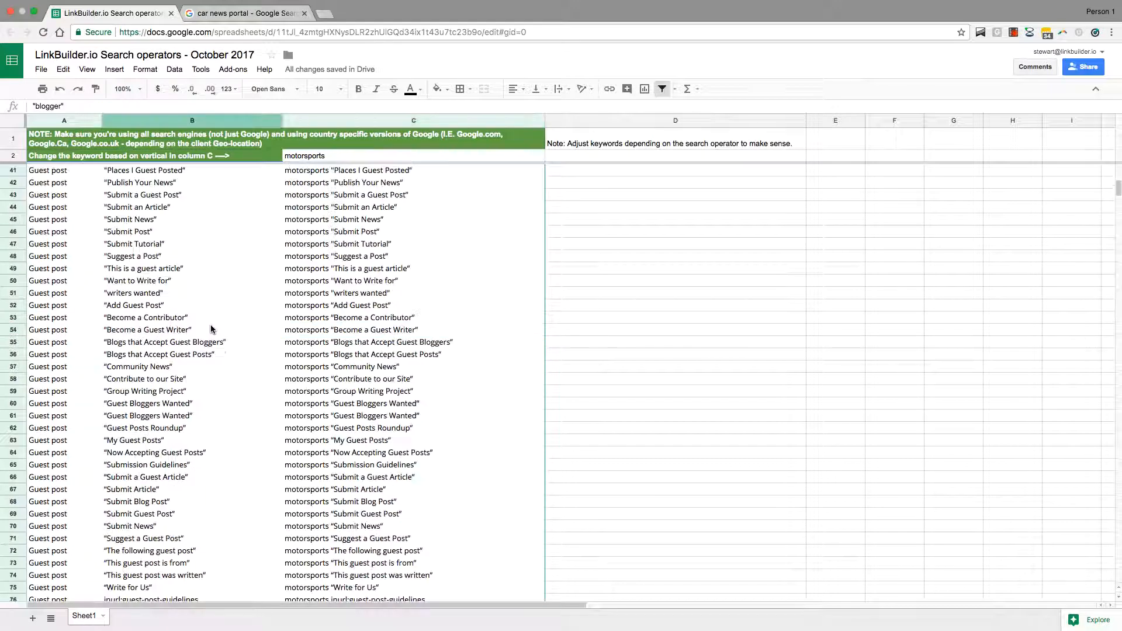
scroll(down, 3)
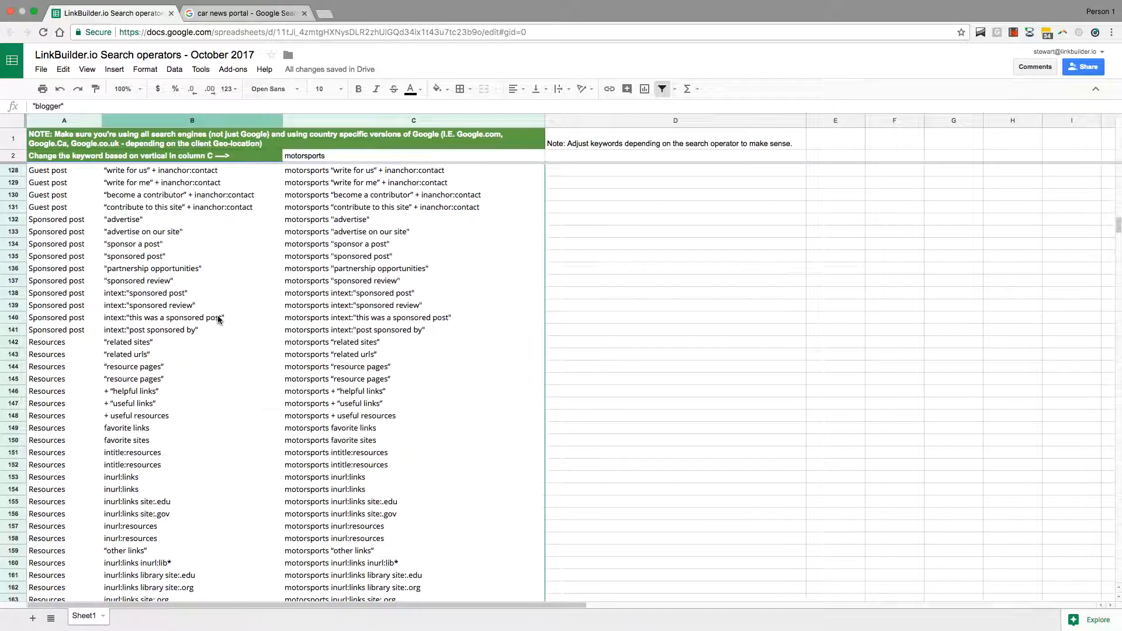
scroll(down, 3)
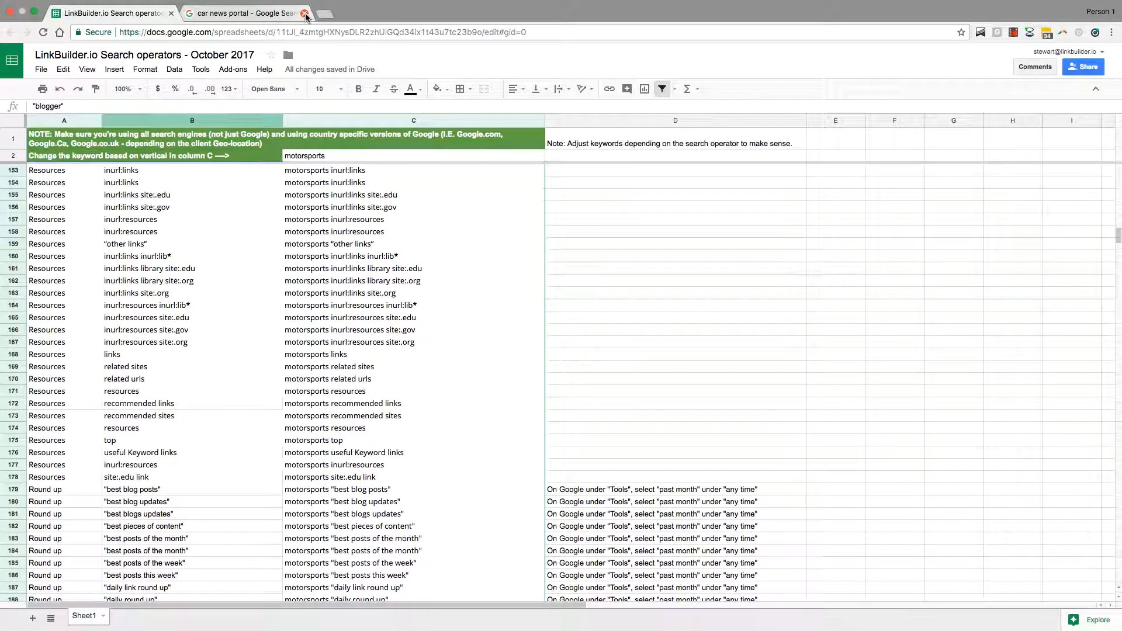
click(302, 13)
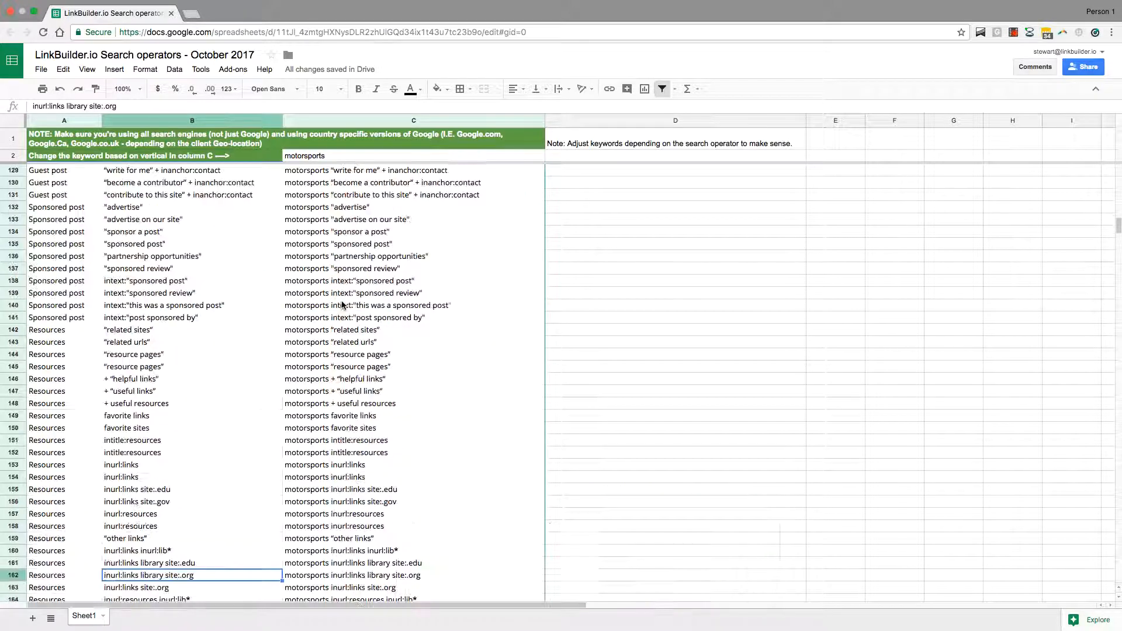
scroll(down, 3)
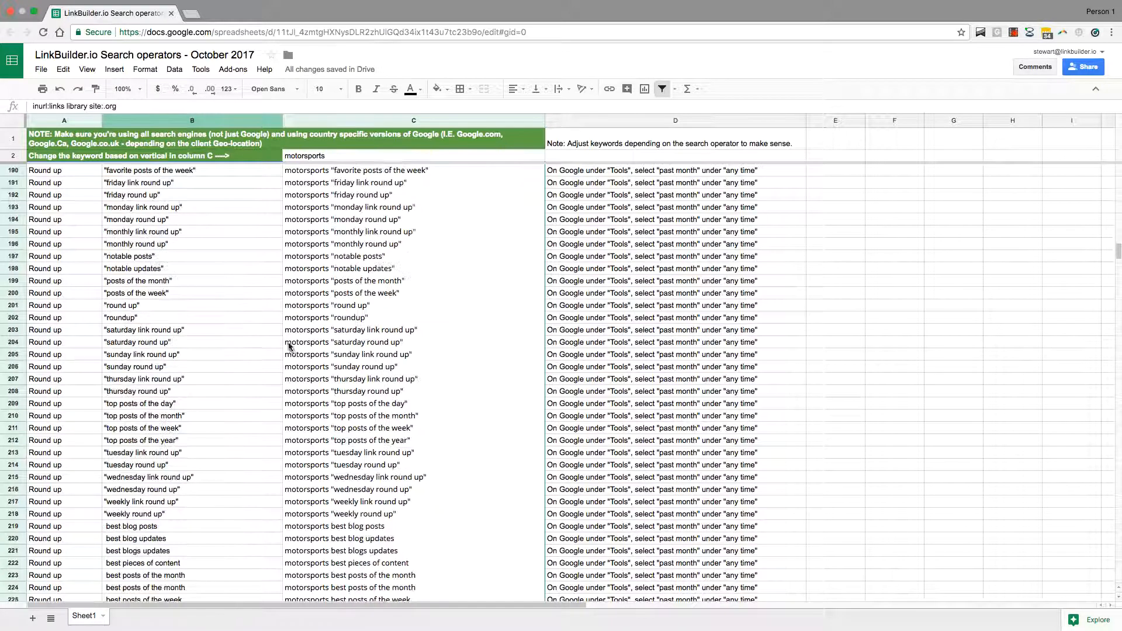